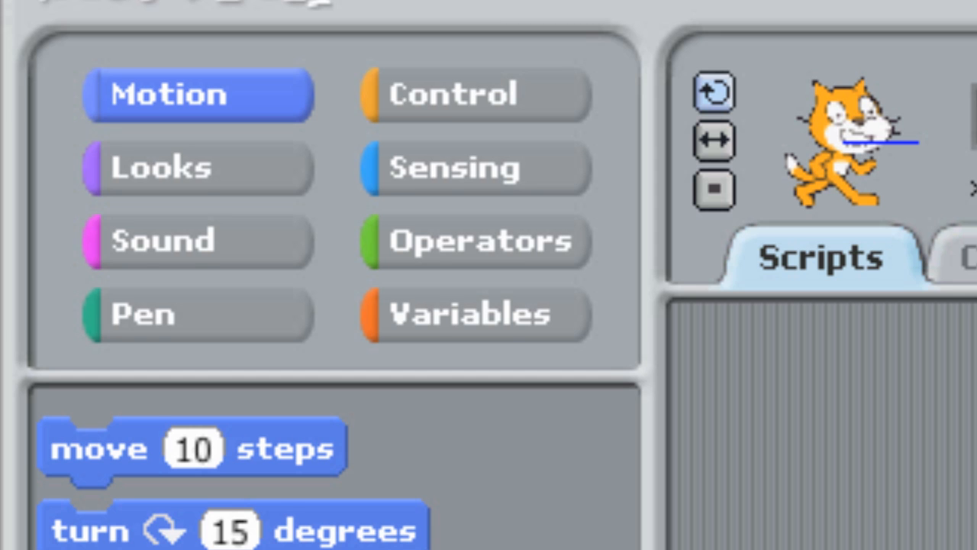
Scroll through the guide's interface diagram, Stage, sprites and Scripts Area sections down to Costumes.
{"action": "scroll", "scroll_direction": "down", "scroll_amount": 3}
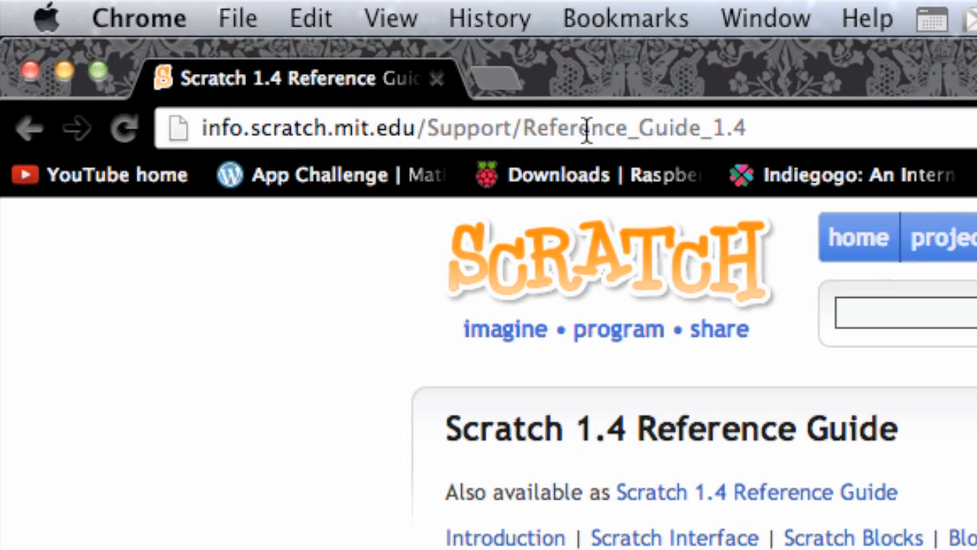
{"action": "scroll", "scroll_direction": "down", "scroll_amount": 3}
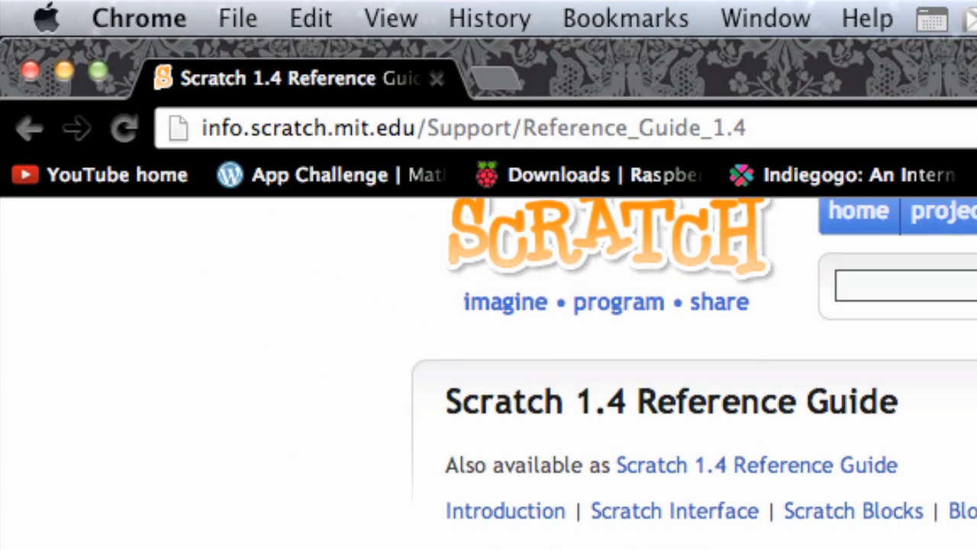
{"action": "scroll", "scroll_direction": "down", "scroll_amount": 3}
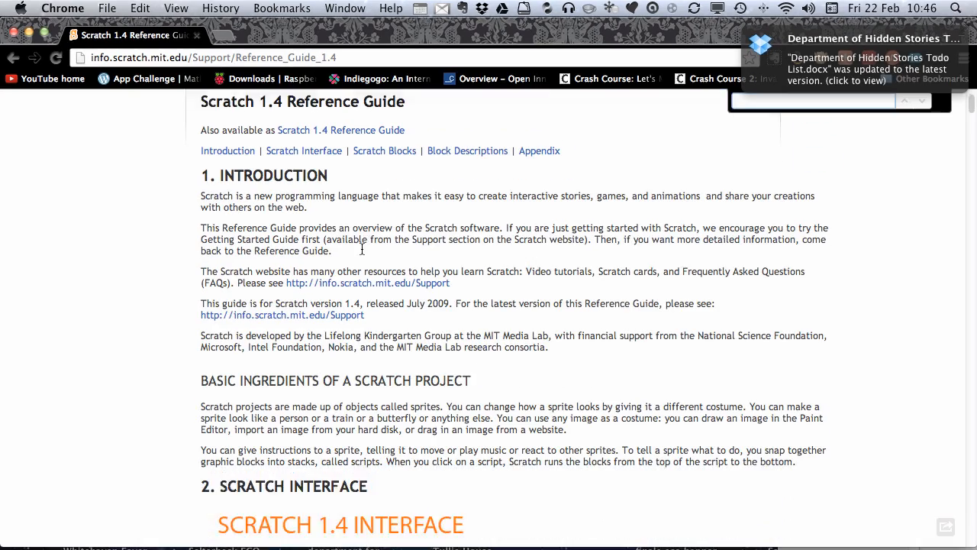
{"action": "scroll", "scroll_direction": "down", "scroll_amount": 3}
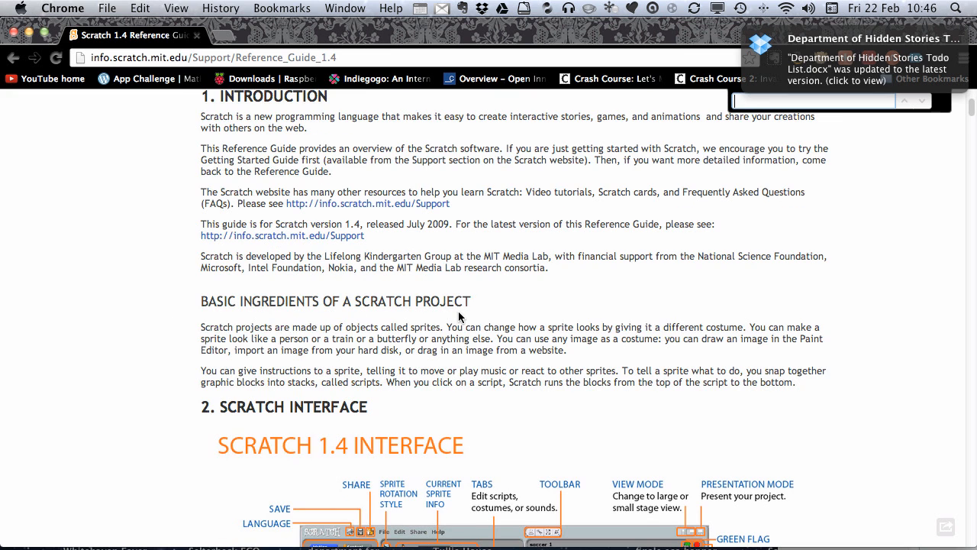
{"action": "scroll", "scroll_direction": "down", "scroll_amount": 3}
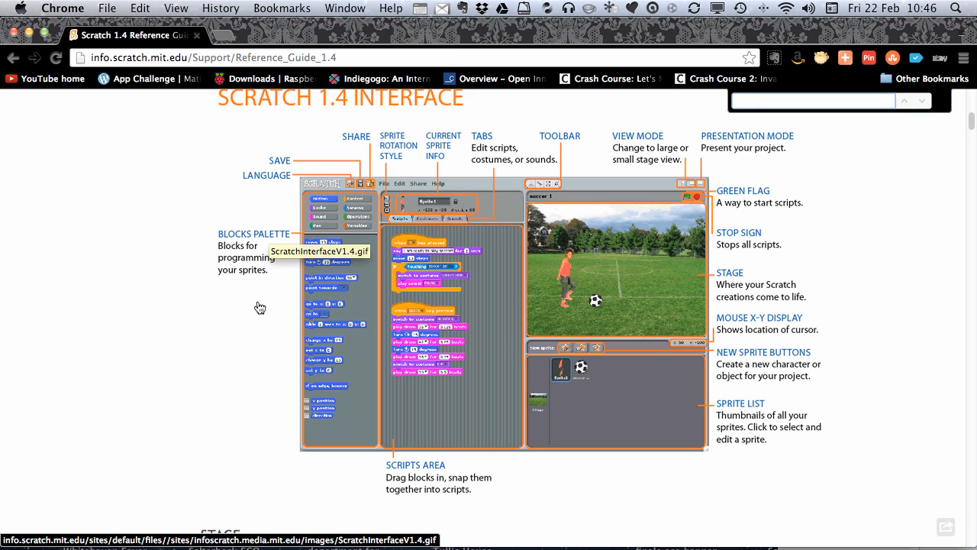
{"action": "mouse_move", "coordinate": [249, 339]}
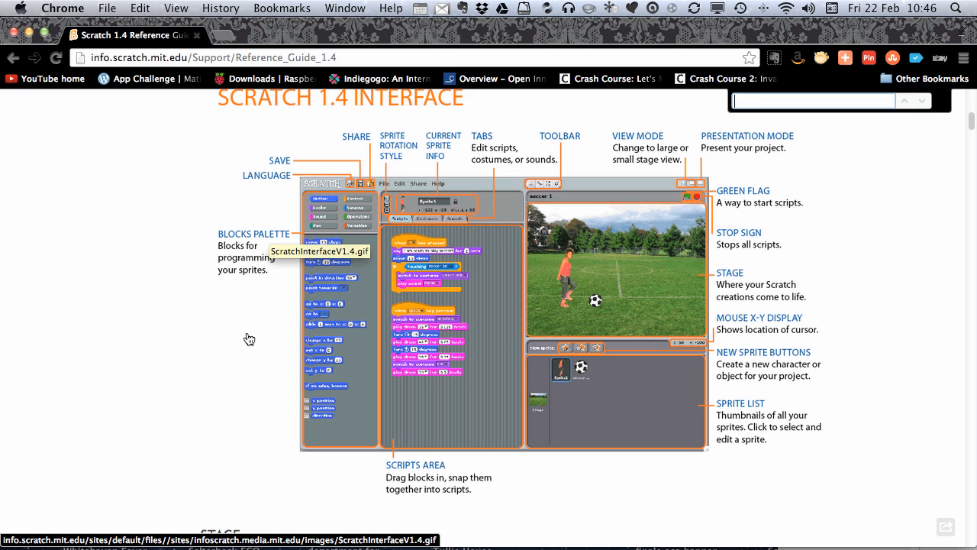
{"action": "scroll", "scroll_direction": "down", "scroll_amount": 3}
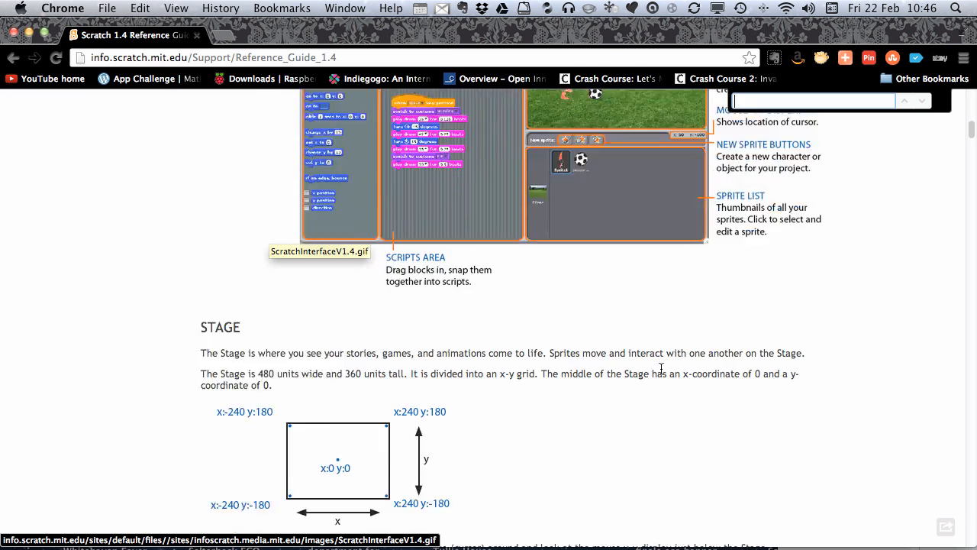
{"action": "scroll", "scroll_direction": "down", "scroll_amount": 3}
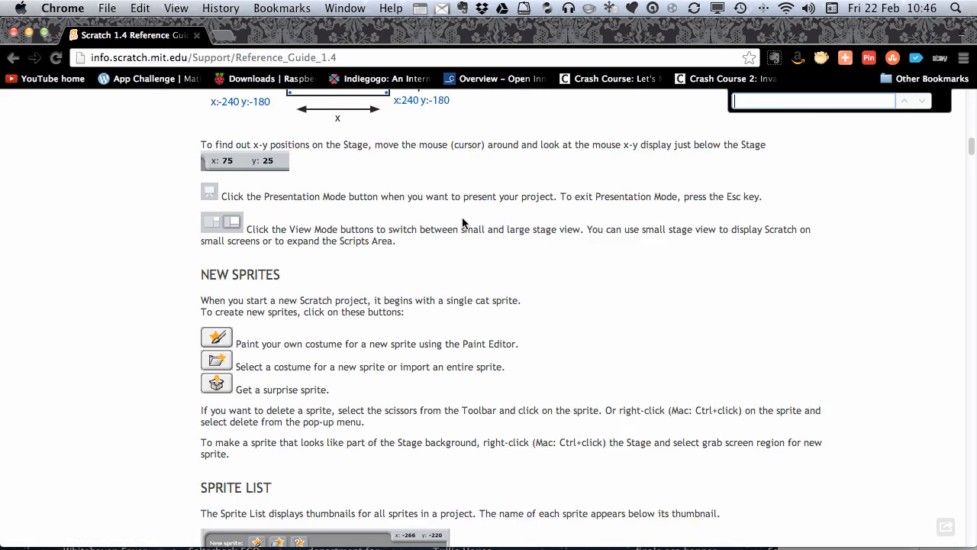
{"action": "scroll", "scroll_direction": "down", "scroll_amount": 3}
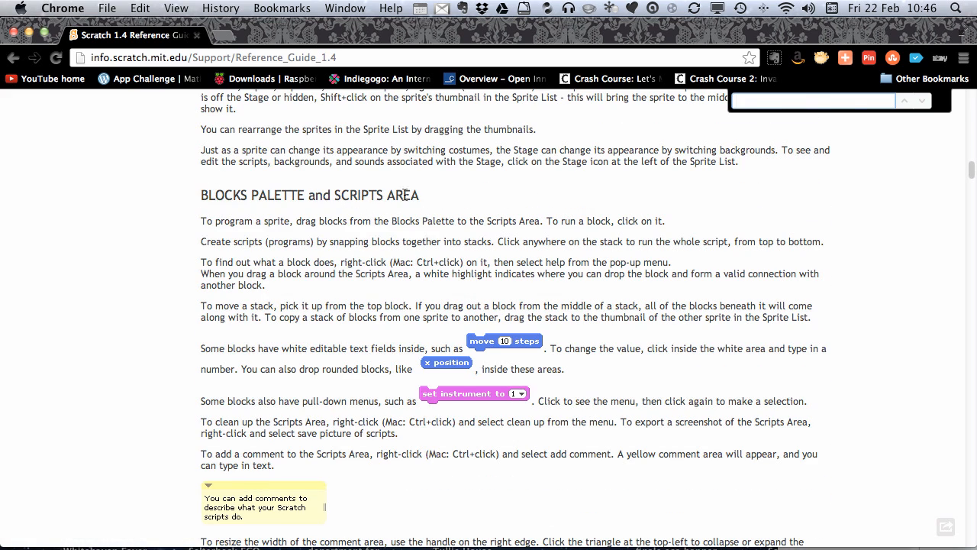
{"action": "scroll", "scroll_direction": "down", "scroll_amount": 3}
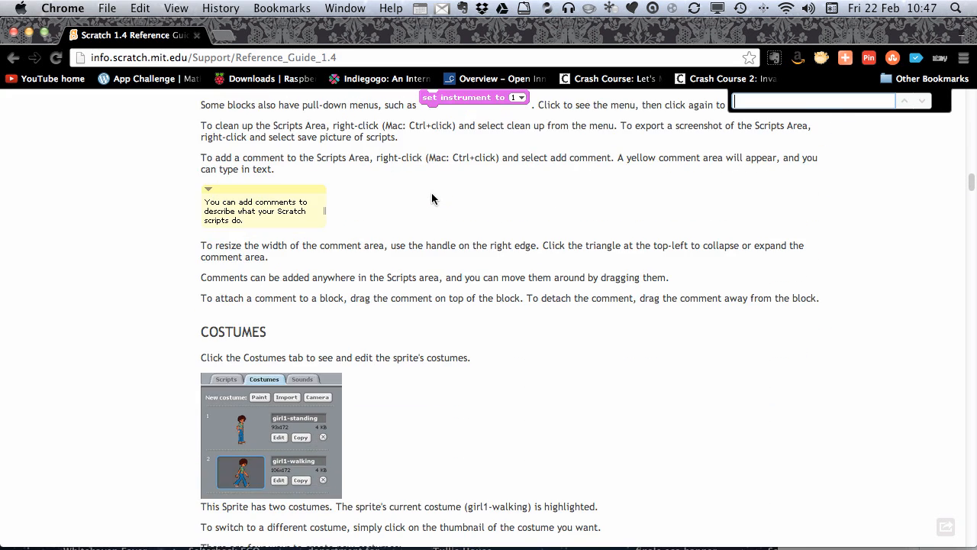
{"action": "mouse_move", "coordinate": [426, 171]}
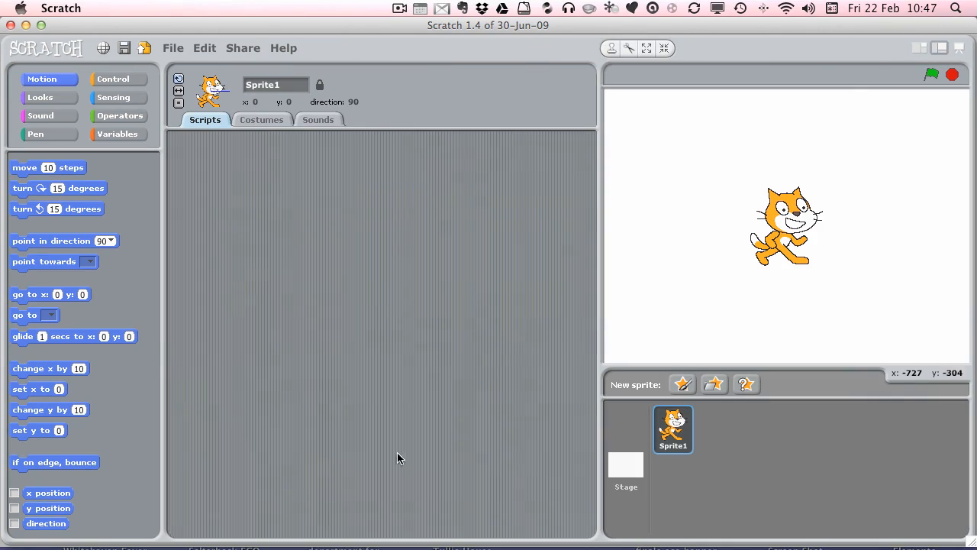
{"action": "mouse_move", "coordinate": [760, 191]}
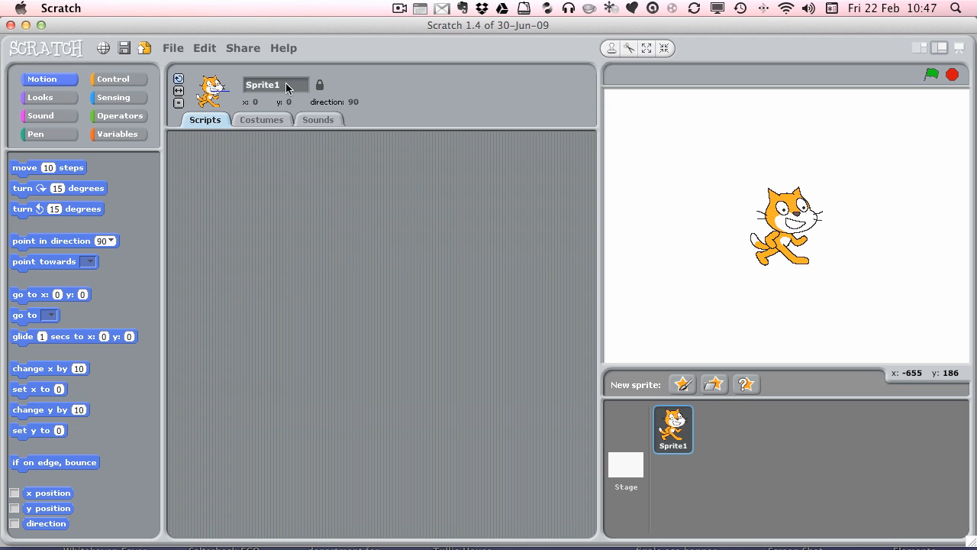
Replace the sprite name Sprite1 with Cat in the name field.
{"action": "type", "text": "Ca"}
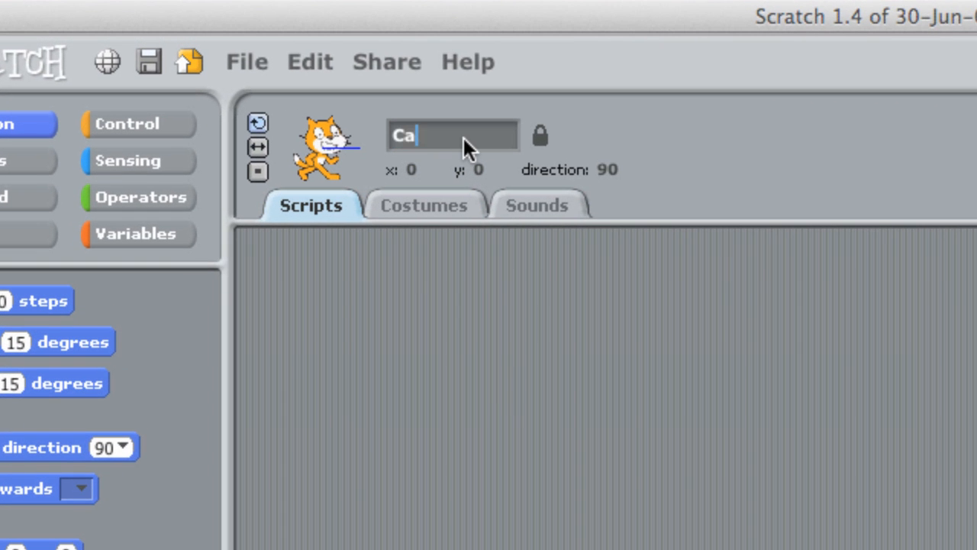
{"action": "mouse_move", "coordinate": [420, 140]}
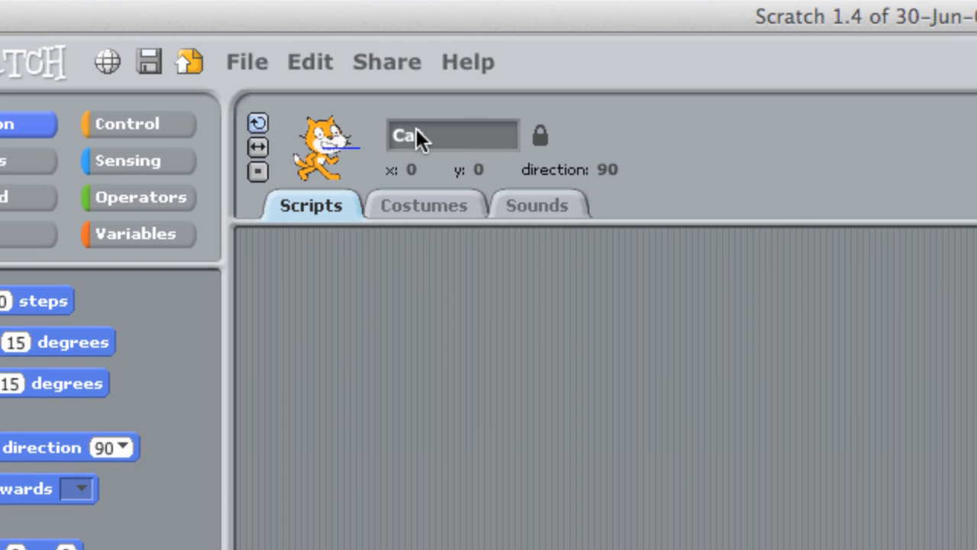
{"action": "scroll", "scroll_direction": "down", "scroll_amount": 3}
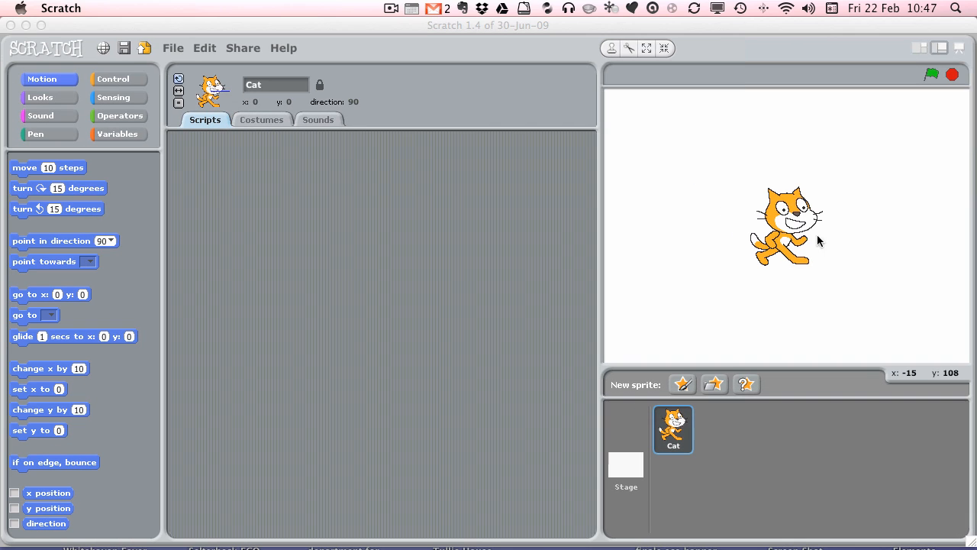
{"action": "mouse_move", "coordinate": [764, 263]}
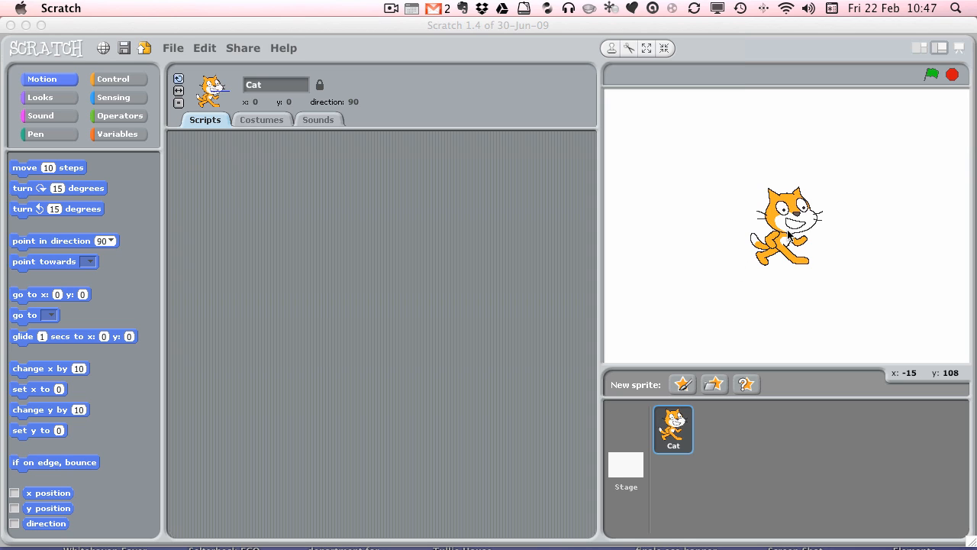
{"action": "mouse_move", "coordinate": [788, 236]}
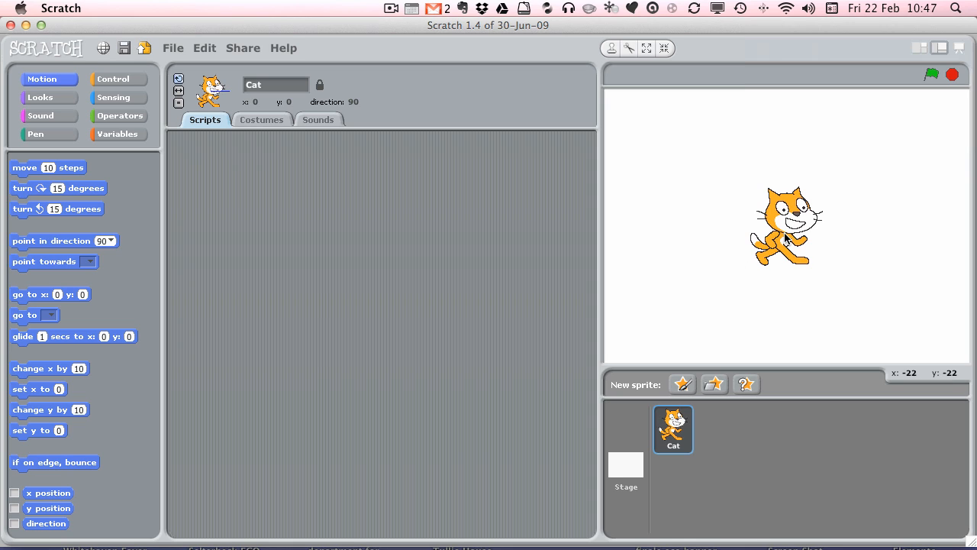
Drag the Cat to the lower left, upper right and right side of the stage, watching its x/y readout.
{"action": "left_click_drag", "start_coordinate": [786, 226], "coordinate": [662, 293]}
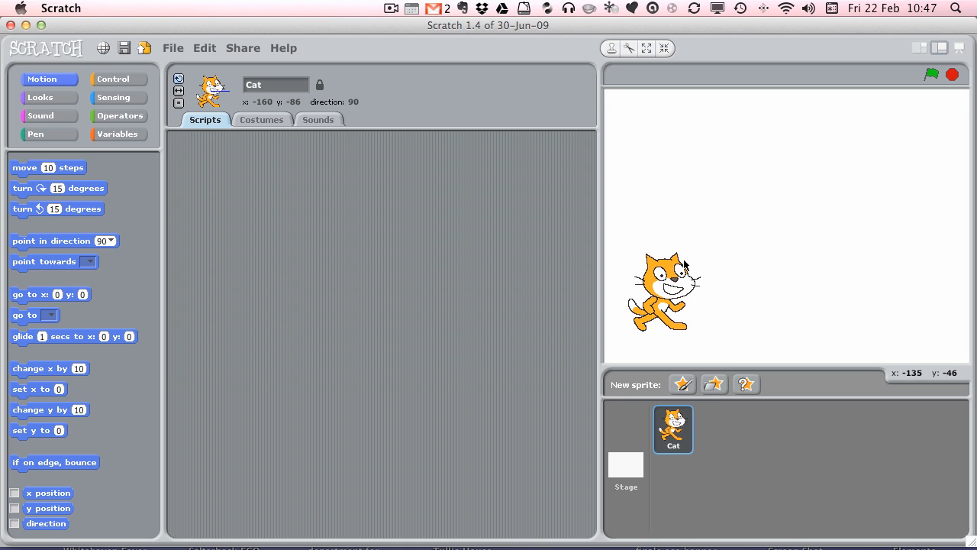
{"action": "mouse_move", "coordinate": [666, 299]}
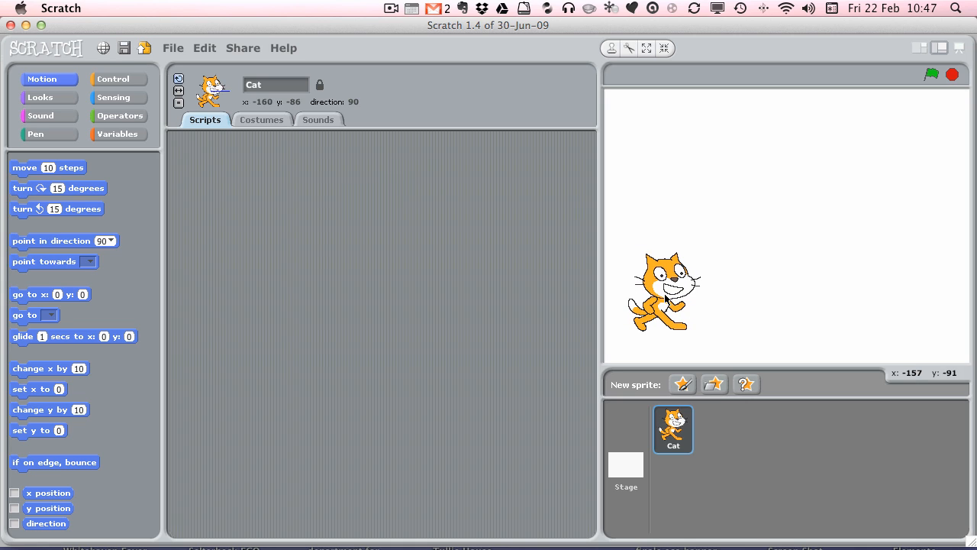
{"action": "left_click_drag", "start_coordinate": [664, 293], "coordinate": [654, 145]}
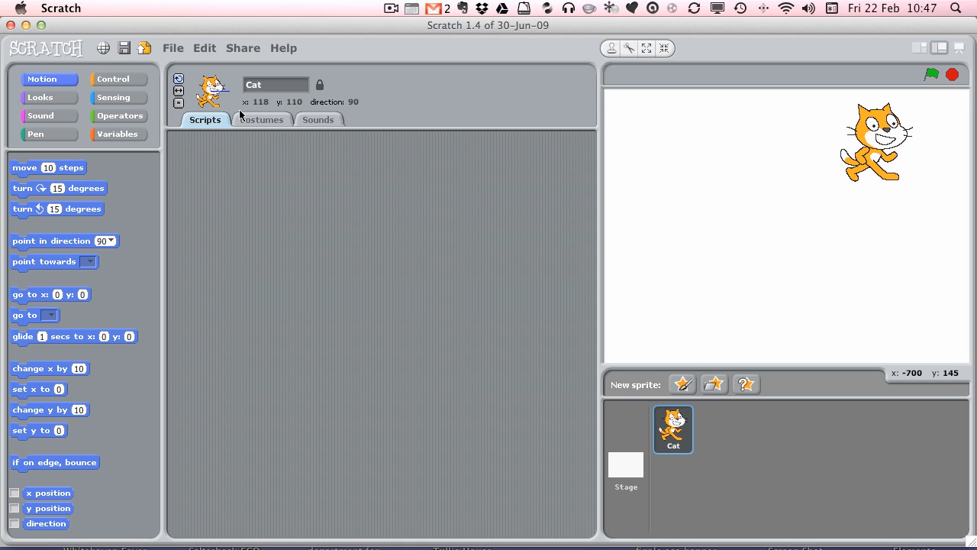
{"action": "left_click_drag", "start_coordinate": [878, 140], "coordinate": [886, 257]}
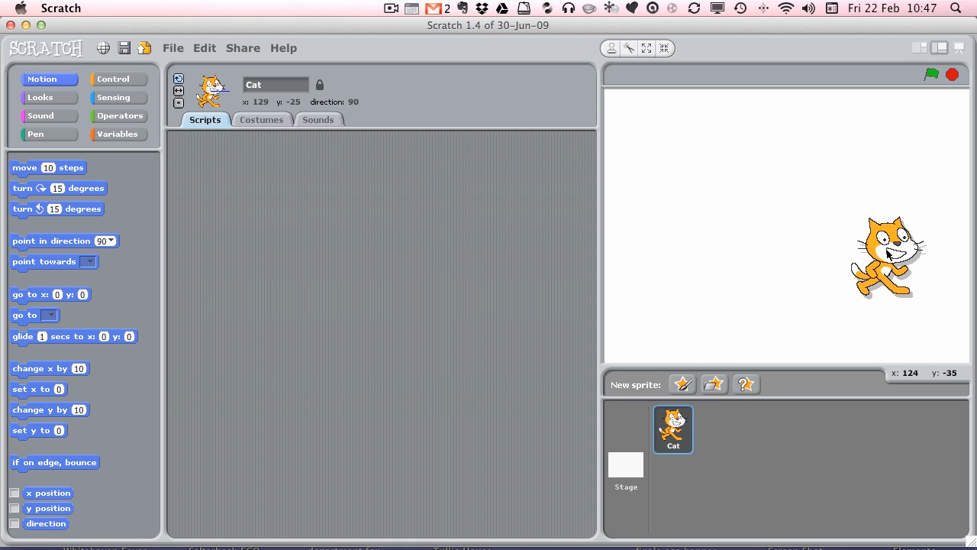
{"action": "left_click_drag", "start_coordinate": [886, 256], "coordinate": [888, 265]}
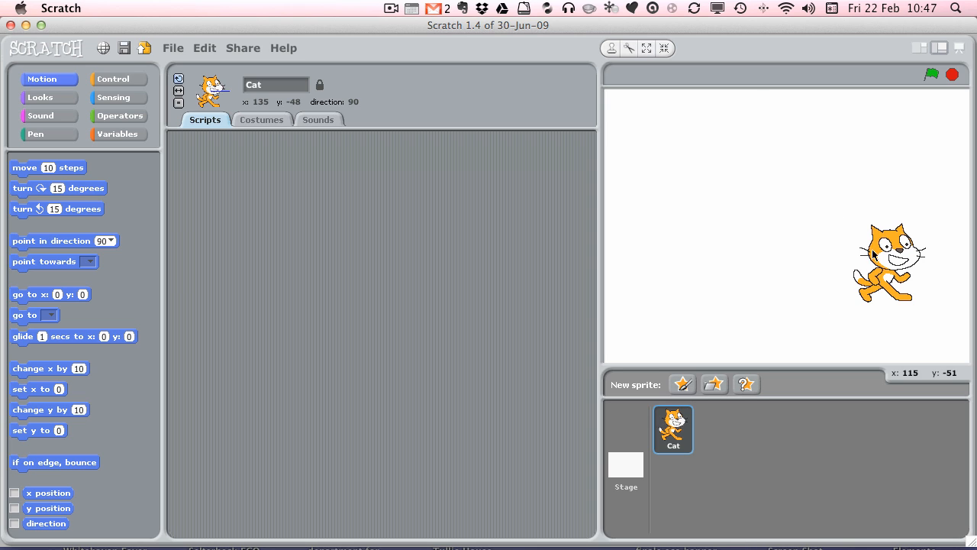
{"action": "mouse_move", "coordinate": [834, 287]}
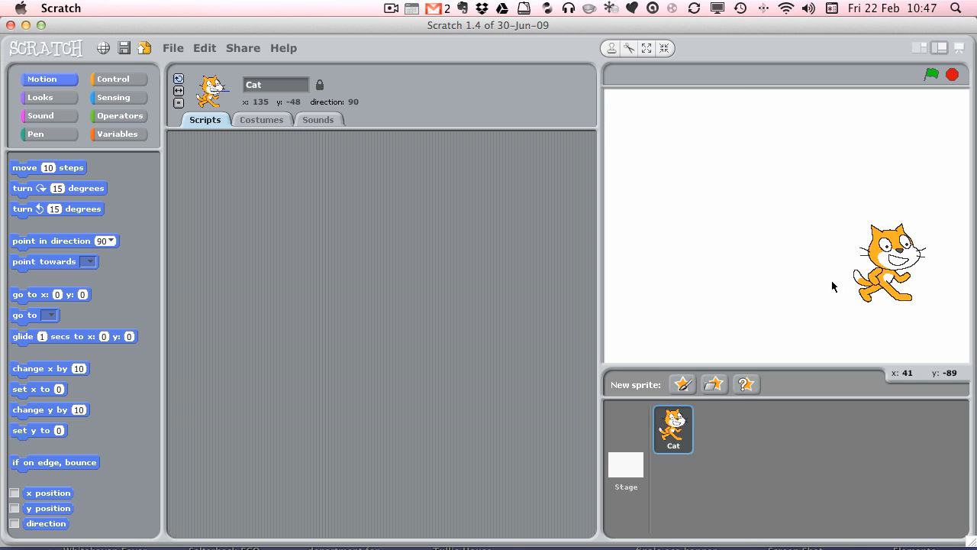
{"action": "left_click", "coordinate": [113, 98]}
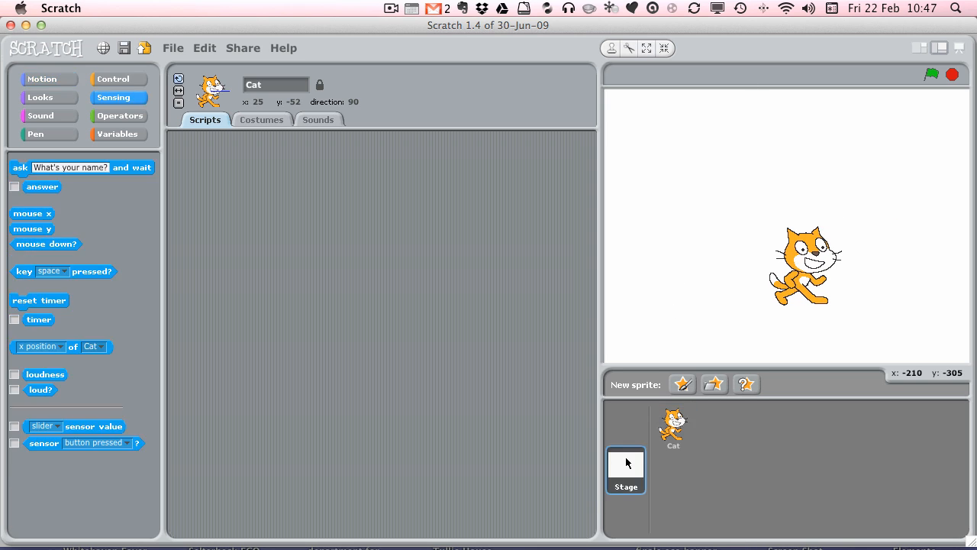
Import the xy-grid background from the Backgrounds folder onto the Stage.
{"action": "left_click", "coordinate": [626, 470]}
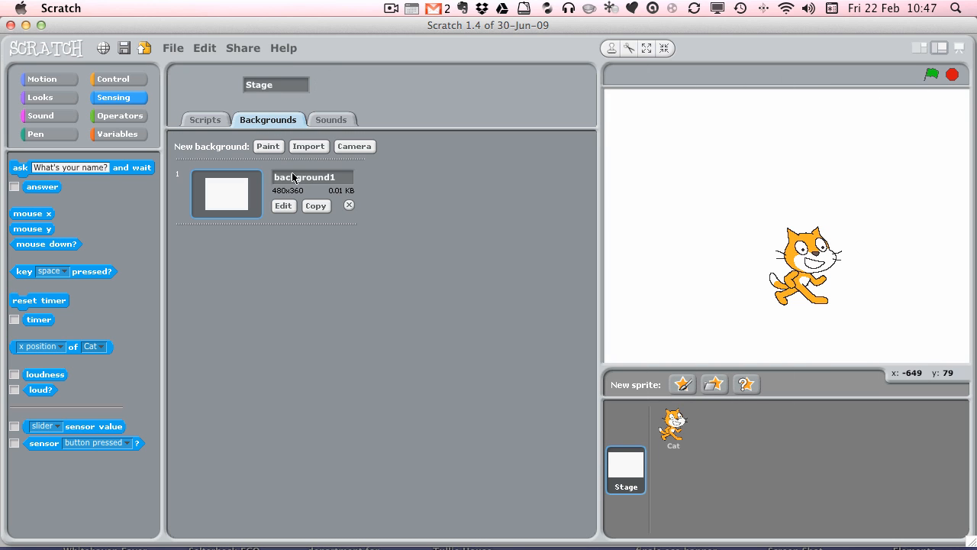
{"action": "mouse_move", "coordinate": [265, 126]}
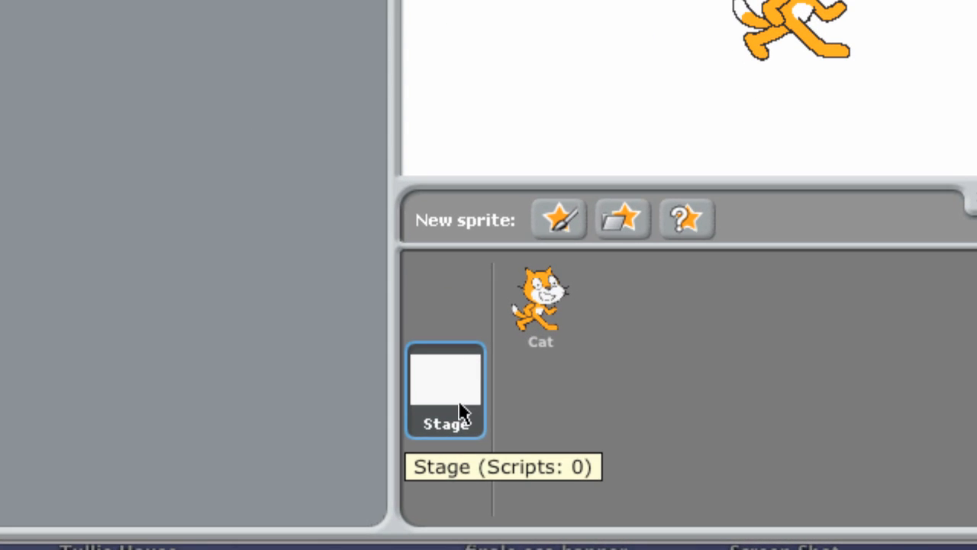
{"action": "left_click", "coordinate": [446, 390]}
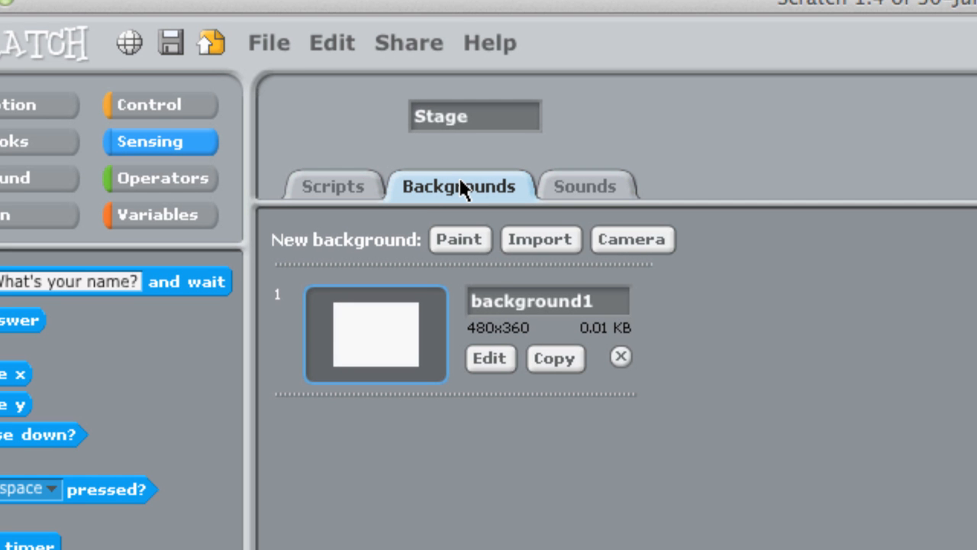
{"action": "left_click", "coordinate": [541, 238]}
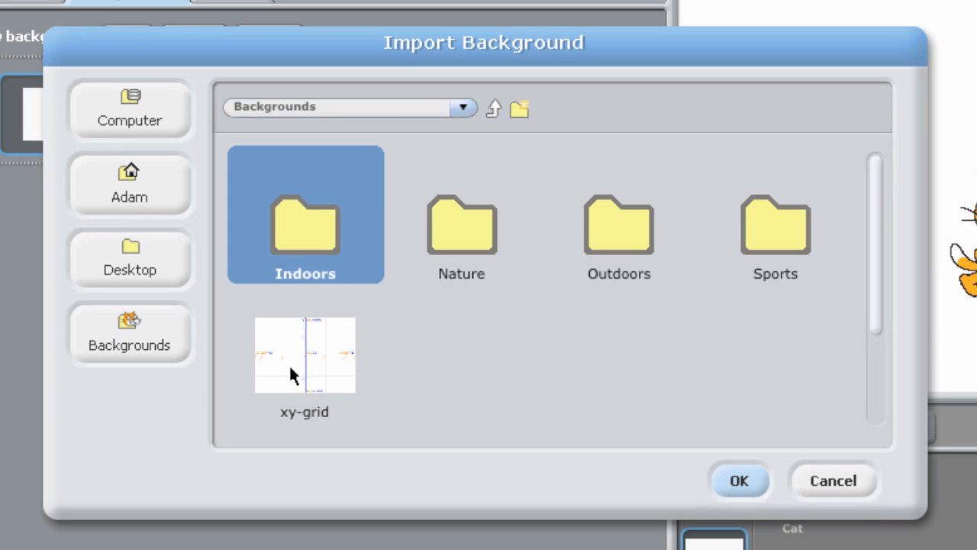
{"action": "left_click", "coordinate": [303, 354]}
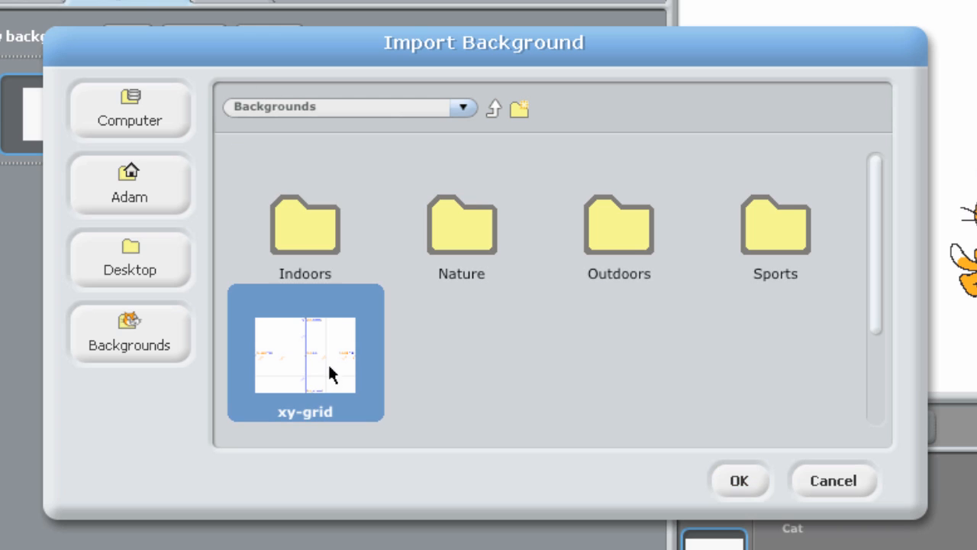
{"action": "left_click", "coordinate": [739, 479]}
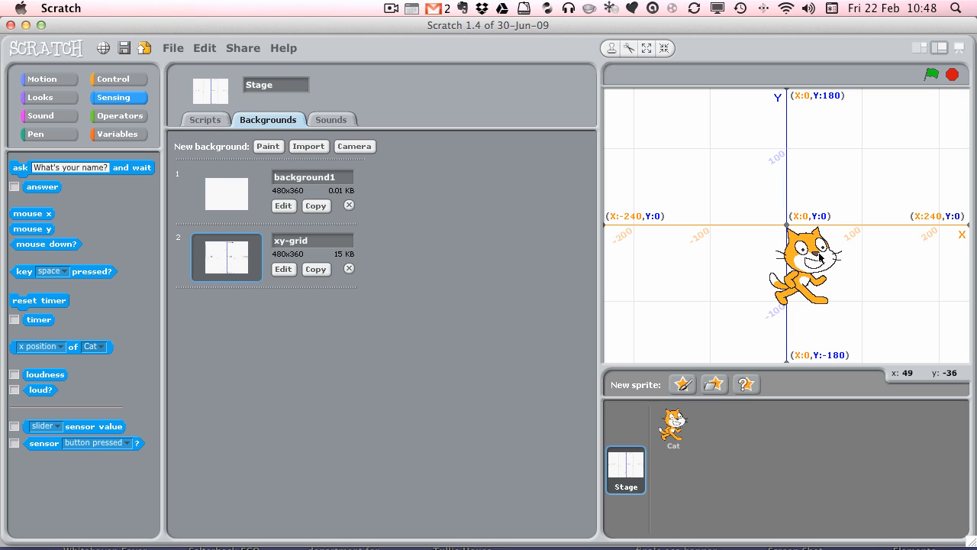
Drag the Cat leftward past the y-axis and down just below the x-axis on the grid.
{"action": "left_click_drag", "start_coordinate": [802, 268], "coordinate": [705, 294]}
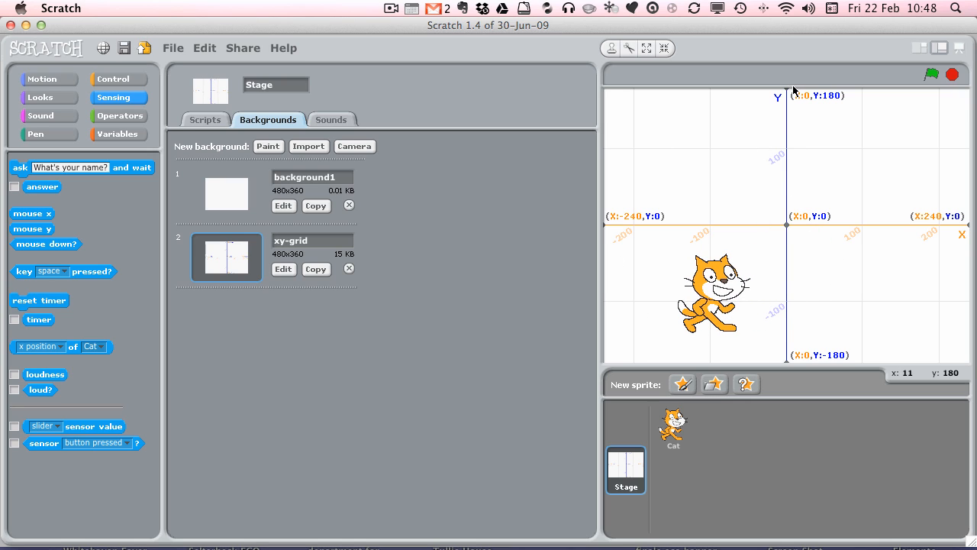
{"action": "mouse_move", "coordinate": [806, 202]}
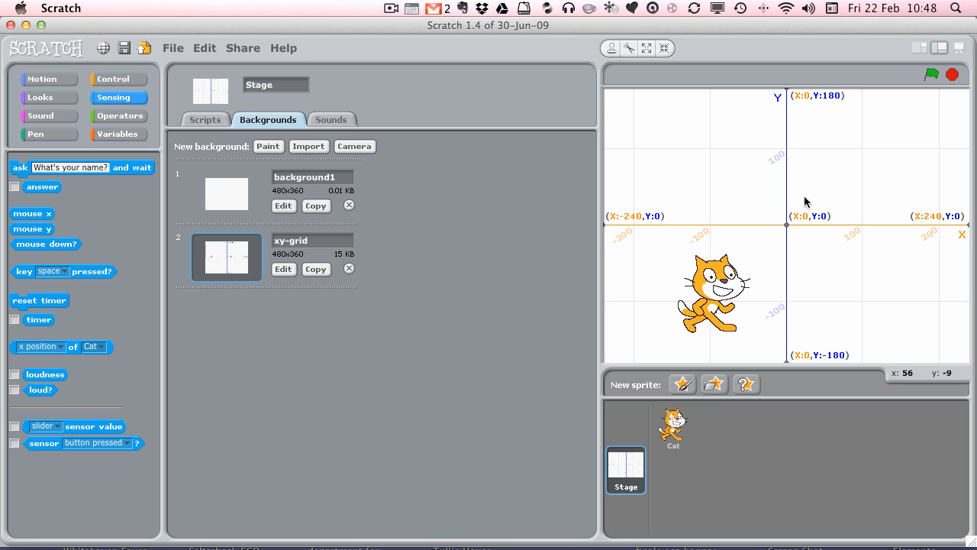
{"action": "mouse_move", "coordinate": [687, 228]}
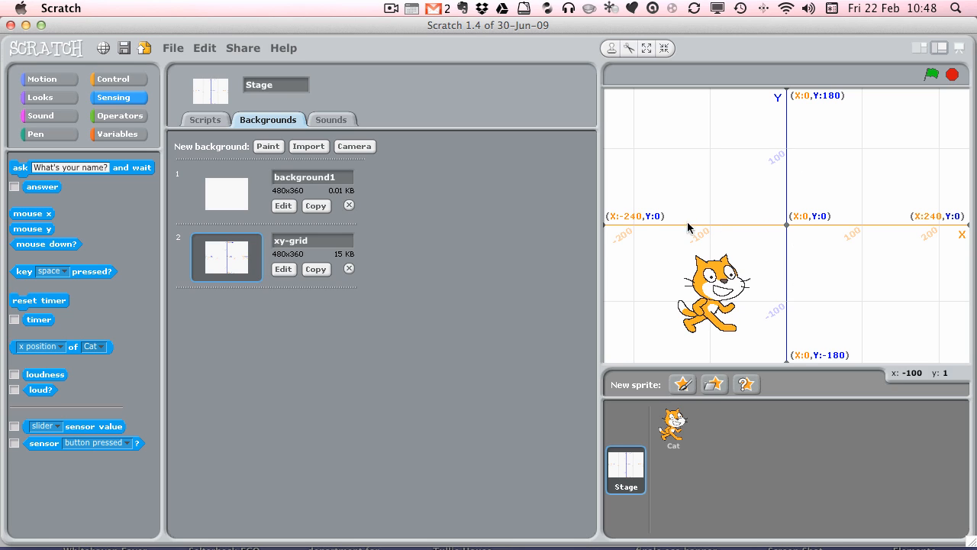
{"action": "mouse_move", "coordinate": [813, 232]}
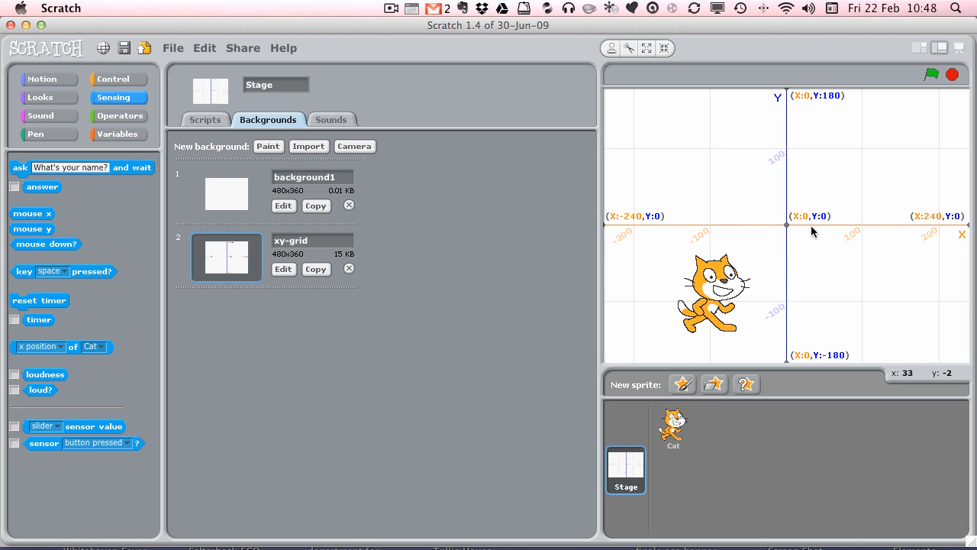
{"action": "mouse_move", "coordinate": [874, 256]}
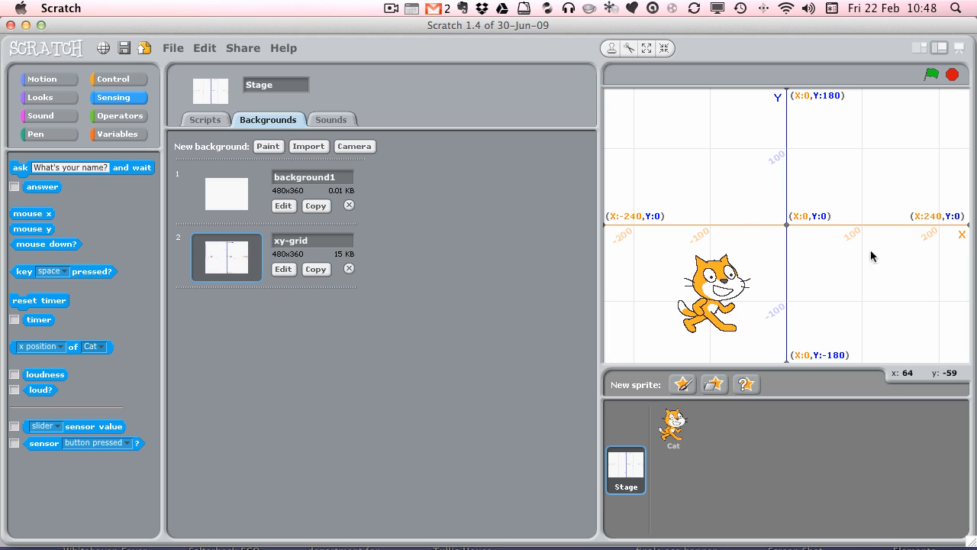
{"action": "mouse_move", "coordinate": [751, 298]}
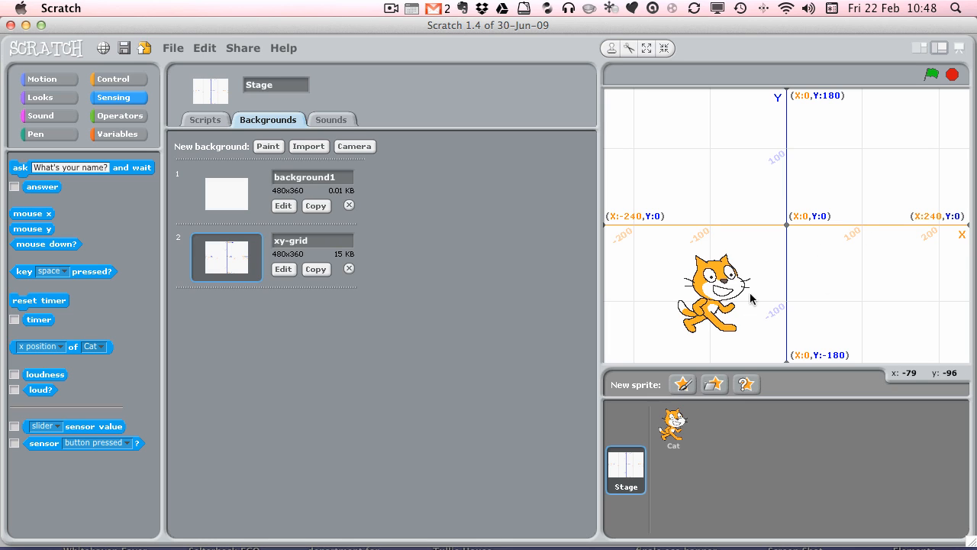
{"action": "mouse_move", "coordinate": [828, 162]}
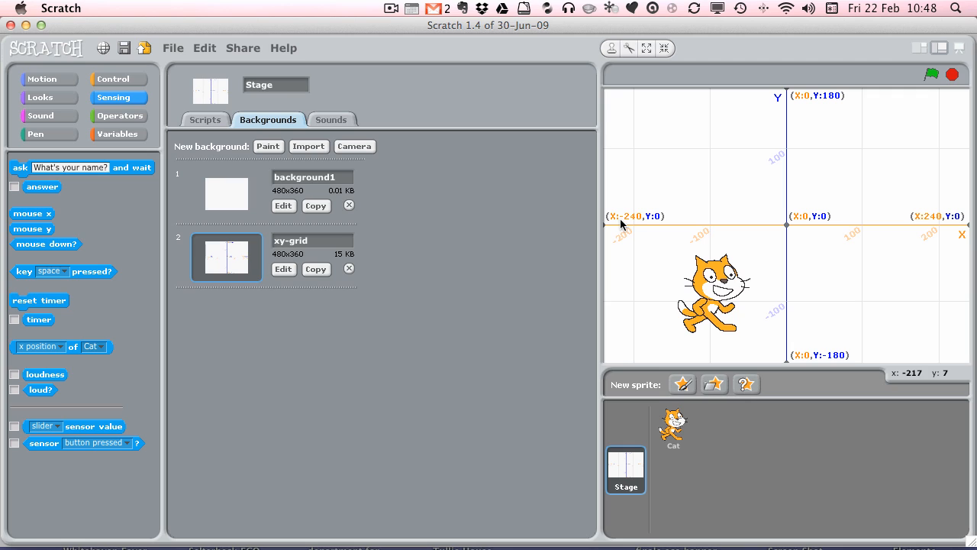
{"action": "mouse_move", "coordinate": [708, 297]}
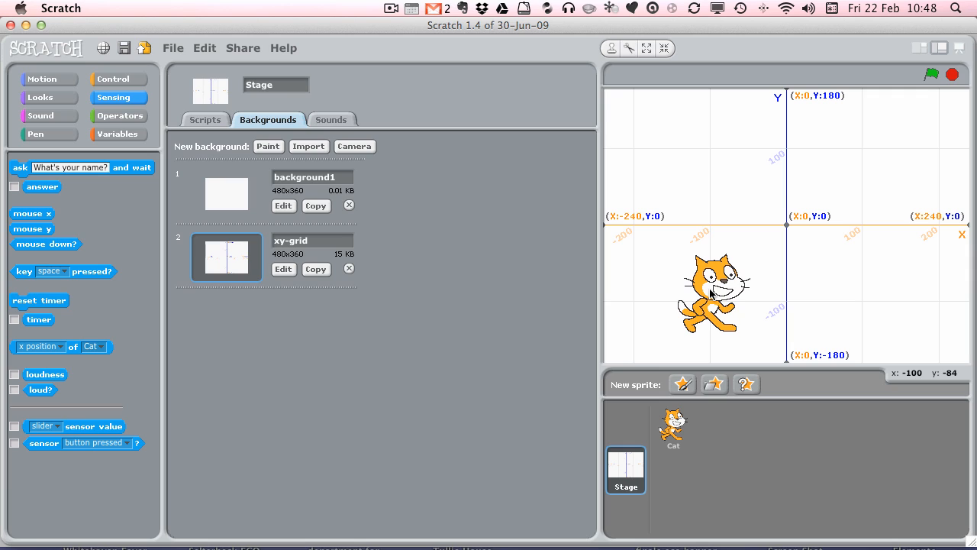
{"action": "mouse_move", "coordinate": [714, 297]}
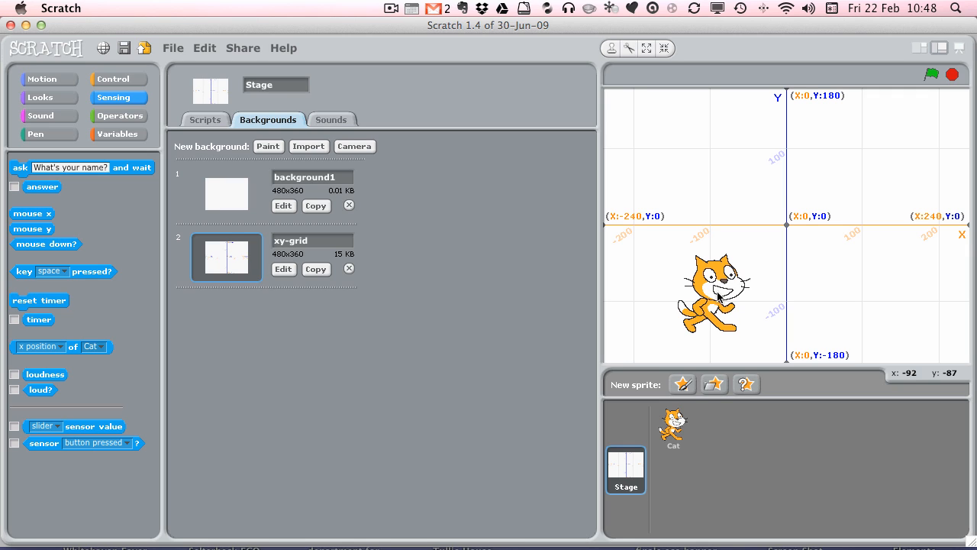
{"action": "mouse_move", "coordinate": [718, 296]}
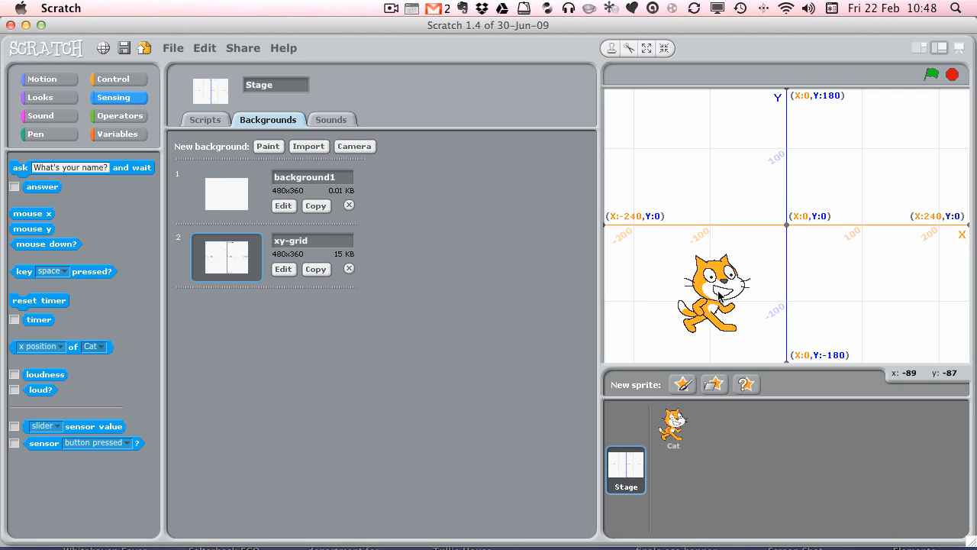
{"action": "left_click_drag", "start_coordinate": [718, 293], "coordinate": [672, 297]}
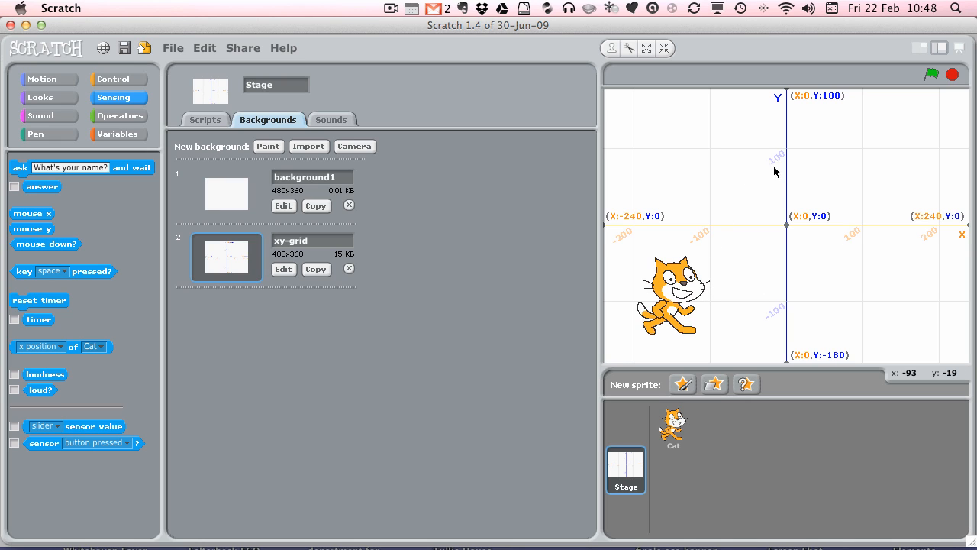
{"action": "mouse_move", "coordinate": [782, 262]}
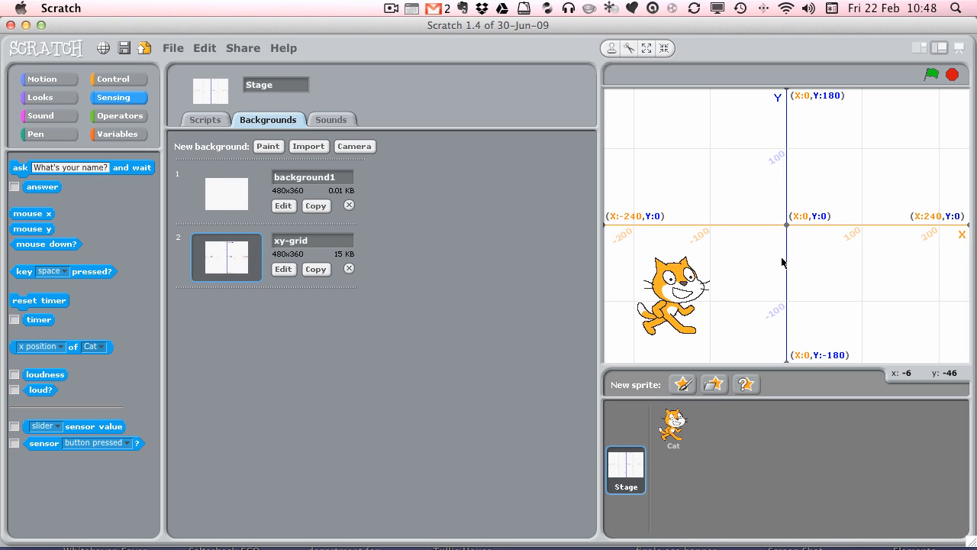
{"action": "mouse_move", "coordinate": [671, 425]}
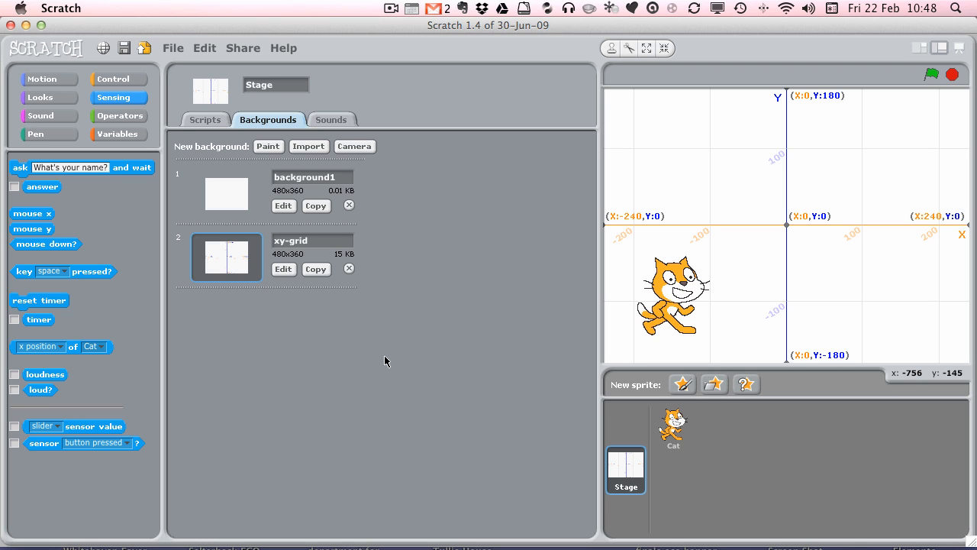
{"action": "mouse_move", "coordinate": [824, 248]}
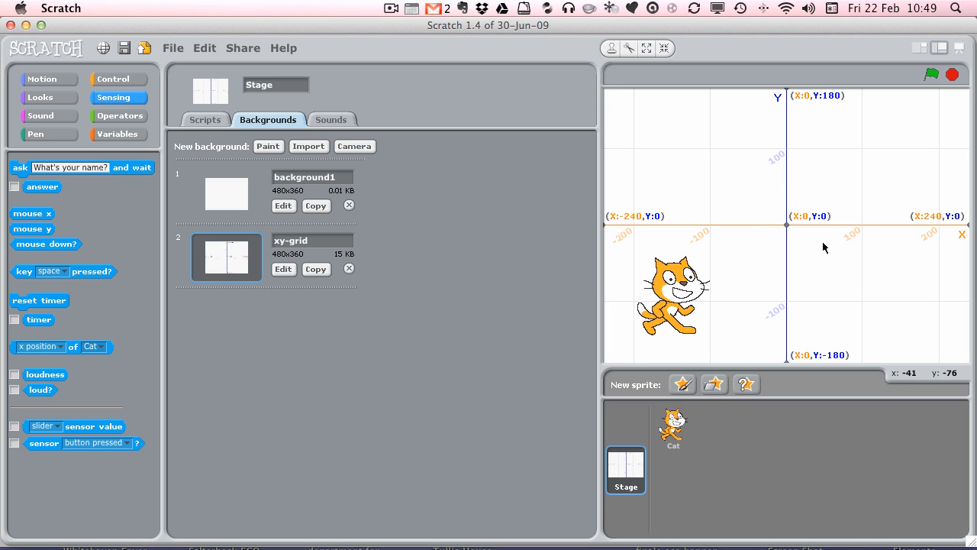
{"action": "mouse_move", "coordinate": [809, 263]}
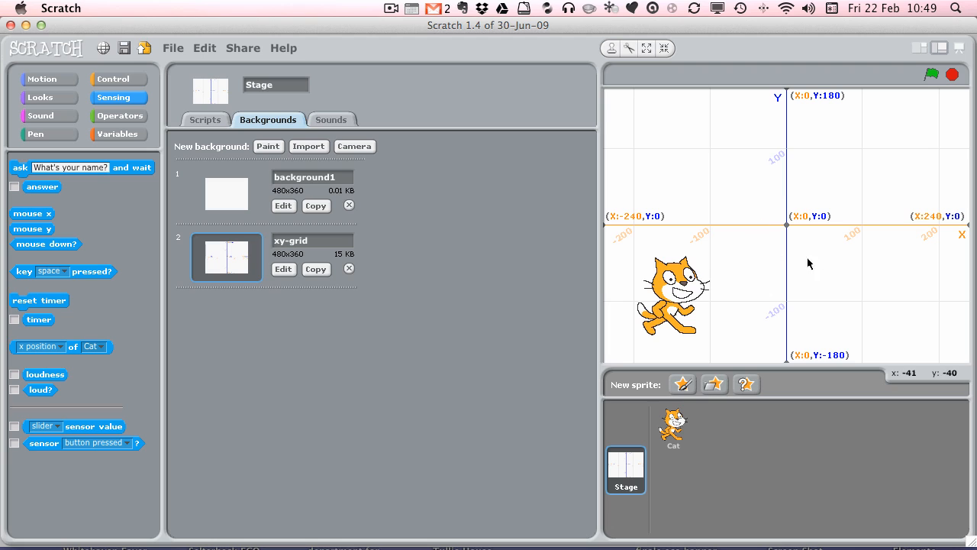
{"action": "mouse_move", "coordinate": [779, 202]}
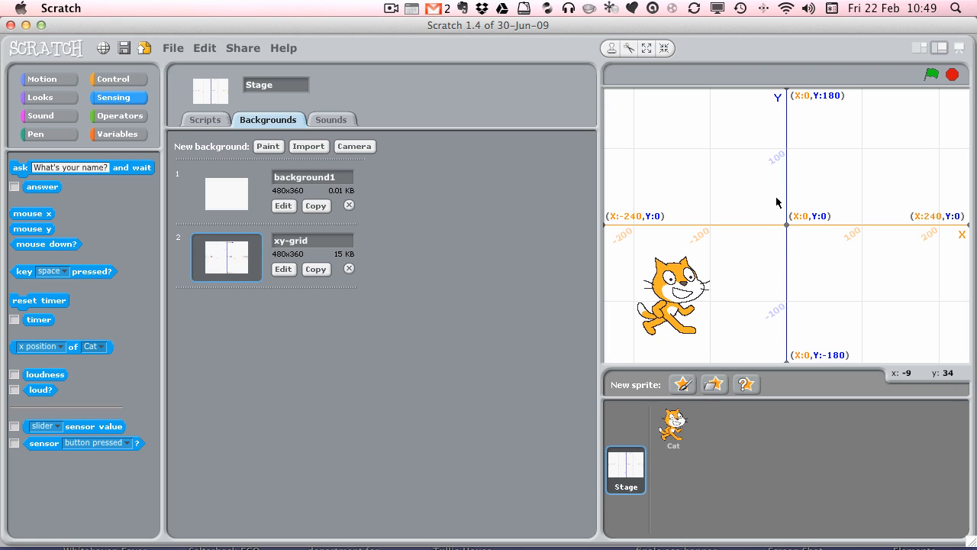
{"action": "mouse_move", "coordinate": [766, 182]}
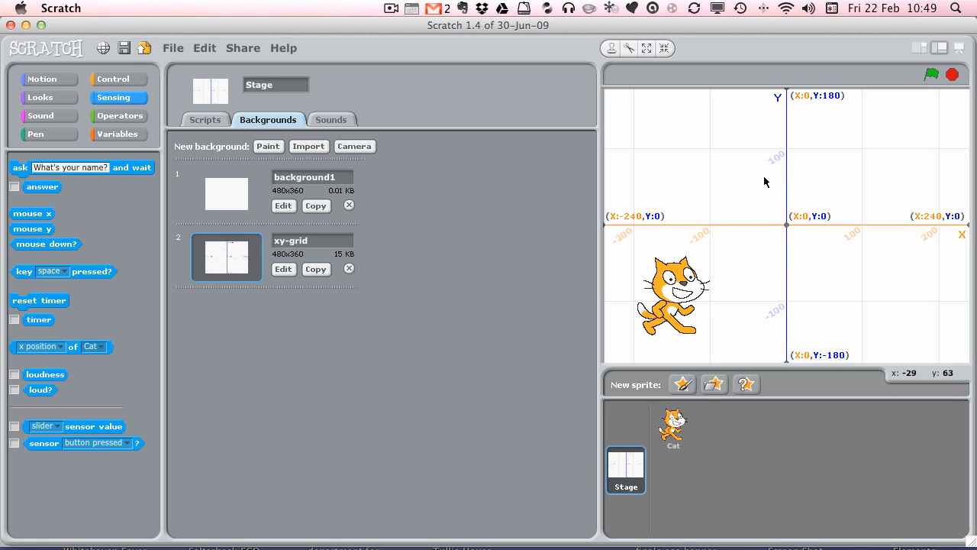
{"action": "mouse_move", "coordinate": [631, 467]}
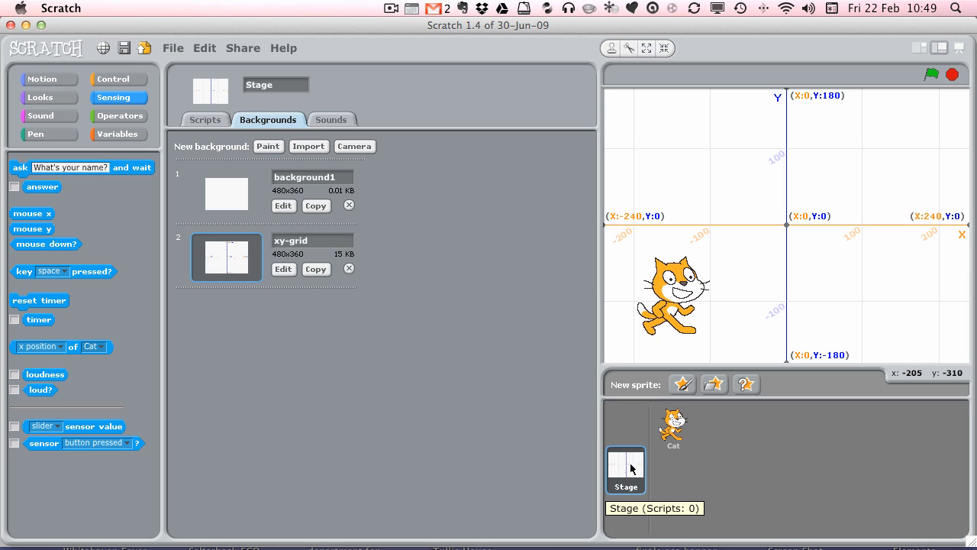
{"action": "mouse_move", "coordinate": [321, 157]}
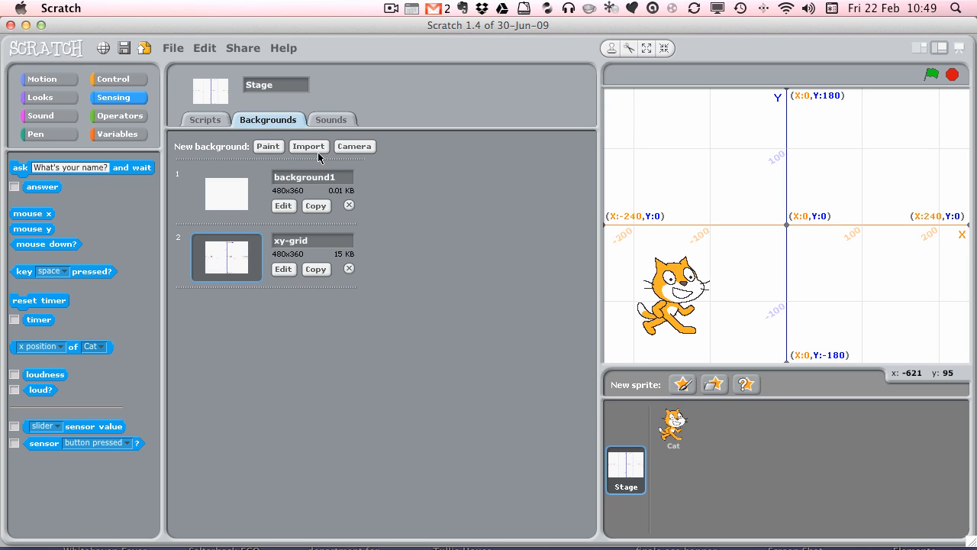
Import the night-city-with-street background from the Outdoors folder onto the Stage.
{"action": "left_click", "coordinate": [309, 146]}
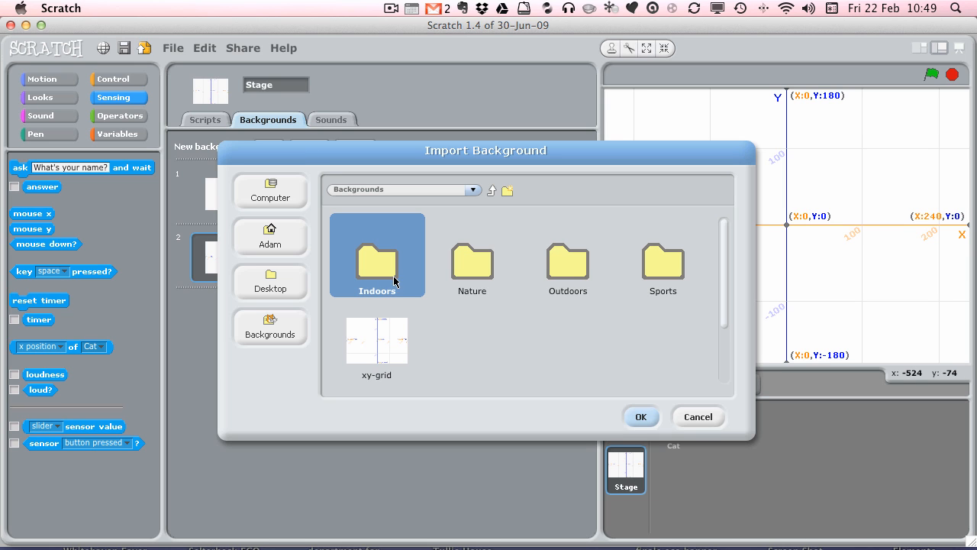
{"action": "left_click", "coordinate": [568, 260]}
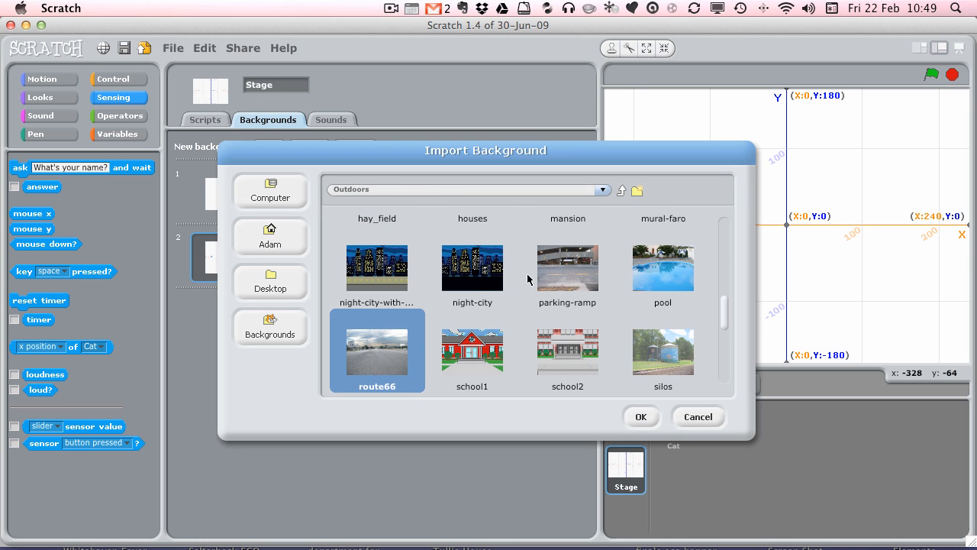
{"action": "left_click", "coordinate": [375, 267]}
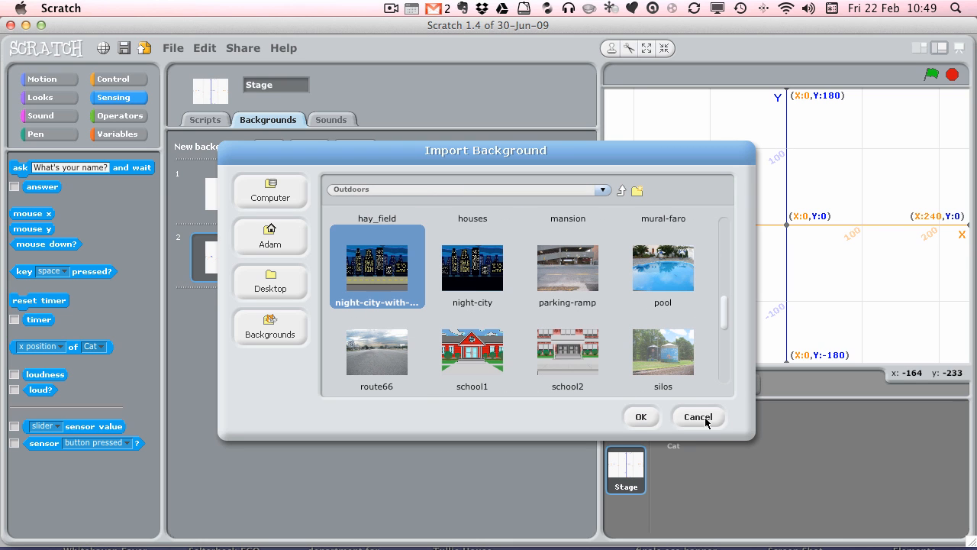
{"action": "left_click", "coordinate": [639, 417]}
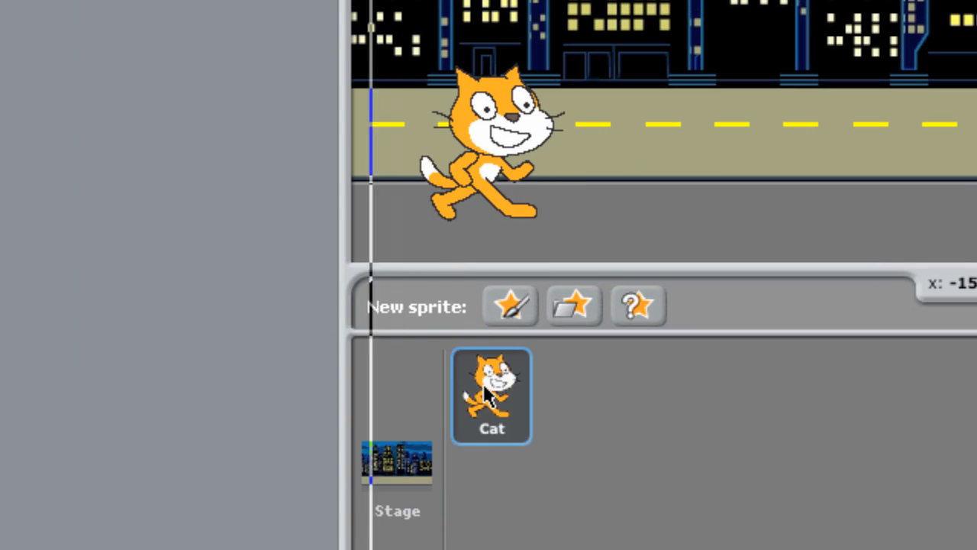
Select the Cat and place a 'when green flag clicked' hat block from Control in its Scripts area.
{"action": "left_click", "coordinate": [510, 180]}
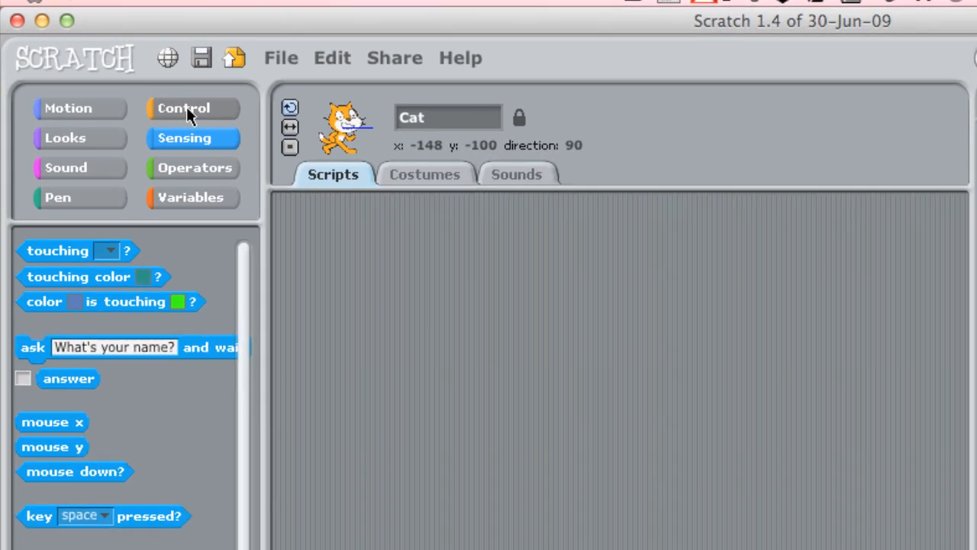
{"action": "left_click", "coordinate": [183, 107]}
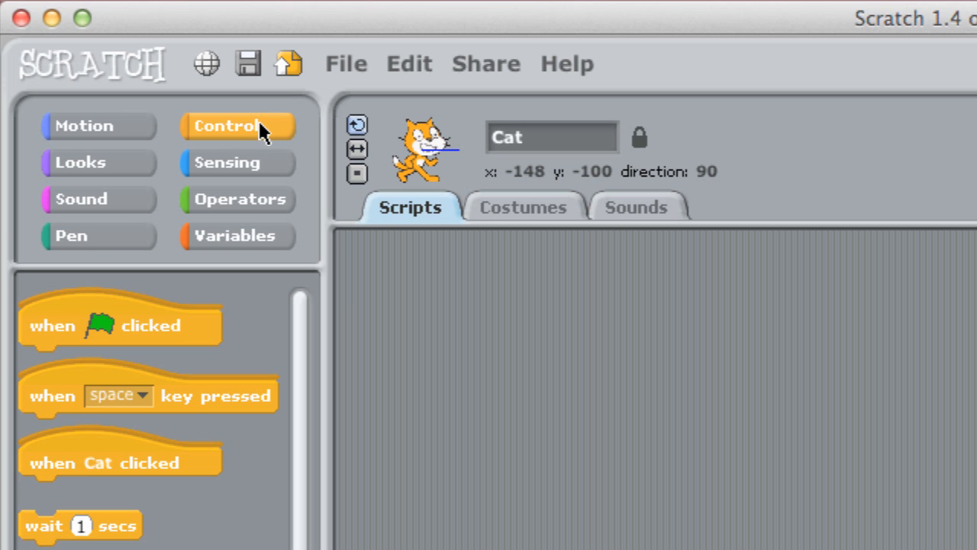
{"action": "mouse_move", "coordinate": [61, 339]}
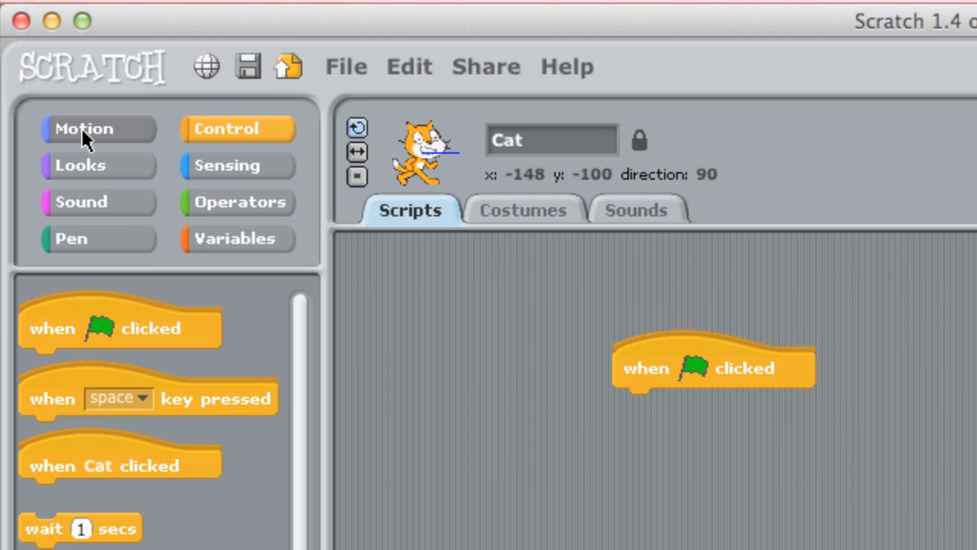
{"action": "left_click", "coordinate": [84, 128]}
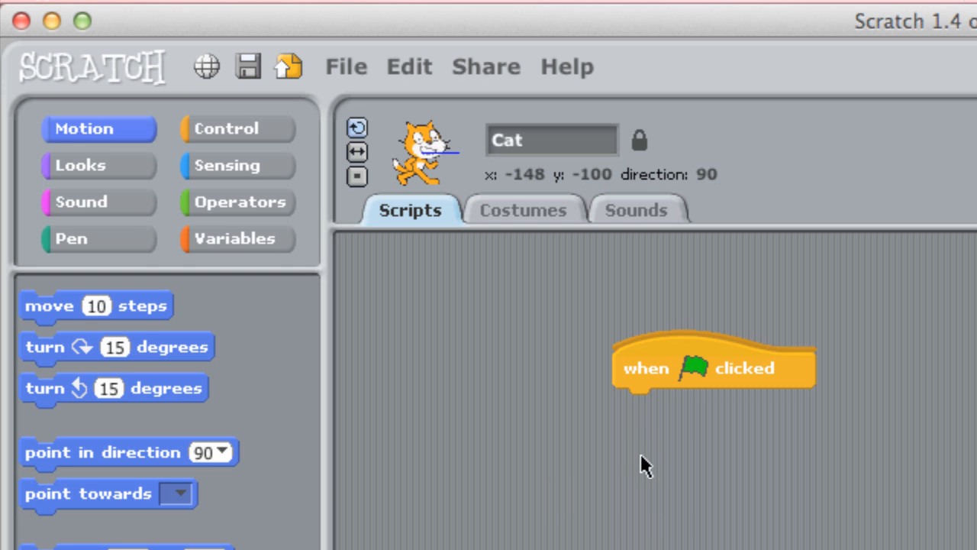
{"action": "mouse_move", "coordinate": [565, 535]}
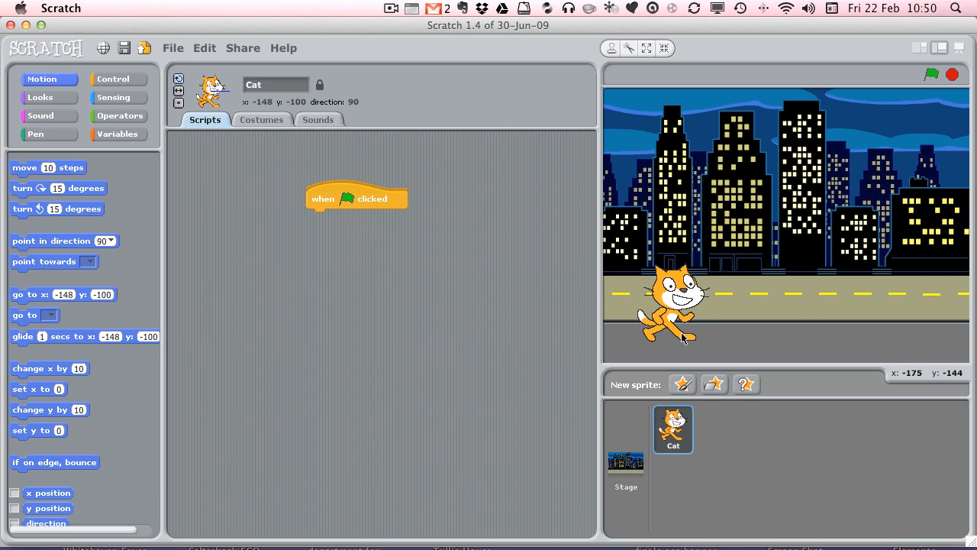
{"action": "mouse_move", "coordinate": [678, 336]}
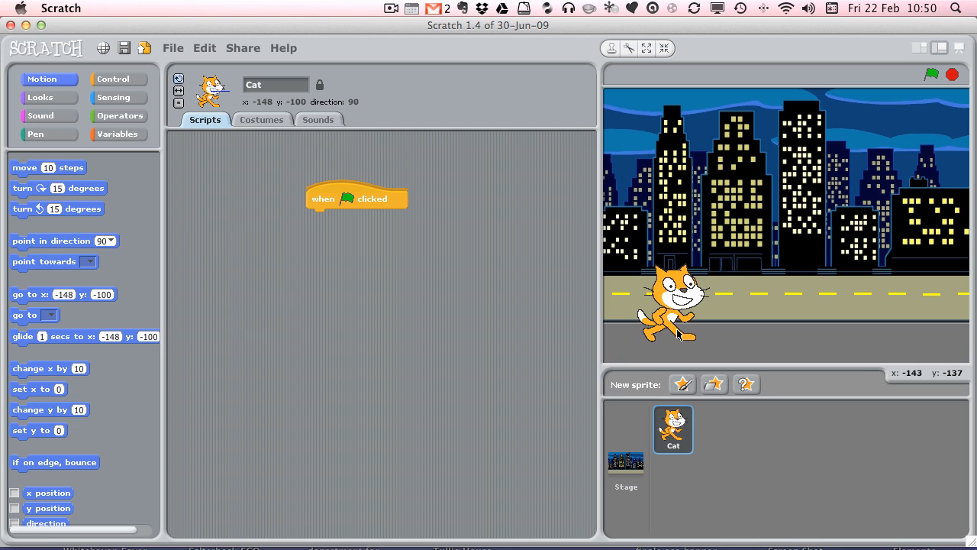
{"action": "mouse_move", "coordinate": [638, 276]}
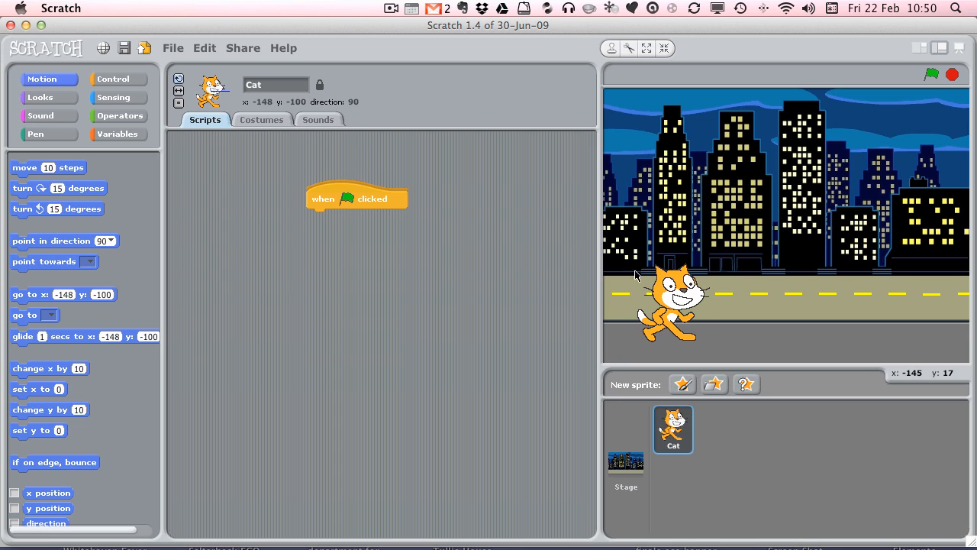
{"action": "mouse_move", "coordinate": [685, 272]}
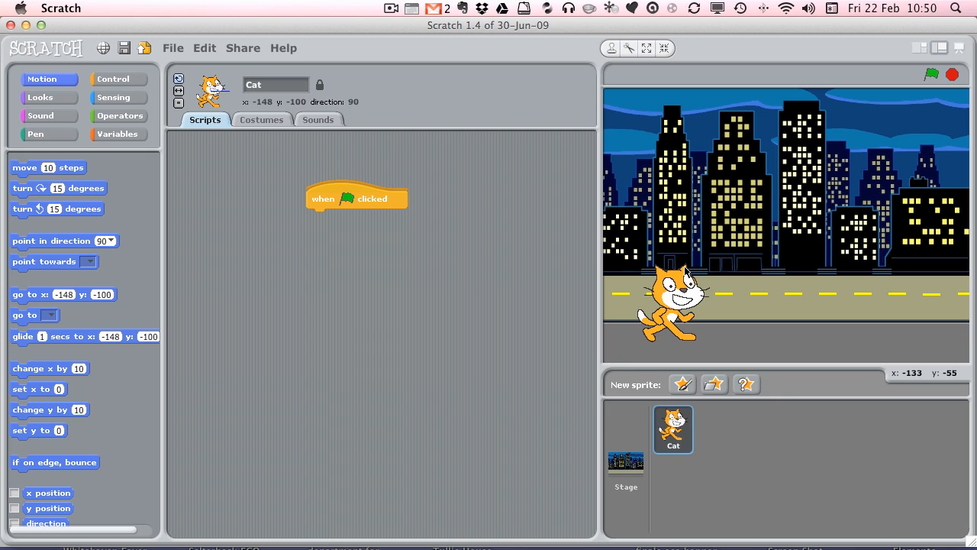
{"action": "mouse_move", "coordinate": [214, 245]}
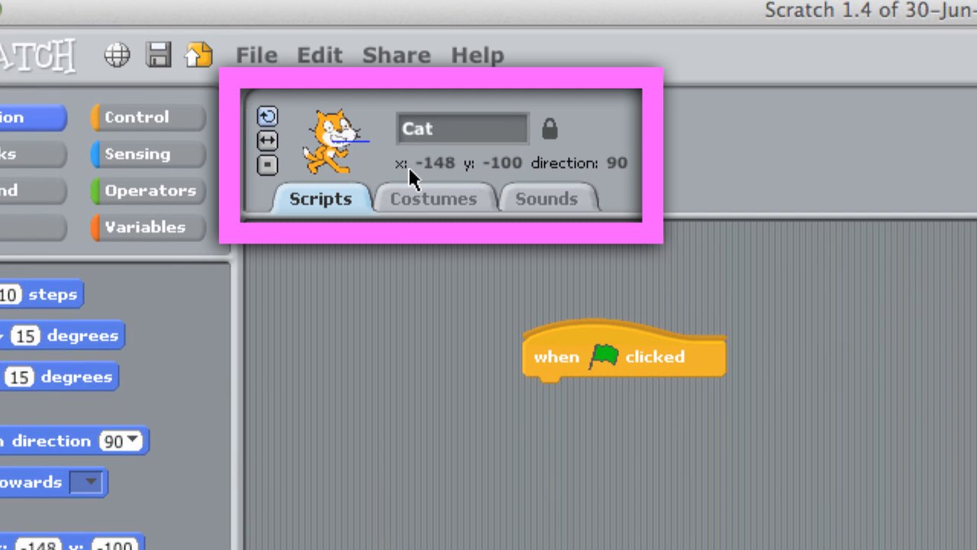
{"action": "mouse_move", "coordinate": [436, 174]}
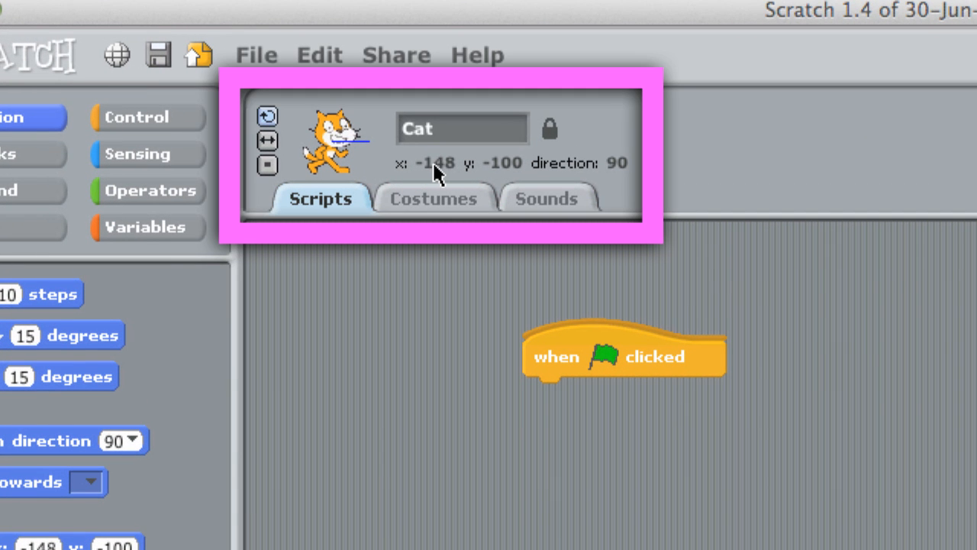
{"action": "mouse_move", "coordinate": [468, 176]}
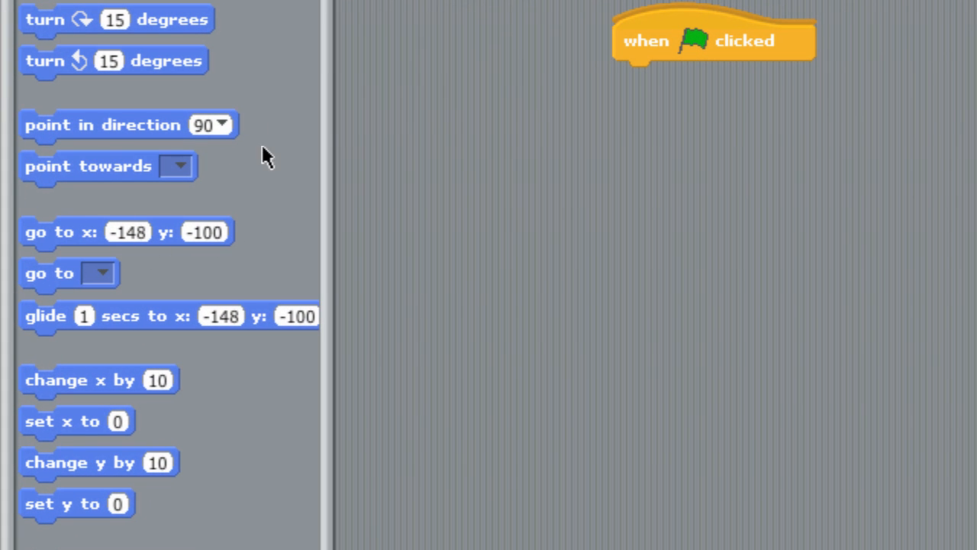
{"action": "mouse_move", "coordinate": [257, 324]}
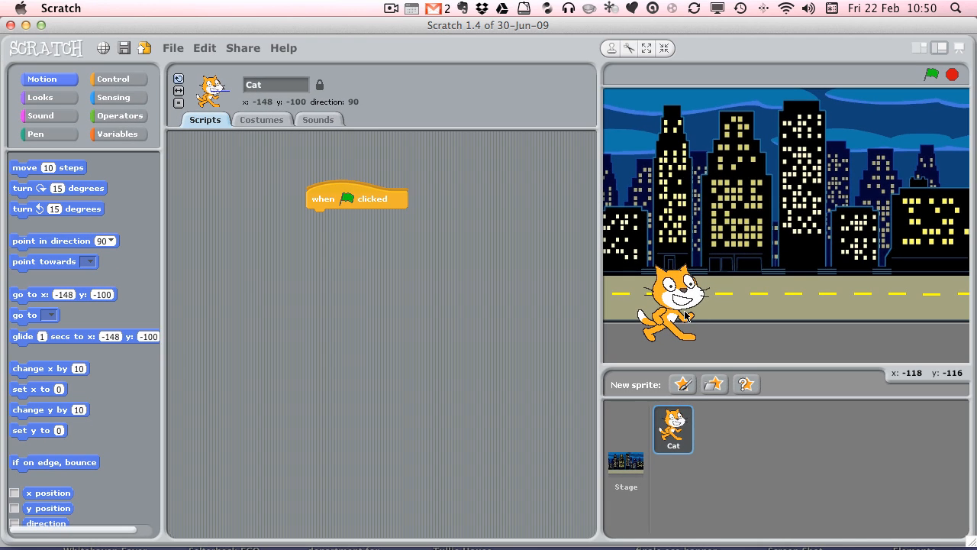
Drag the Cat toward the middle of the road, around x 10, y -95.
{"action": "left_click_drag", "start_coordinate": [671, 302], "coordinate": [794, 305]}
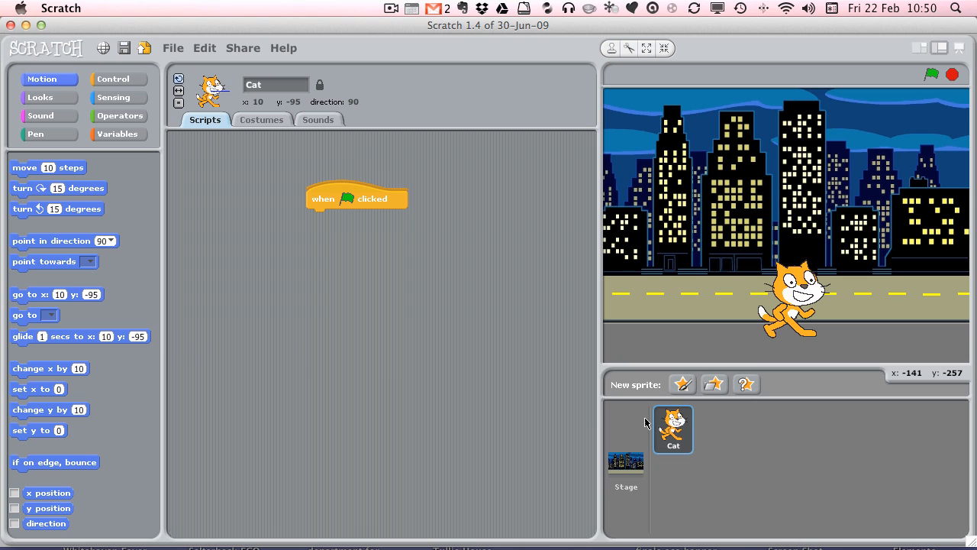
{"action": "mouse_move", "coordinate": [816, 275]}
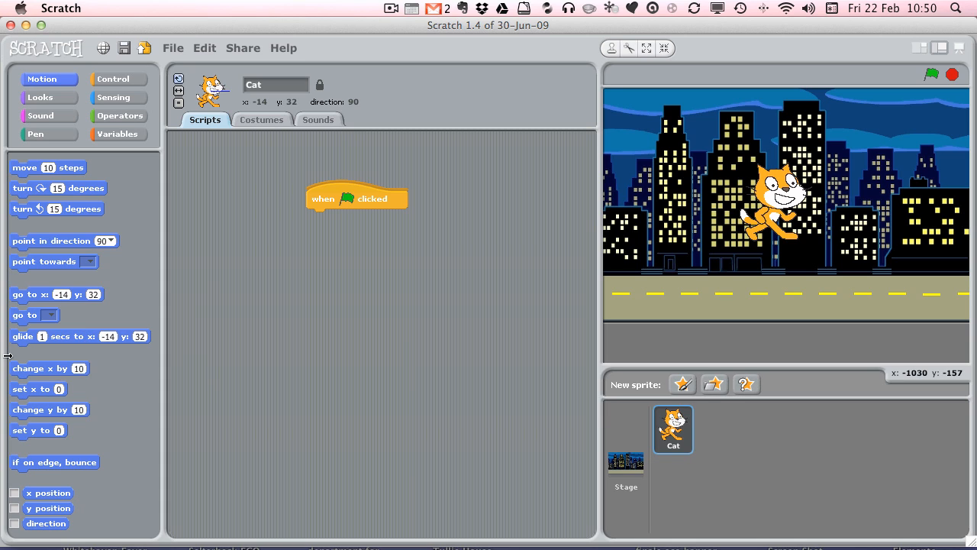
{"action": "mouse_move", "coordinate": [782, 232]}
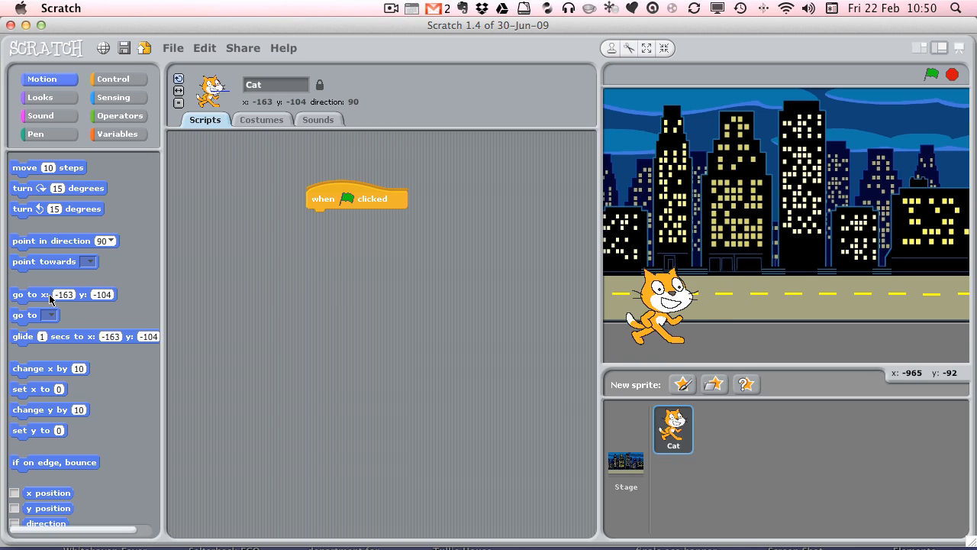
Snap a 'go to x: -163 y: -104' block under the green-flag hat block.
{"action": "left_click_drag", "start_coordinate": [61, 293], "coordinate": [344, 269]}
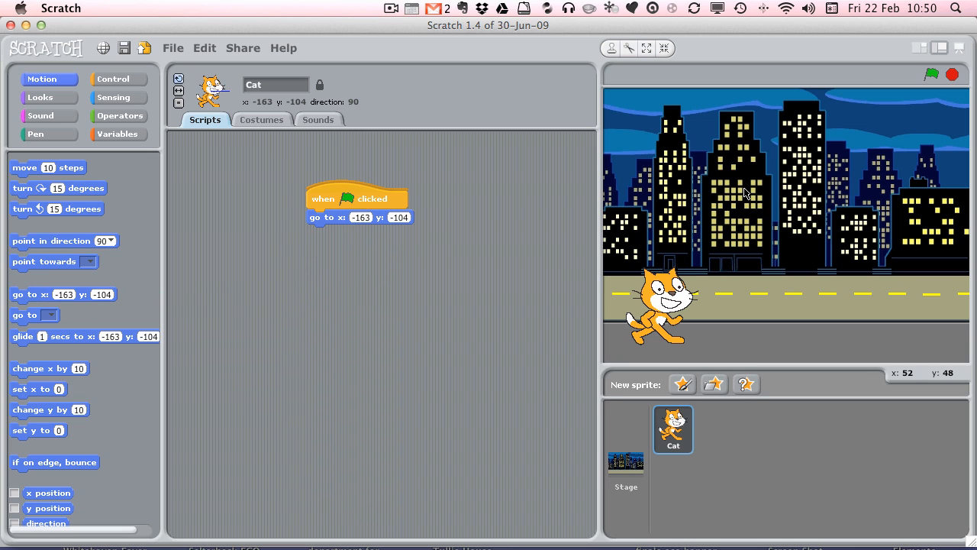
{"action": "mouse_move", "coordinate": [650, 286]}
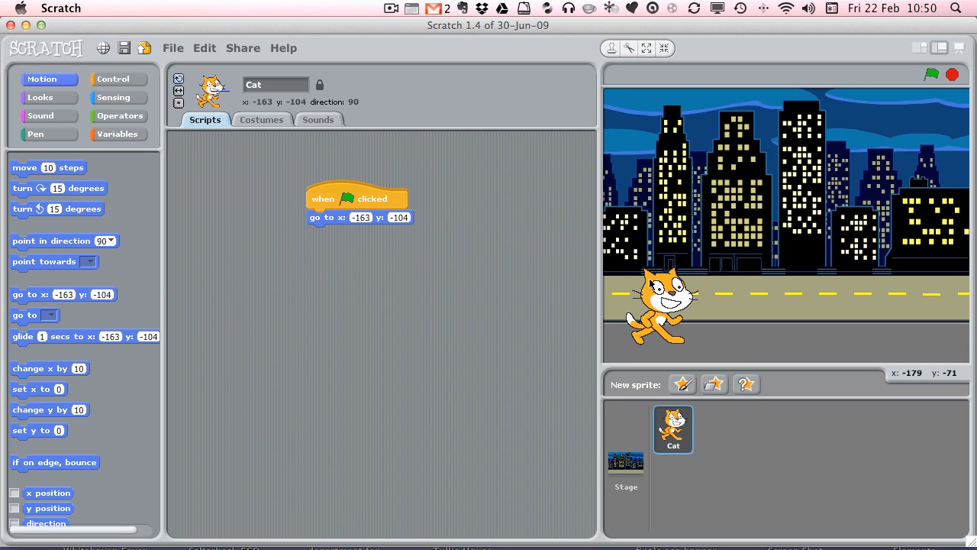
{"action": "mouse_move", "coordinate": [241, 296]}
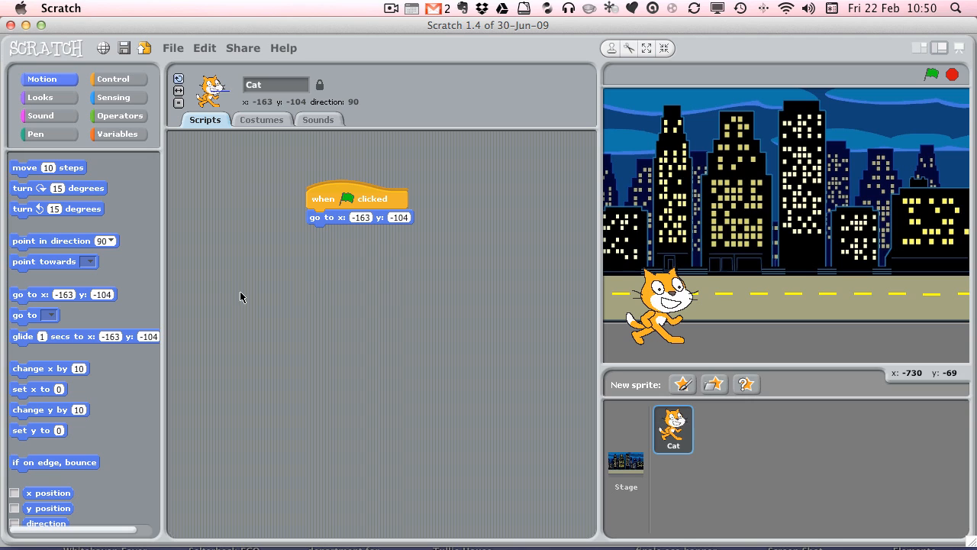
{"action": "mouse_move", "coordinate": [656, 311]}
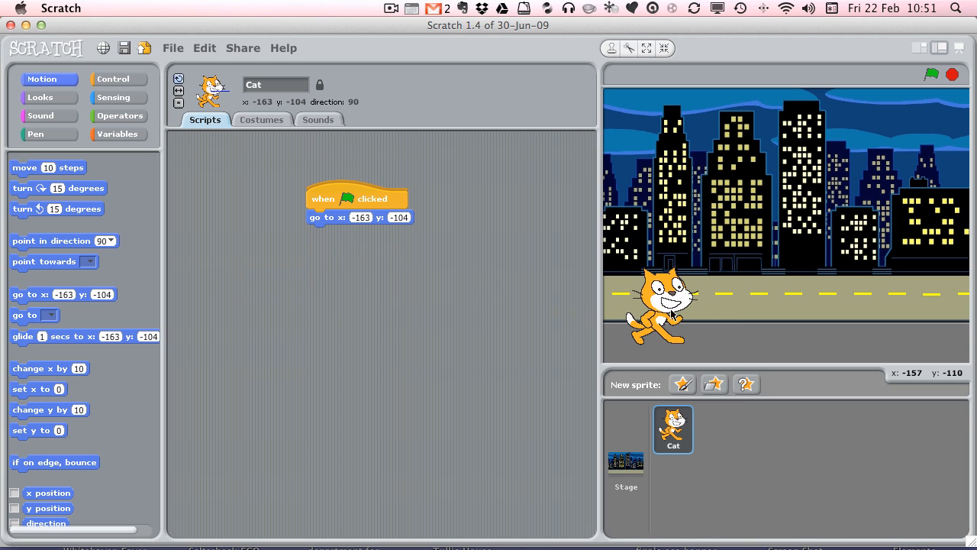
{"action": "mouse_move", "coordinate": [898, 323]}
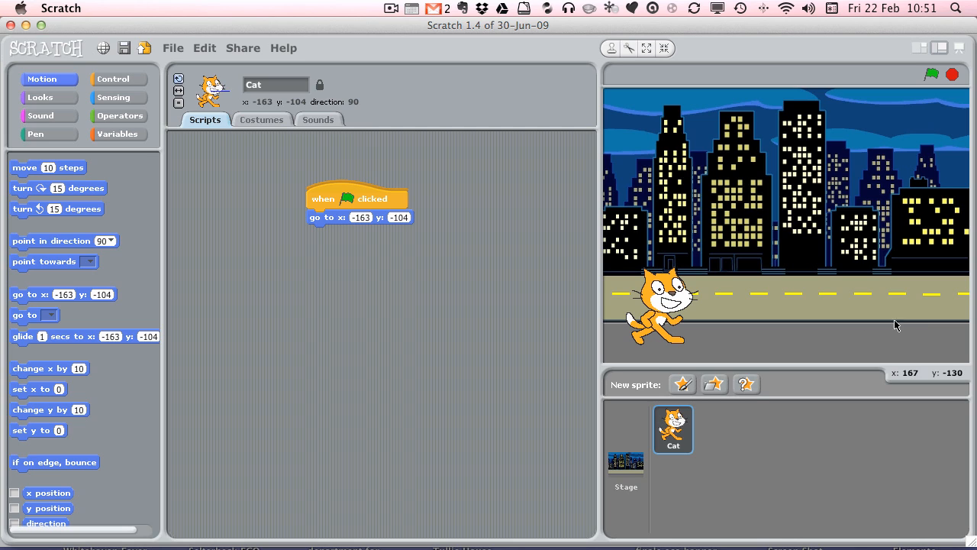
{"action": "mouse_move", "coordinate": [211, 331]}
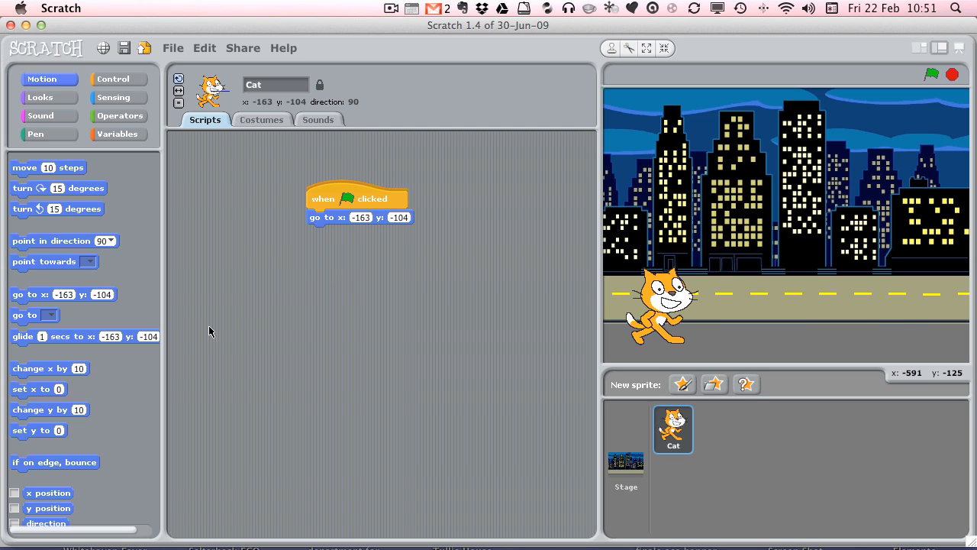
{"action": "mouse_move", "coordinate": [61, 338]}
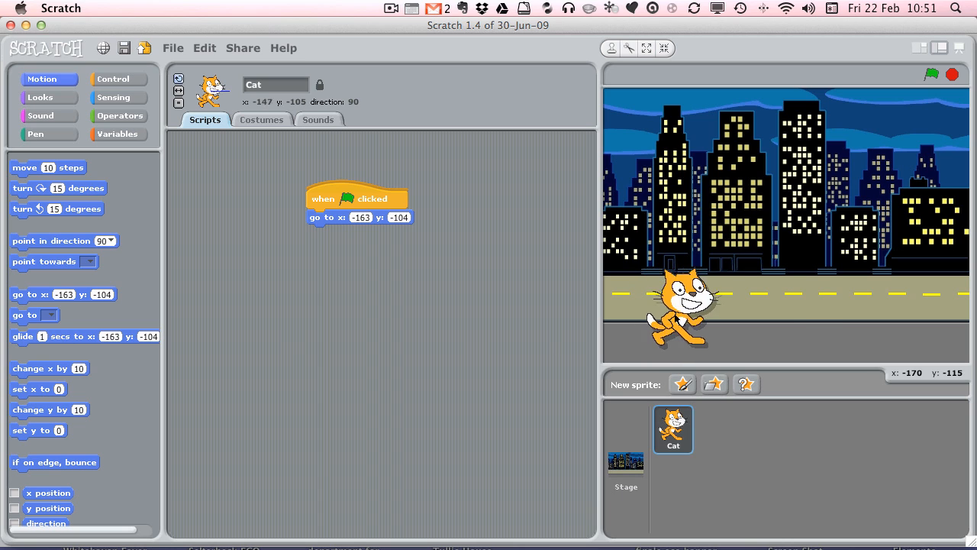
Move the Cat to the road's right end and add 'glide 1 secs to x: 158 y: -100' under the go-to block.
{"action": "left_click_drag", "start_coordinate": [672, 309], "coordinate": [909, 305]}
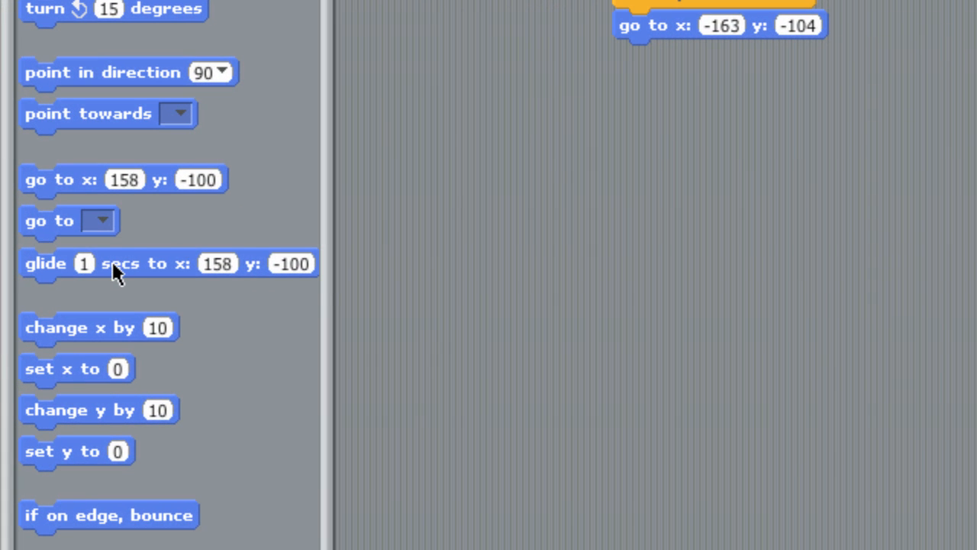
{"action": "left_click_drag", "start_coordinate": [114, 262], "coordinate": [412, 248]}
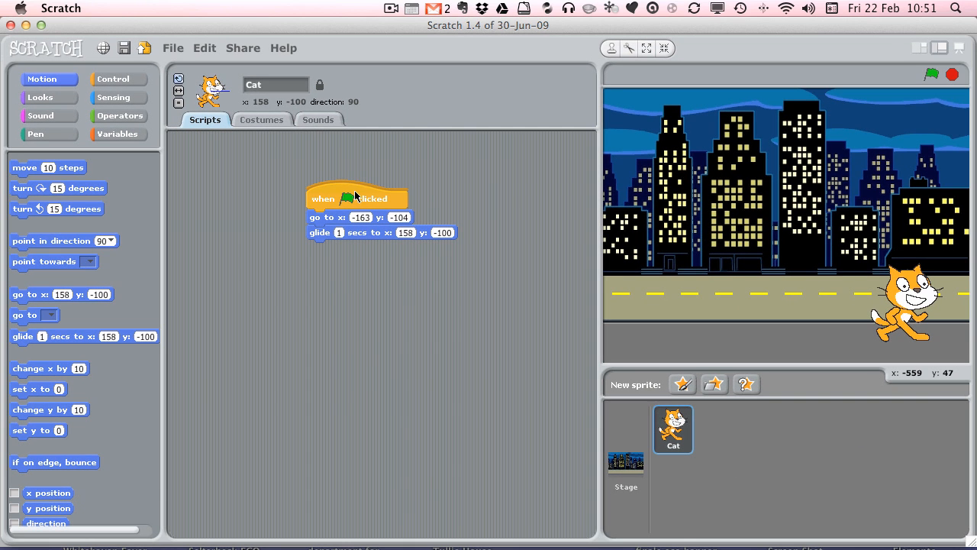
{"action": "mouse_move", "coordinate": [876, 118]}
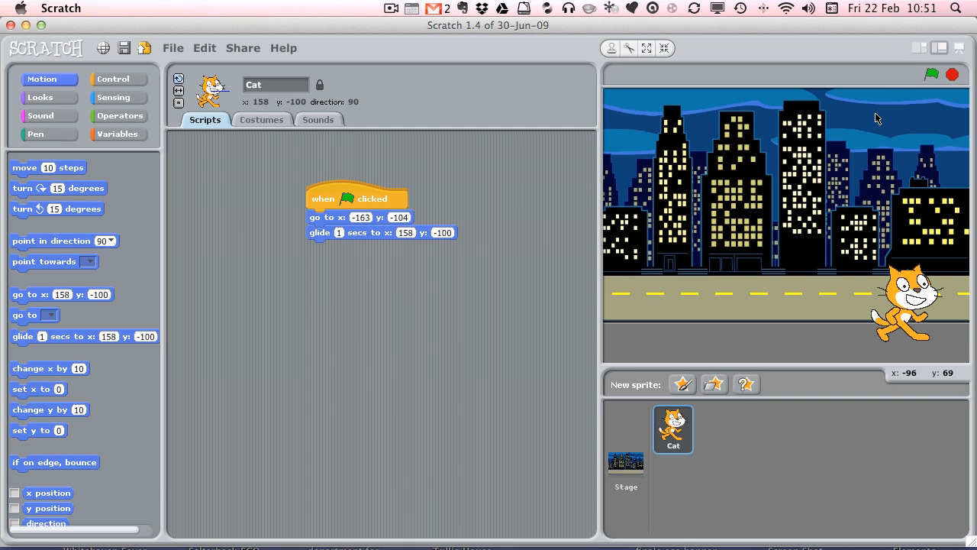
Run the script once so the Cat glides across, with the glide lasting 2 seconds.
{"action": "left_click", "coordinate": [934, 74]}
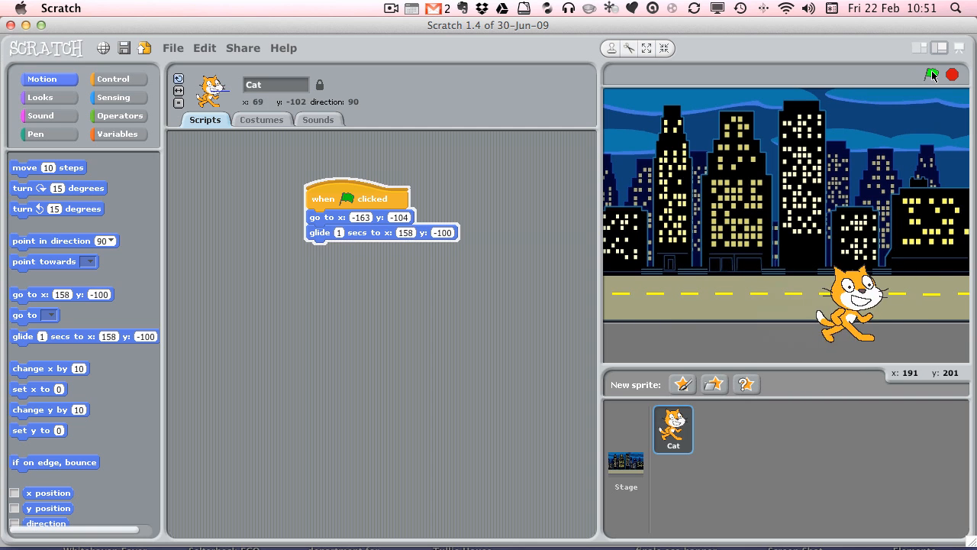
{"action": "left_click", "coordinate": [932, 73]}
{"action": "type", "text": "2"}
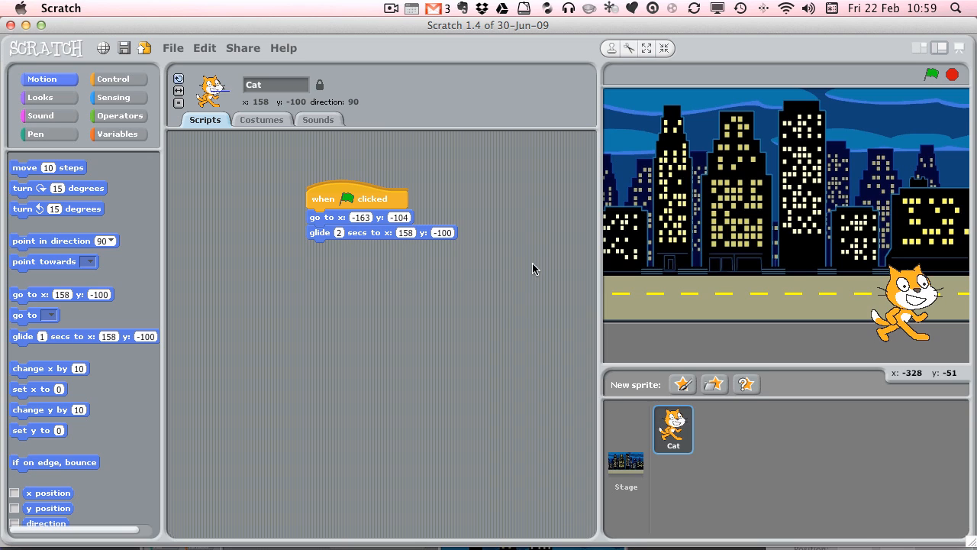
{"action": "mouse_move", "coordinate": [409, 192]}
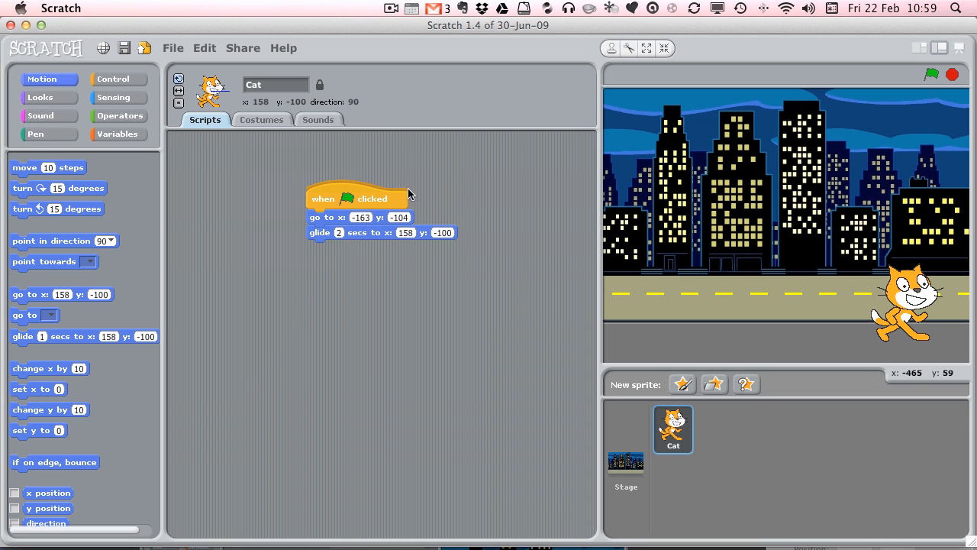
{"action": "mouse_move", "coordinate": [650, 306]}
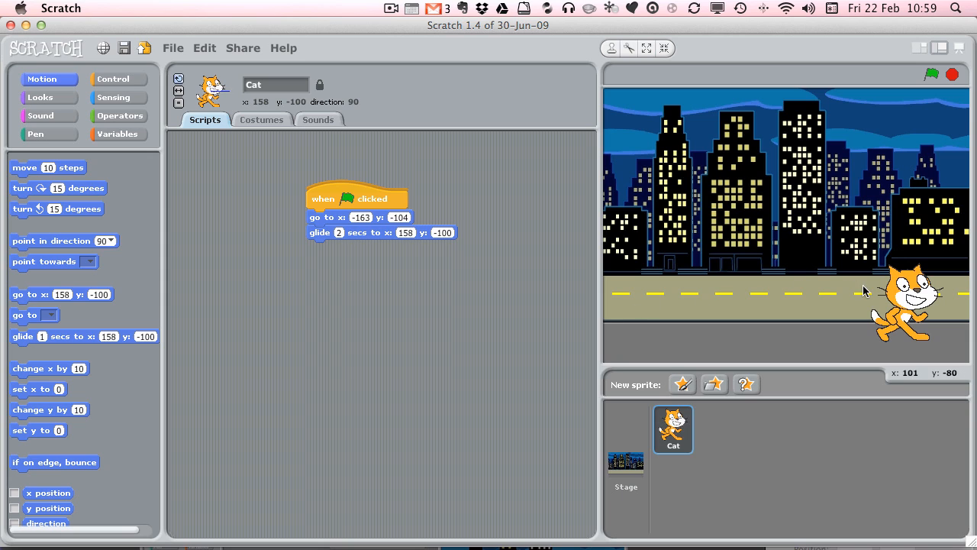
{"action": "mouse_move", "coordinate": [485, 226]}
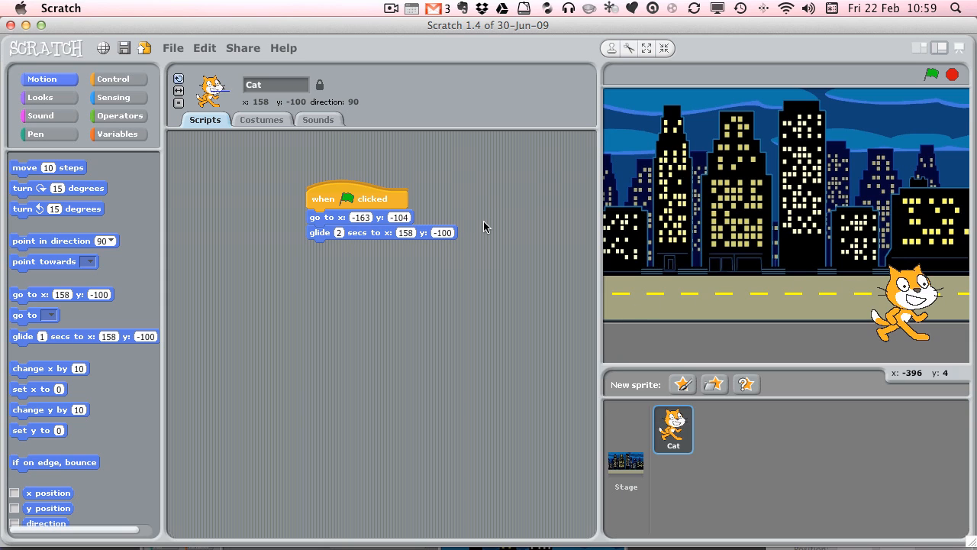
{"action": "mouse_move", "coordinate": [662, 331]}
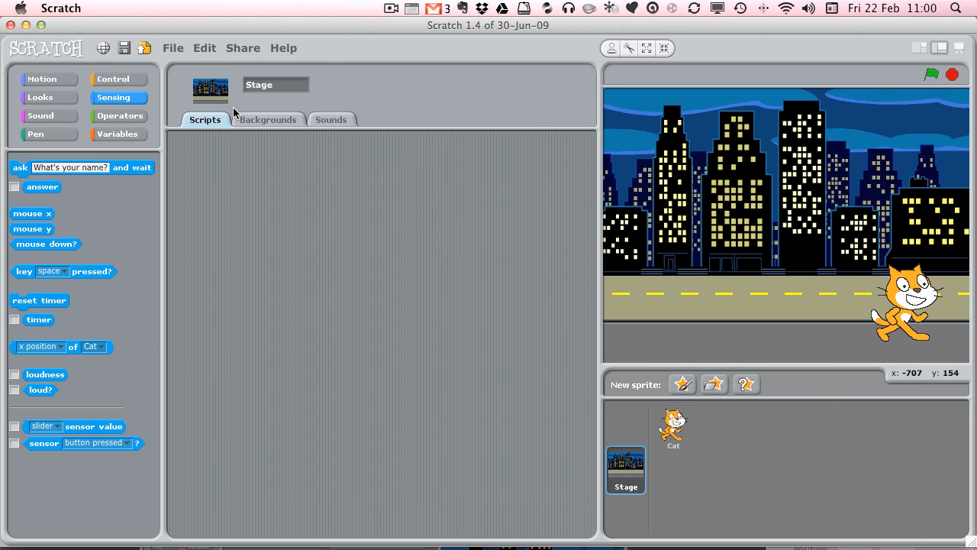
Import the Outdoors all-sports-mural as a fourth stage background.
{"action": "left_click", "coordinate": [269, 119]}
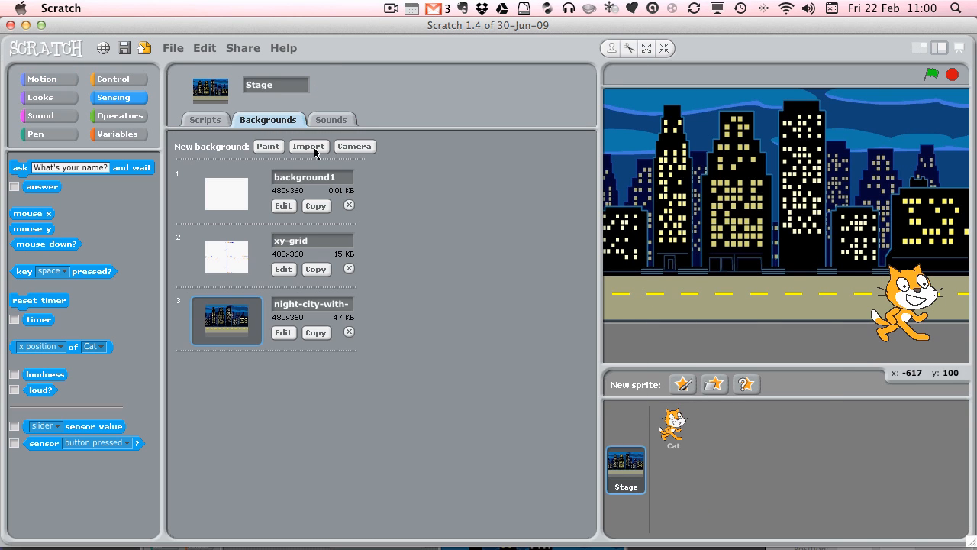
{"action": "left_click", "coordinate": [309, 147]}
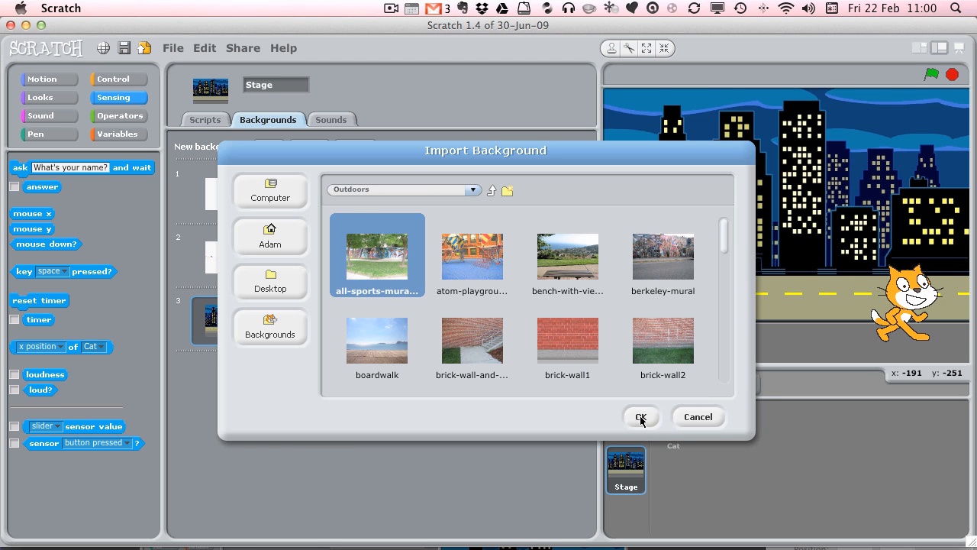
{"action": "left_click", "coordinate": [642, 416]}
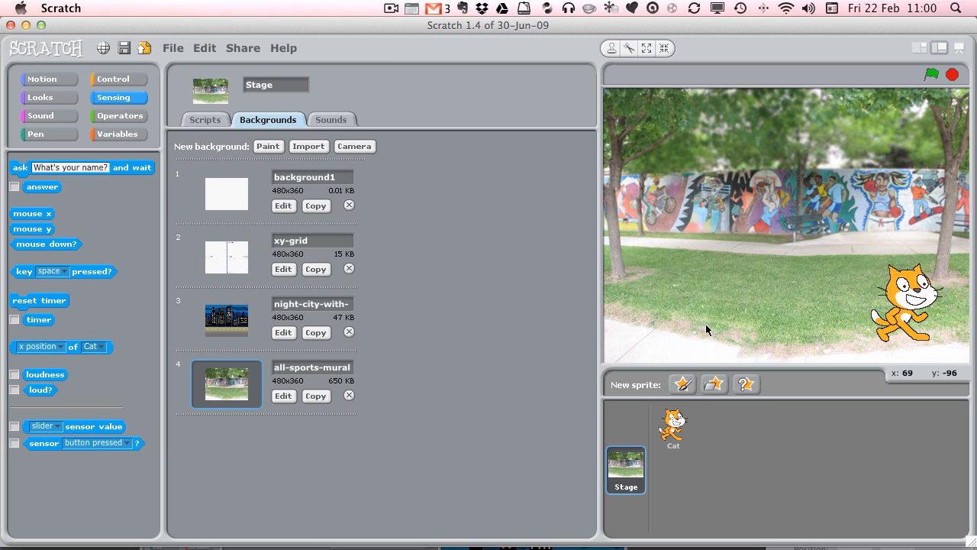
Switch back to the Cat sprite's scripts, keeping only the green-flag hat block.
{"action": "left_click", "coordinate": [205, 119]}
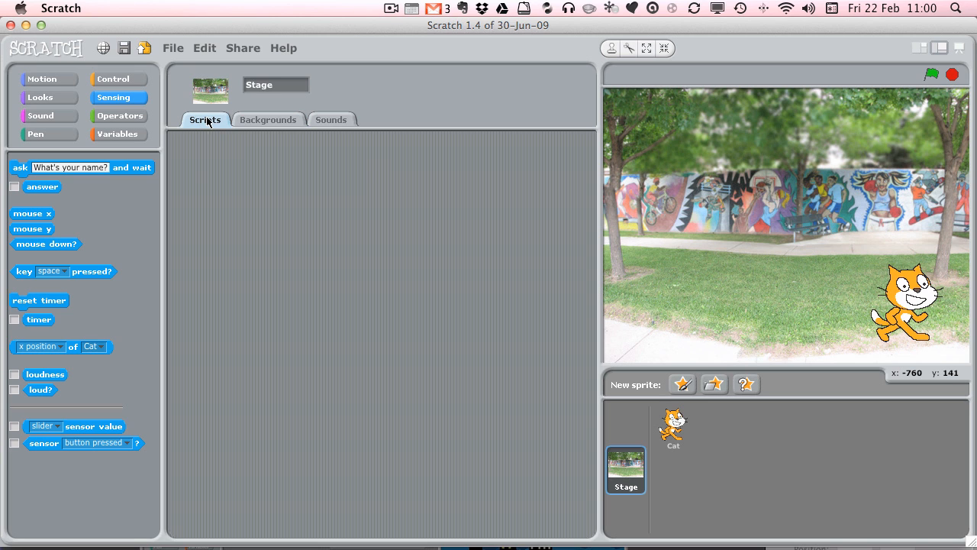
{"action": "left_click", "coordinate": [672, 428]}
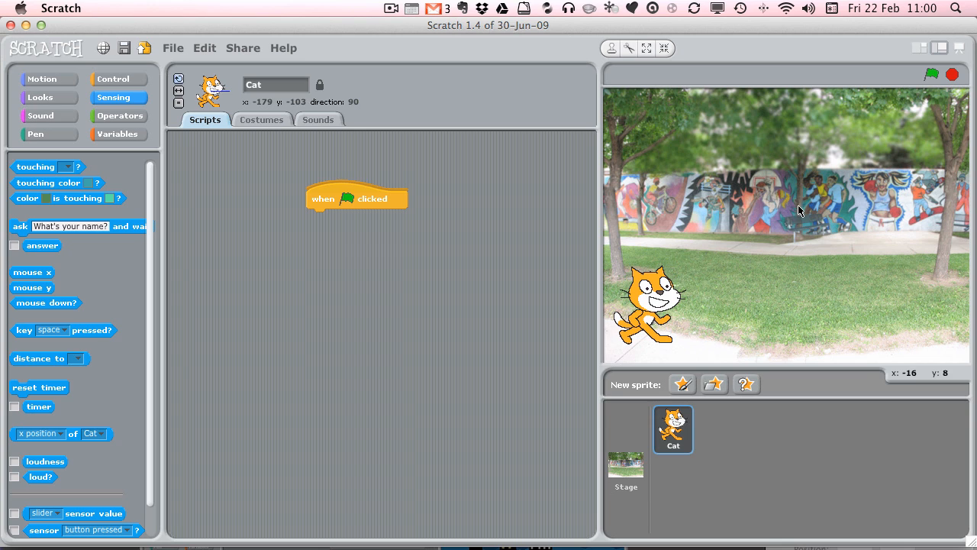
{"action": "mouse_move", "coordinate": [730, 271]}
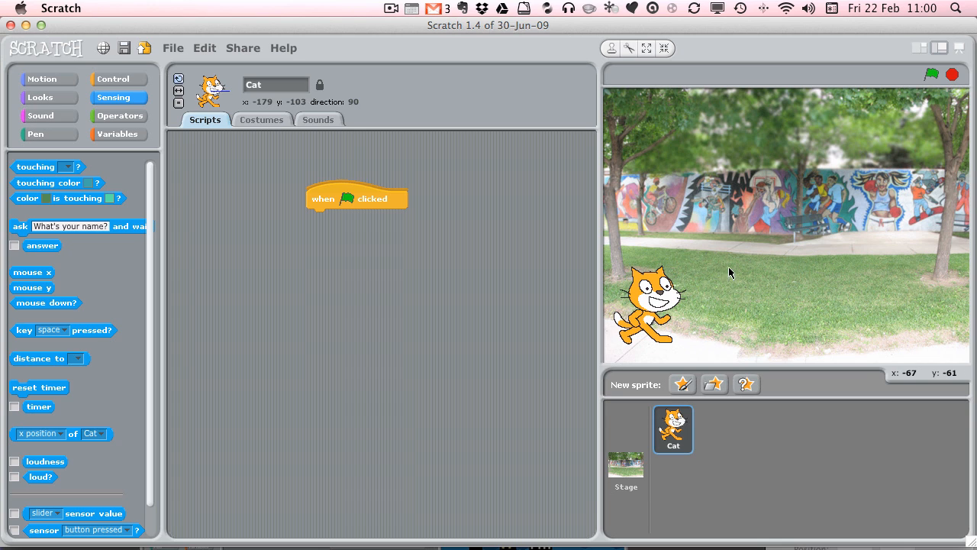
{"action": "mouse_move", "coordinate": [933, 345]}
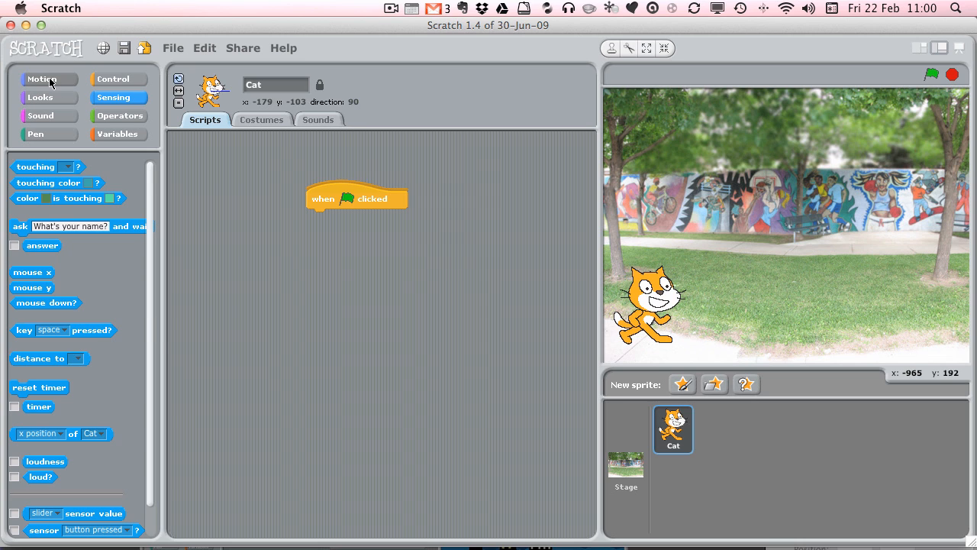
Attach a go to x -179, y -103 block under the green-flag hat block.
{"action": "left_click", "coordinate": [41, 79]}
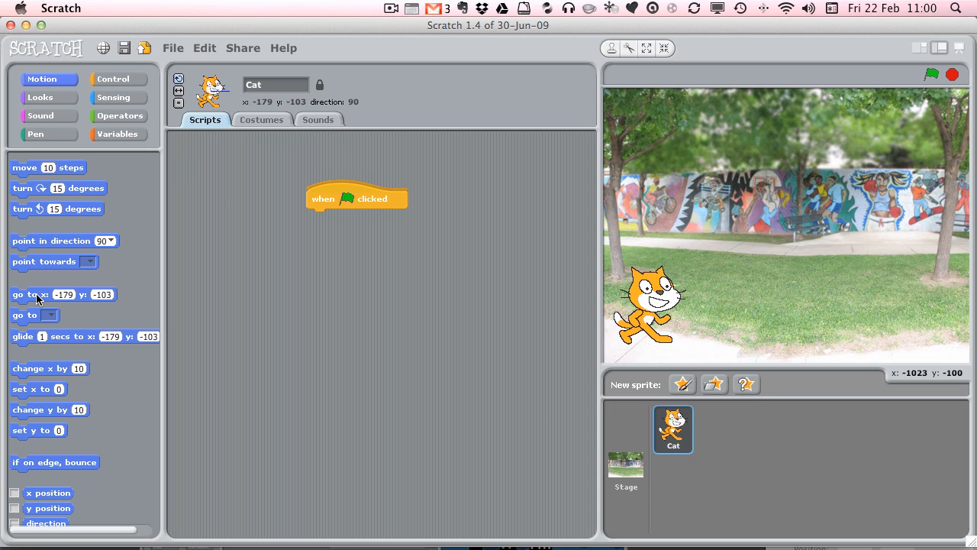
{"action": "left_click_drag", "start_coordinate": [62, 293], "coordinate": [328, 217]}
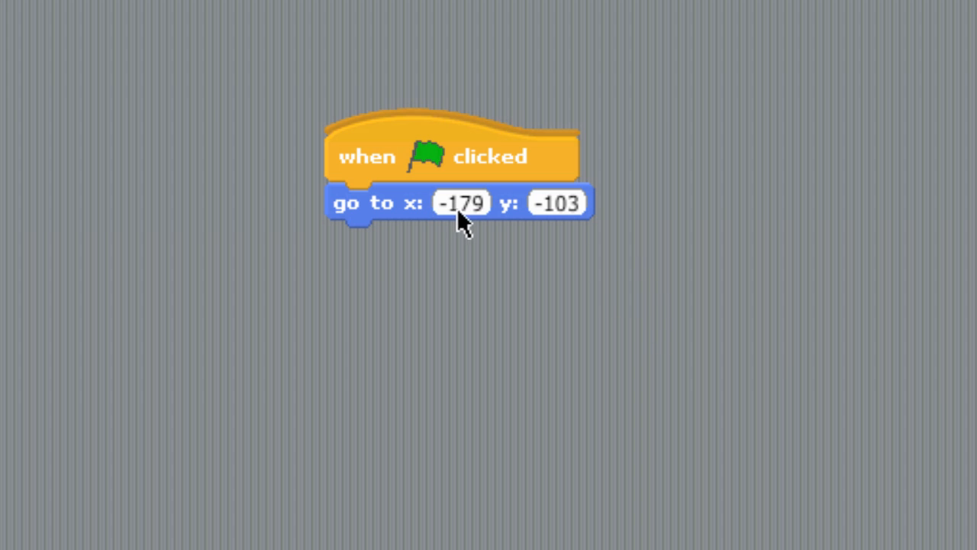
{"action": "mouse_move", "coordinate": [557, 221]}
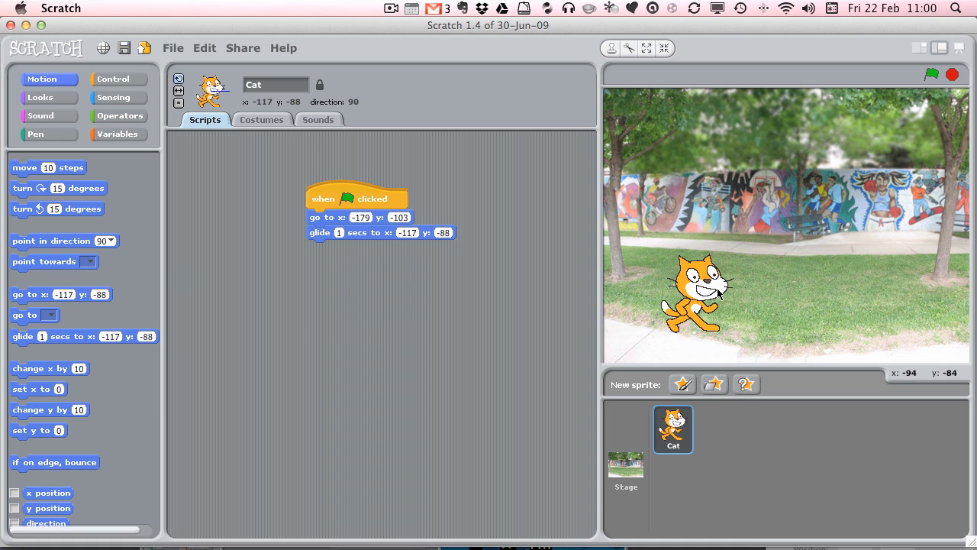
{"action": "mouse_move", "coordinate": [745, 260]}
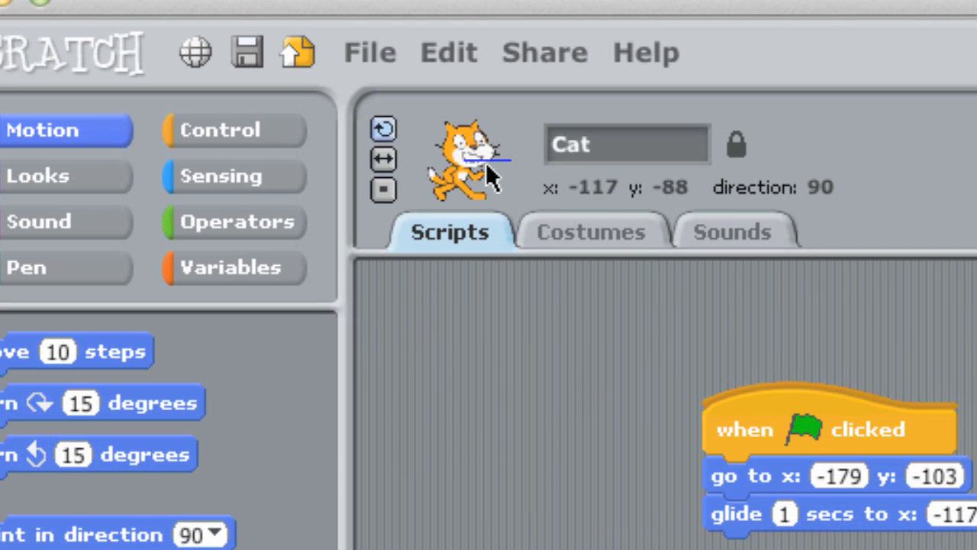
{"action": "mouse_move", "coordinate": [455, 135]}
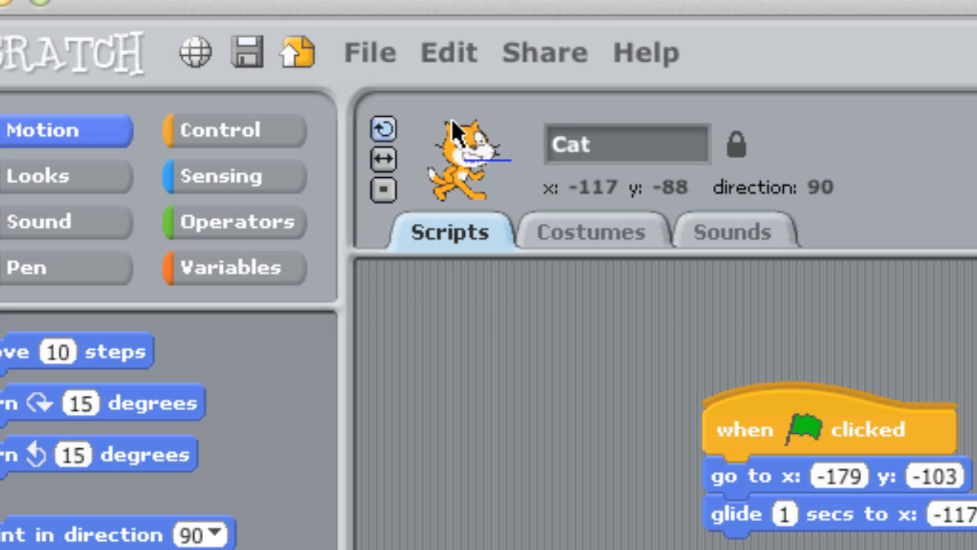
{"action": "mouse_move", "coordinate": [485, 183]}
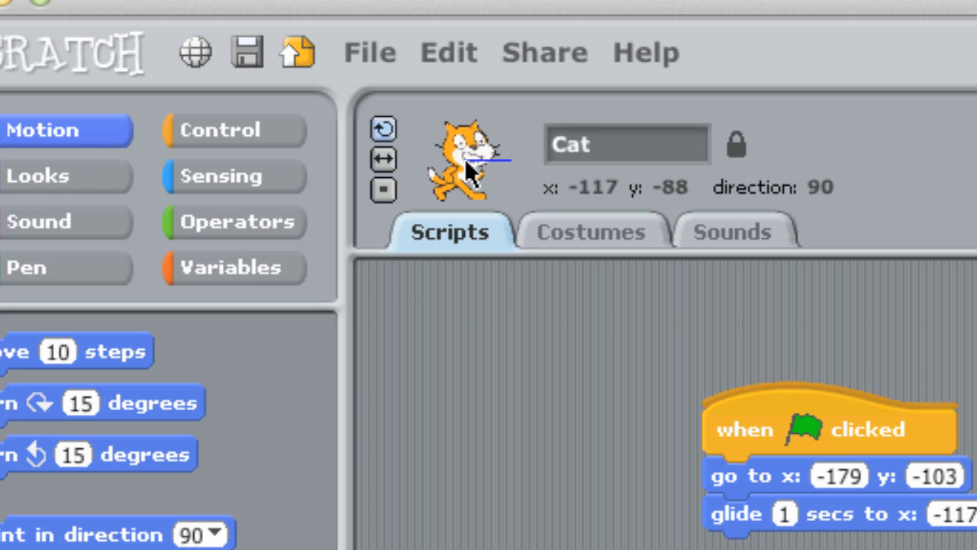
{"action": "mouse_move", "coordinate": [511, 168]}
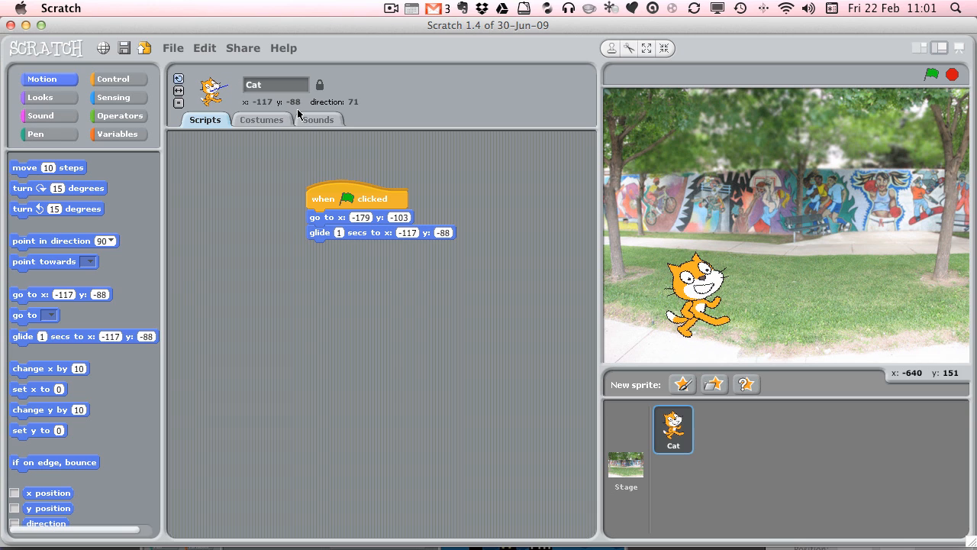
{"action": "mouse_move", "coordinate": [346, 108]}
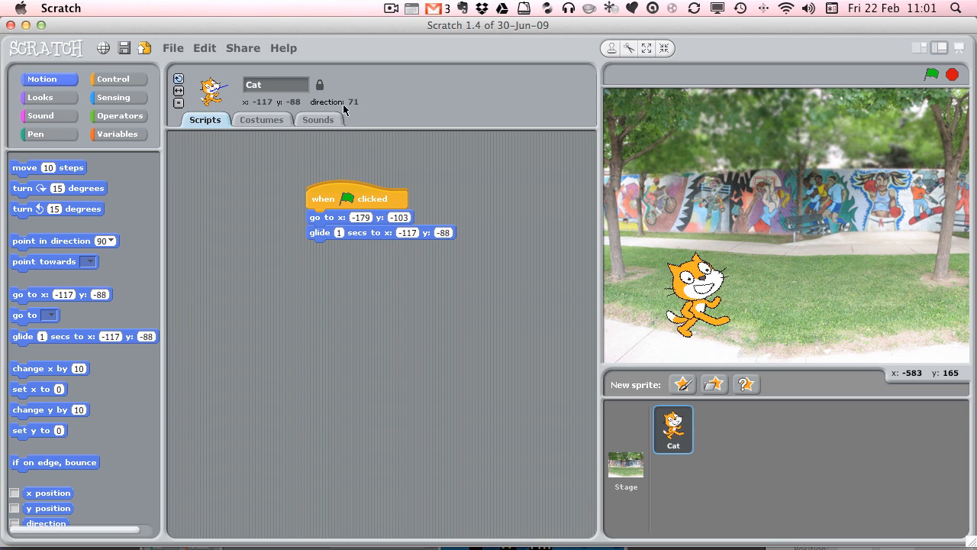
{"action": "mouse_move", "coordinate": [165, 238]}
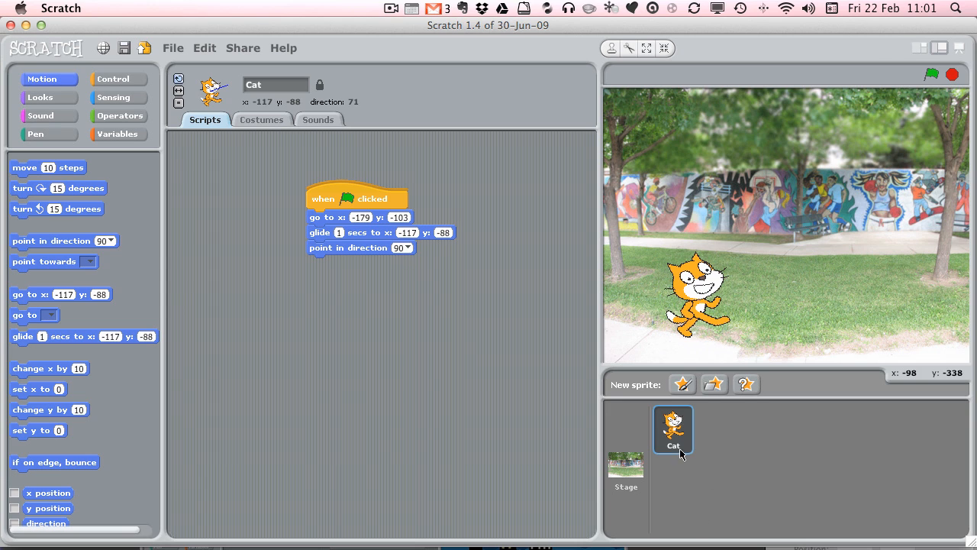
{"action": "mouse_move", "coordinate": [440, 351]}
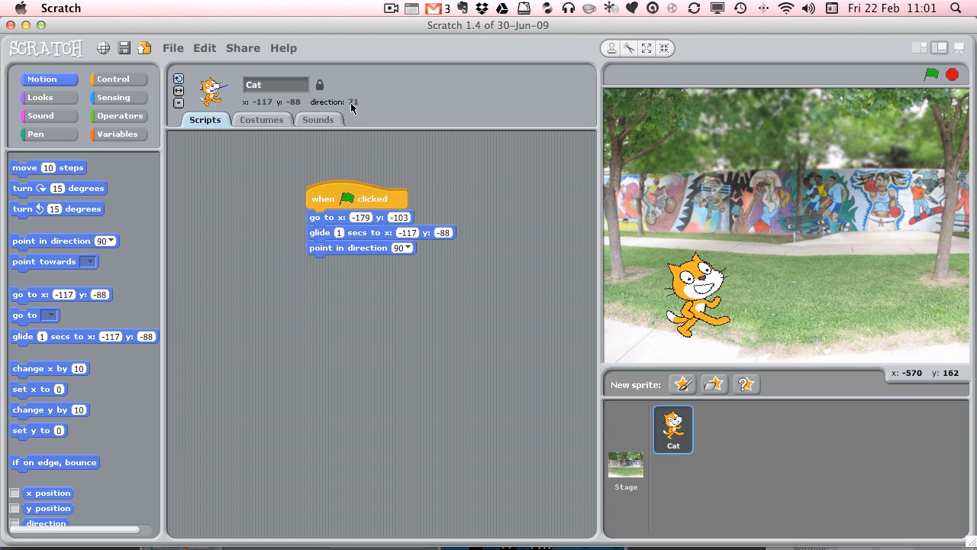
{"action": "mouse_move", "coordinate": [404, 253]}
{"action": "type", "text": "71"}
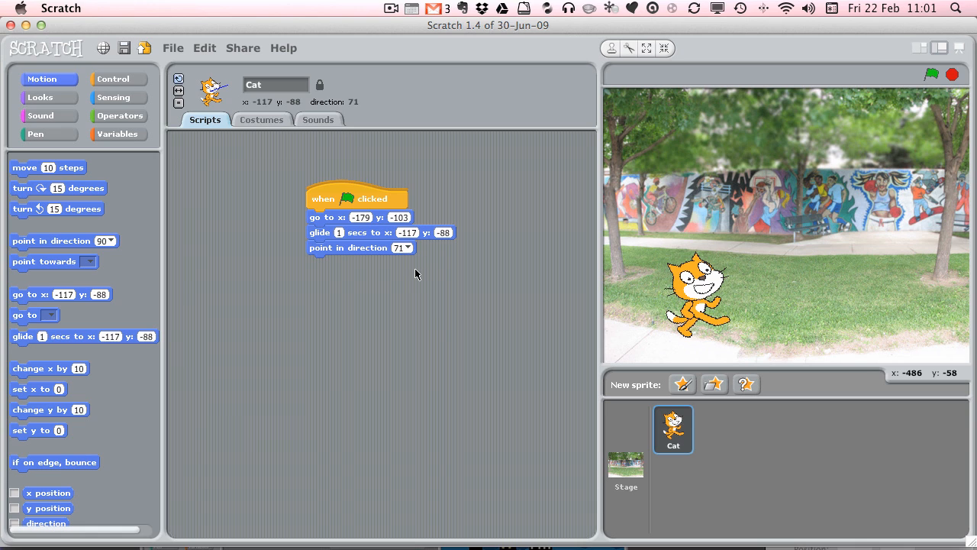
{"action": "mouse_move", "coordinate": [430, 253]}
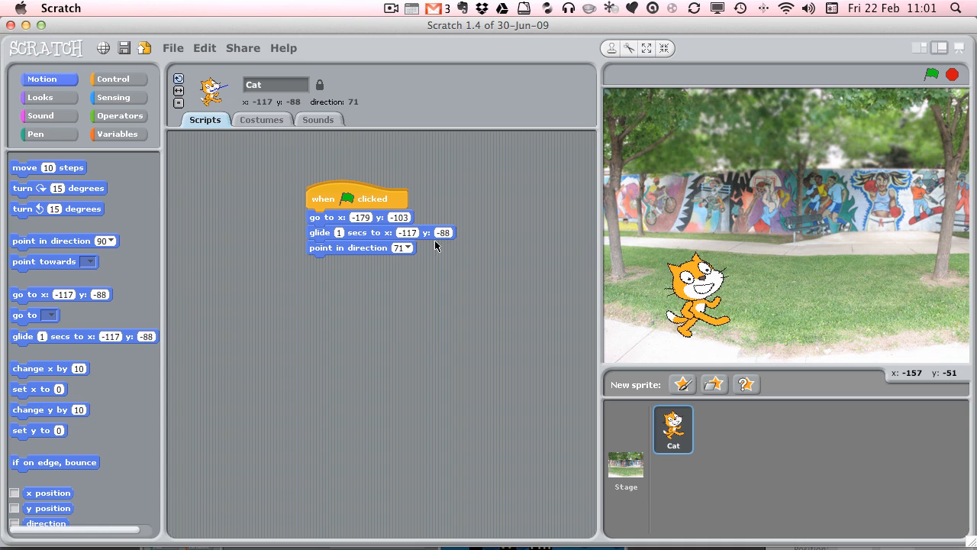
{"action": "mouse_move", "coordinate": [414, 259]}
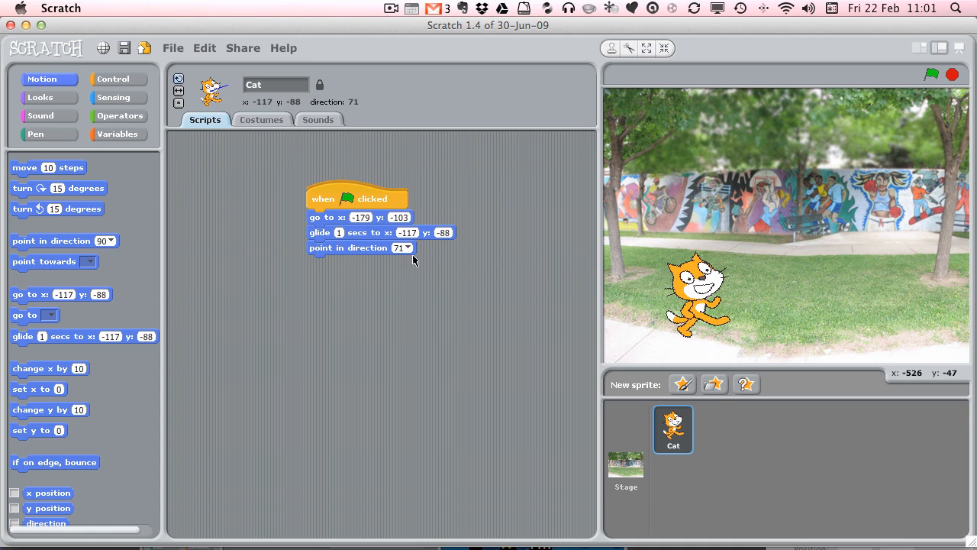
{"action": "mouse_move", "coordinate": [675, 303]}
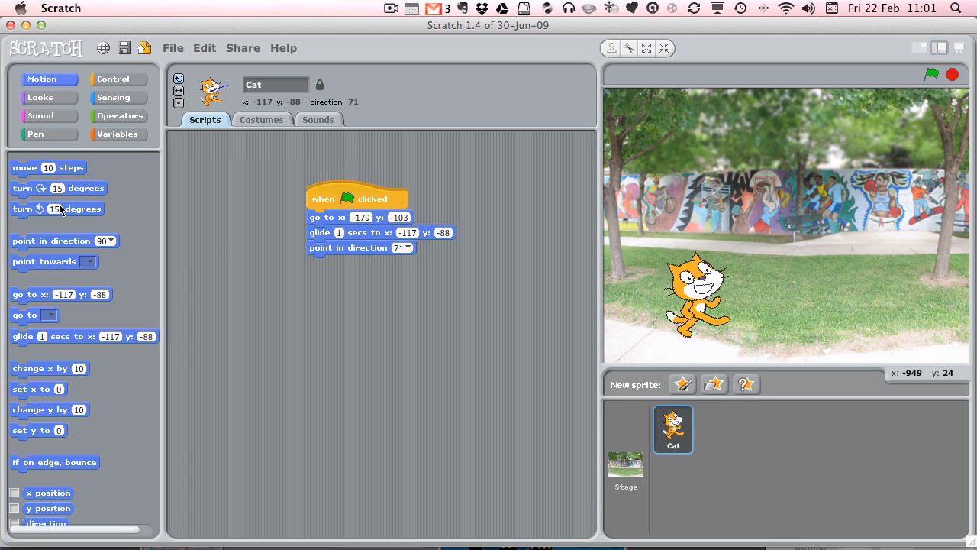
{"action": "mouse_move", "coordinate": [39, 239]}
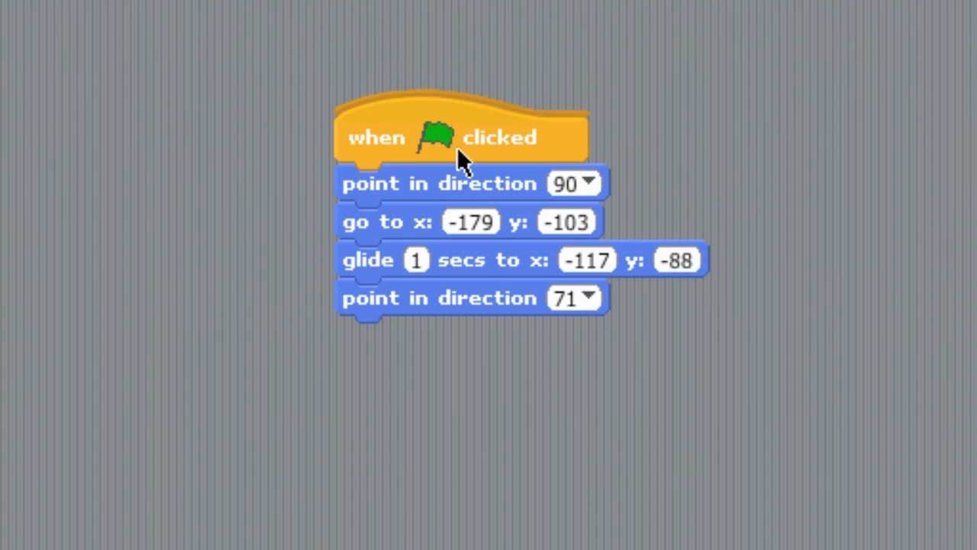
{"action": "mouse_move", "coordinate": [745, 221]}
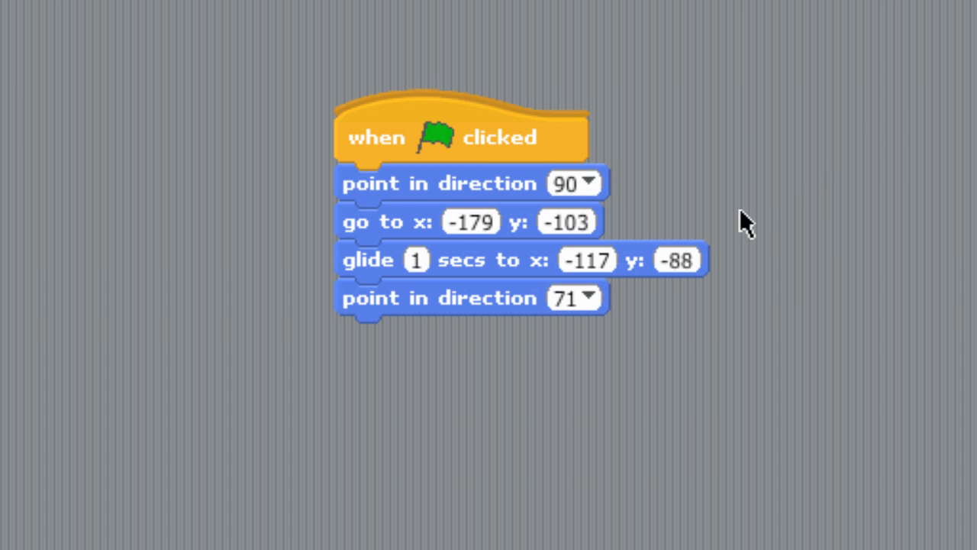
{"action": "mouse_move", "coordinate": [649, 272]}
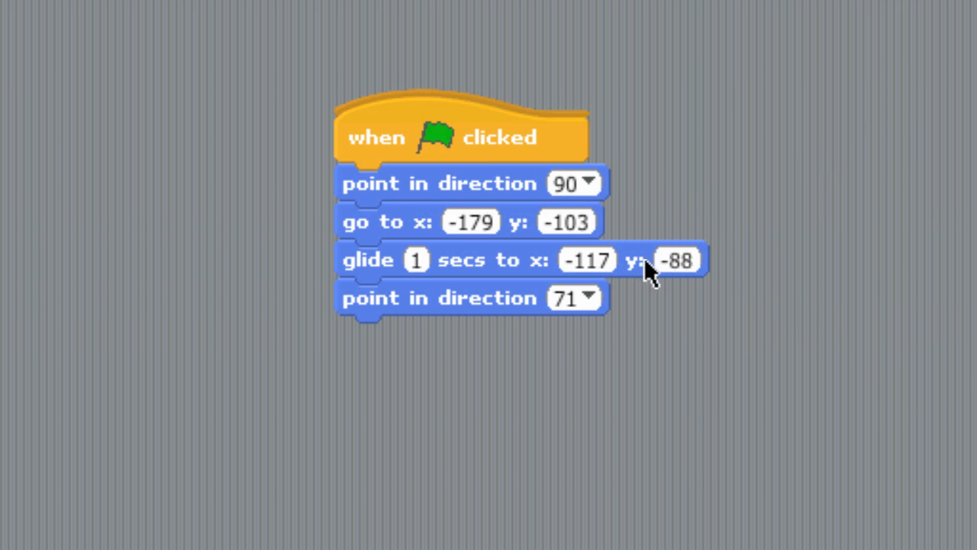
{"action": "mouse_move", "coordinate": [550, 306]}
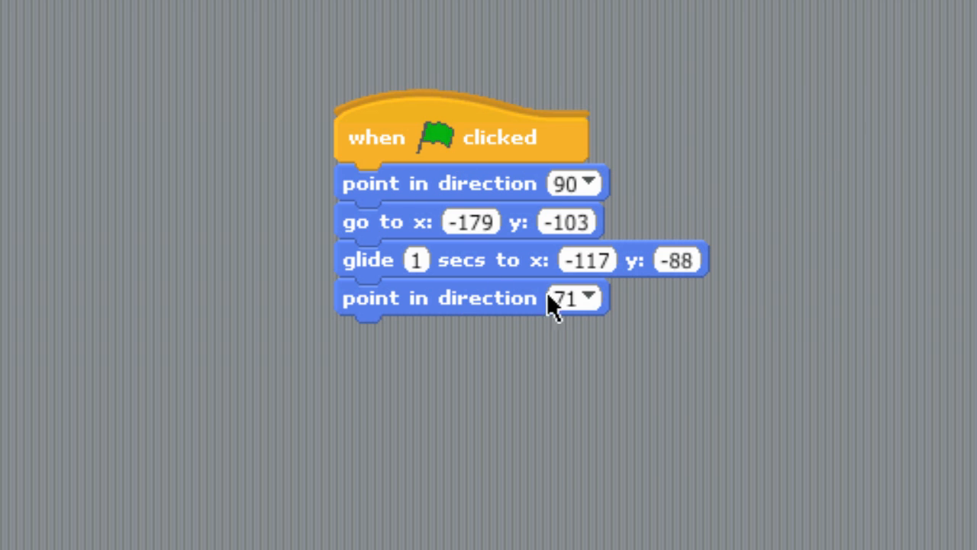
{"action": "mouse_move", "coordinate": [568, 316]}
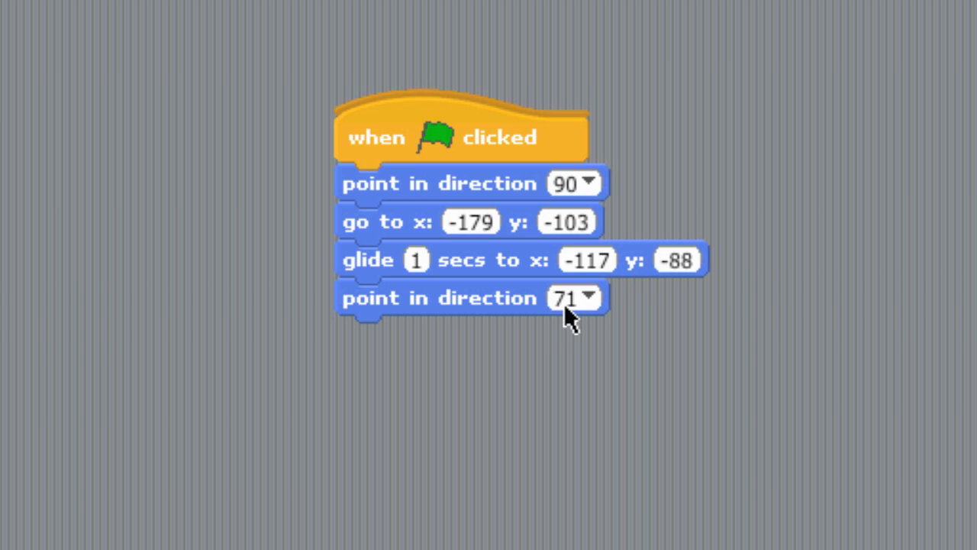
{"action": "mouse_move", "coordinate": [638, 313]}
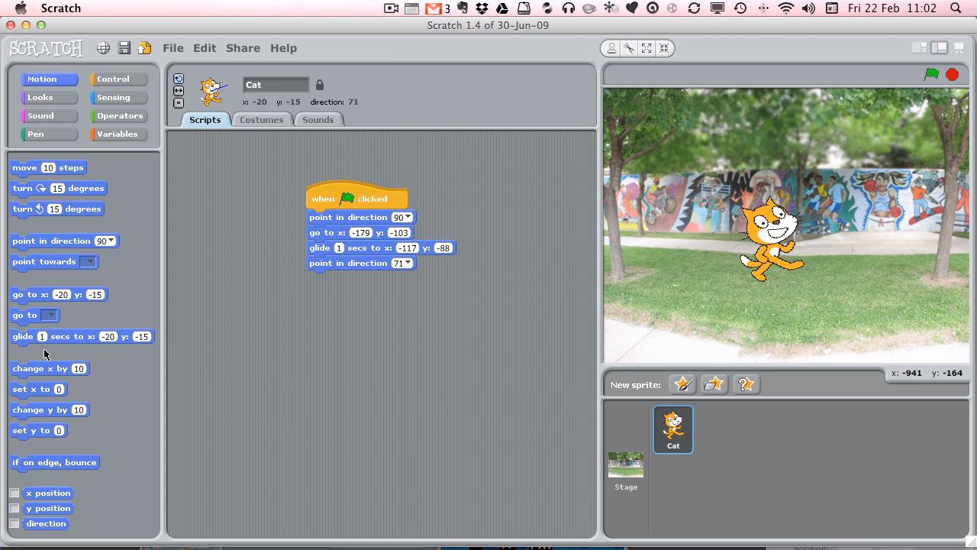
{"action": "mouse_move", "coordinate": [60, 342]}
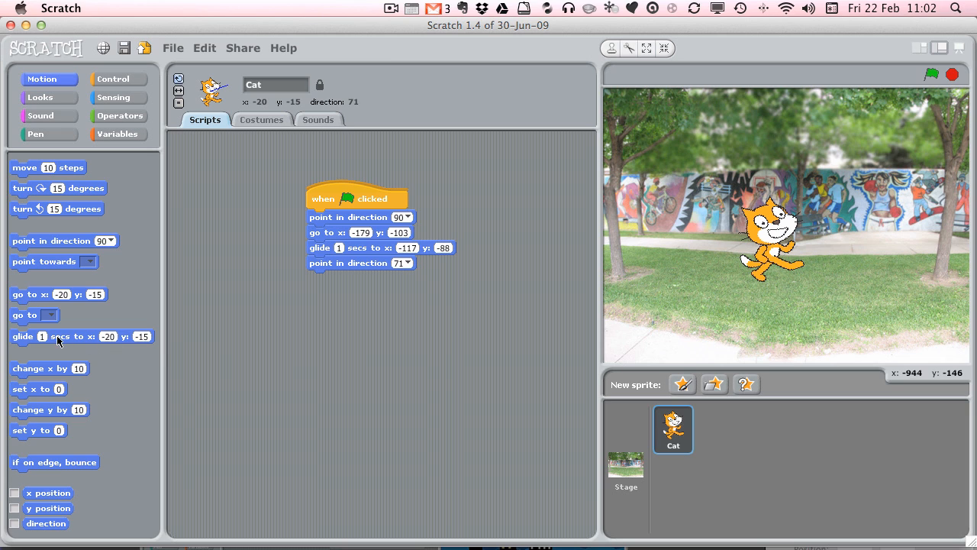
Add a glide to -20,-15, a turn to direction 105, and a glide to 150,-91.
{"action": "left_click_drag", "start_coordinate": [77, 336], "coordinate": [379, 278]}
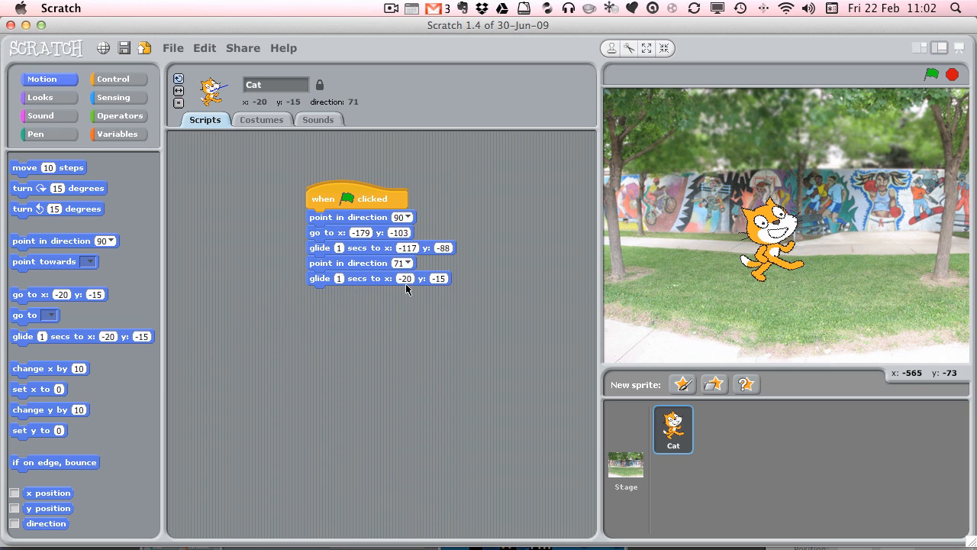
{"action": "mouse_move", "coordinate": [226, 91]}
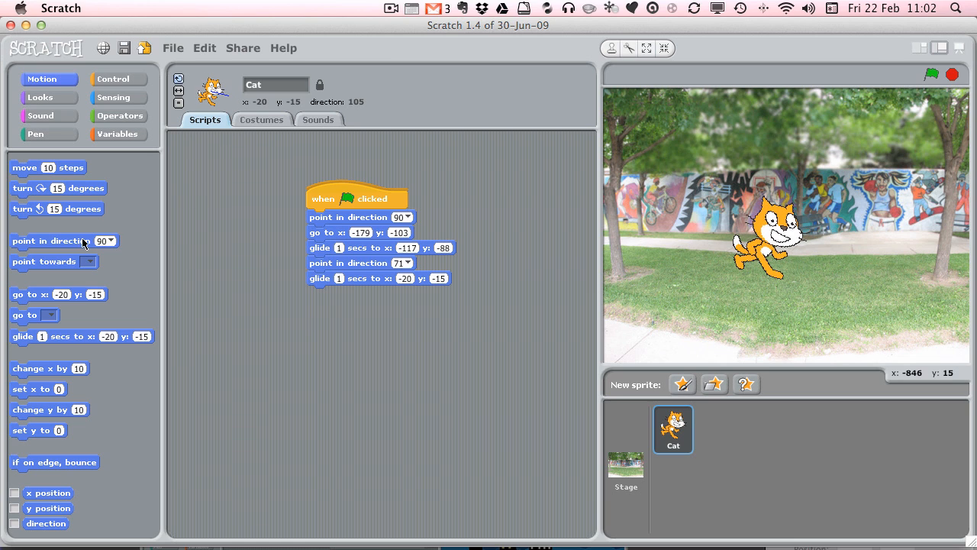
{"action": "left_click_drag", "start_coordinate": [64, 241], "coordinate": [354, 298]}
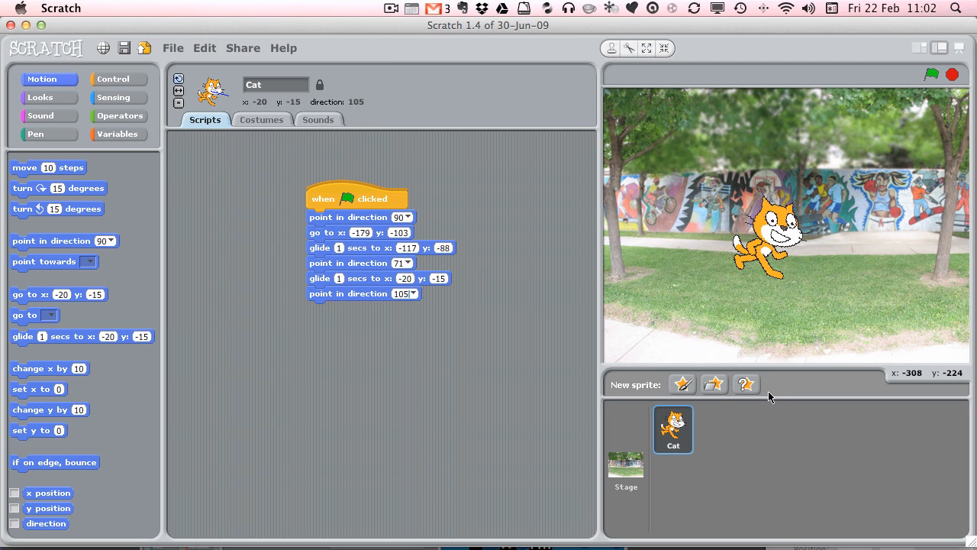
{"action": "mouse_move", "coordinate": [846, 229]}
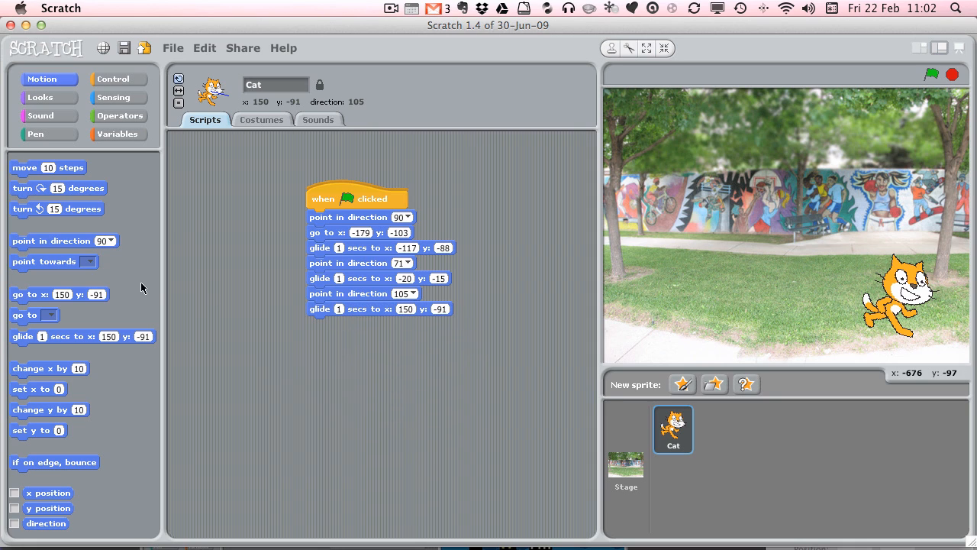
{"action": "left_click_drag", "start_coordinate": [64, 241], "coordinate": [359, 329]}
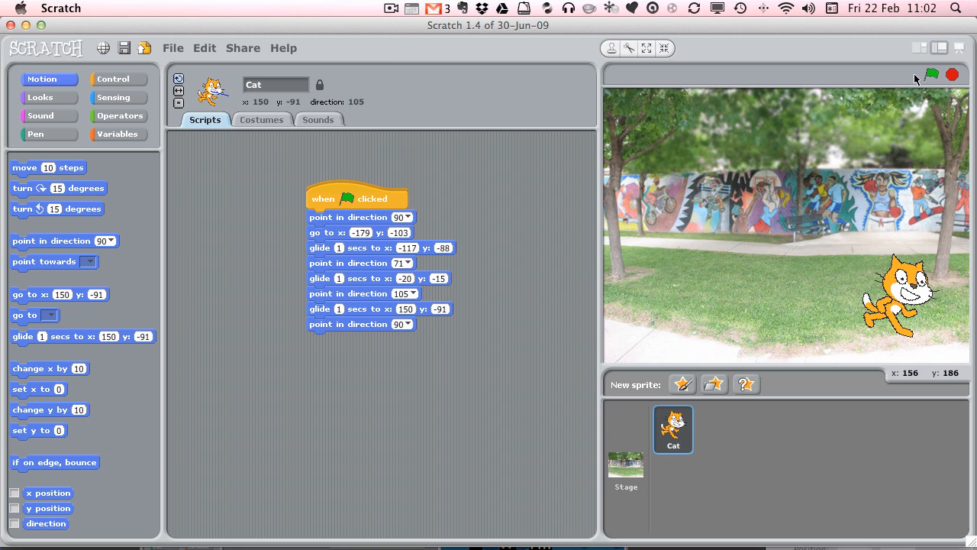
Run the script so the Cat glides along the mural to 150,-91 facing 90.
{"action": "left_click", "coordinate": [920, 73]}
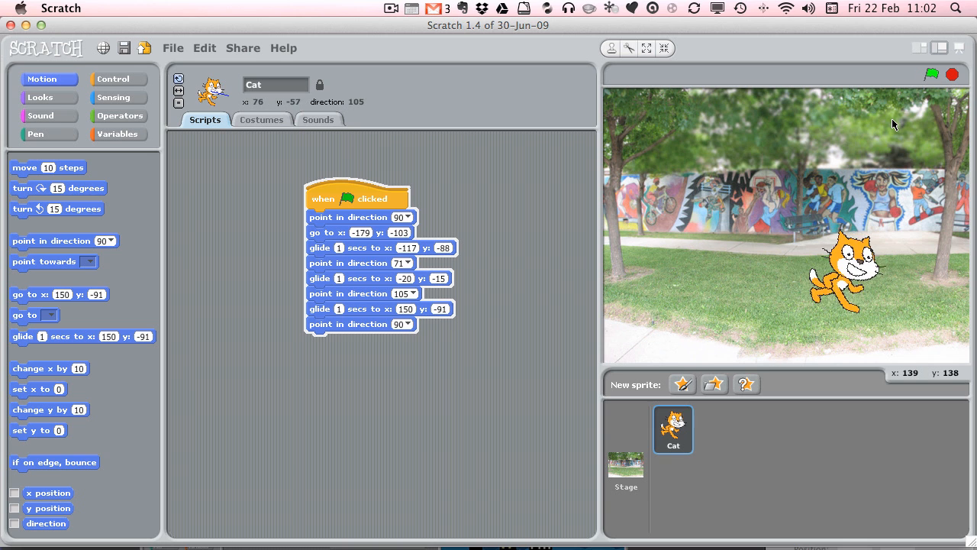
{"action": "left_click", "coordinate": [950, 73]}
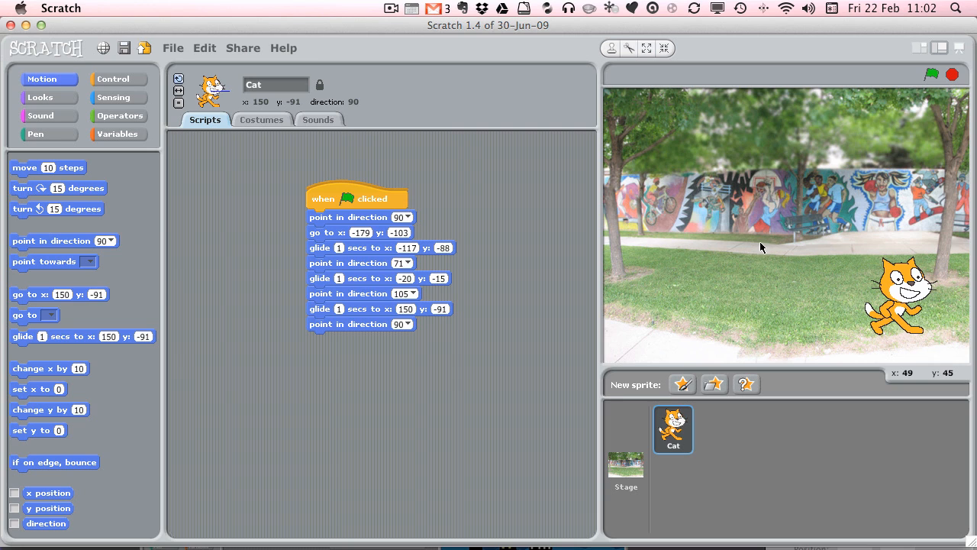
{"action": "mouse_move", "coordinate": [717, 325]}
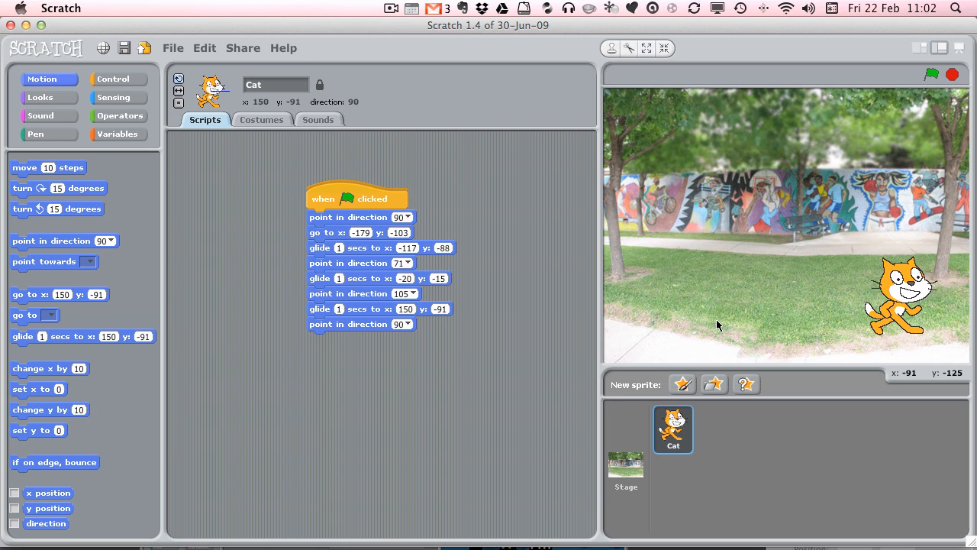
{"action": "mouse_move", "coordinate": [348, 232]}
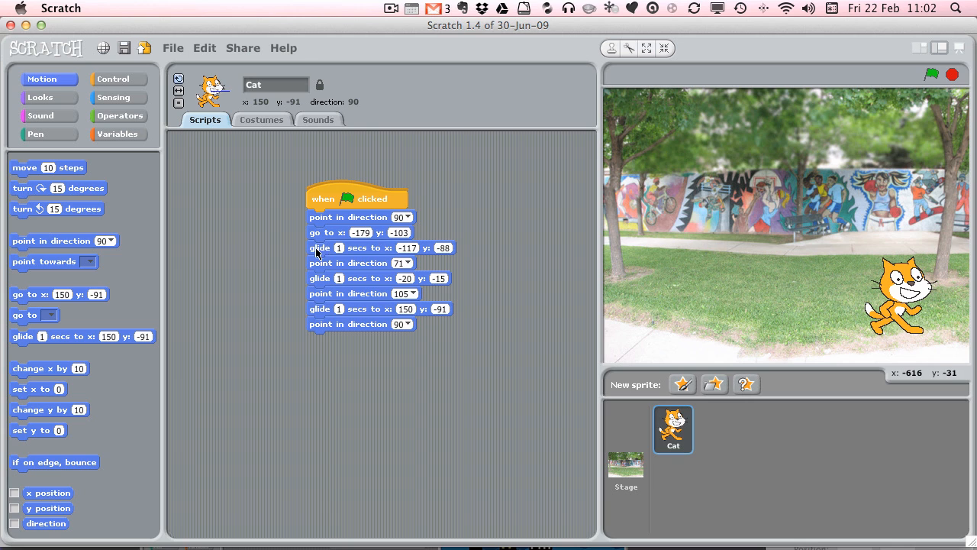
{"action": "mouse_move", "coordinate": [342, 253]}
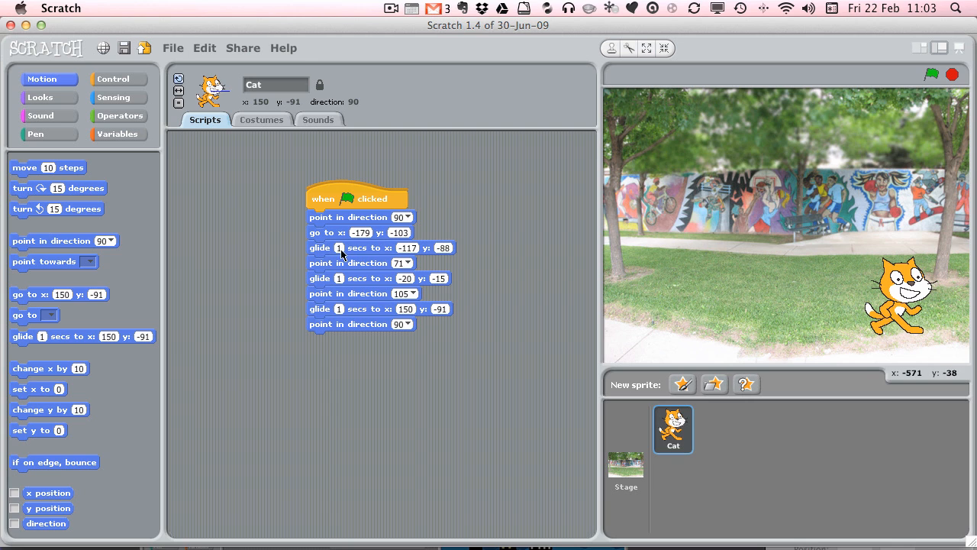
{"action": "mouse_move", "coordinate": [694, 268]}
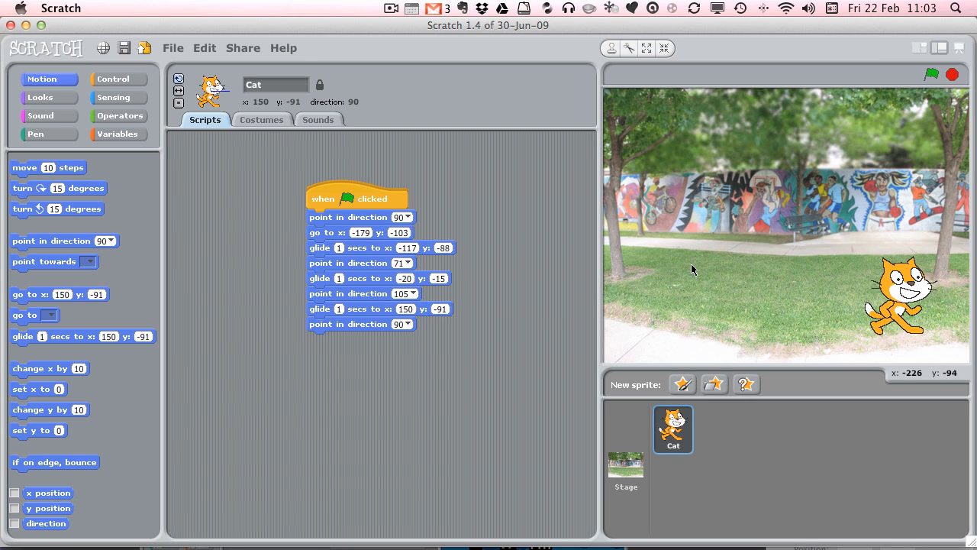
{"action": "mouse_move", "coordinate": [350, 198]}
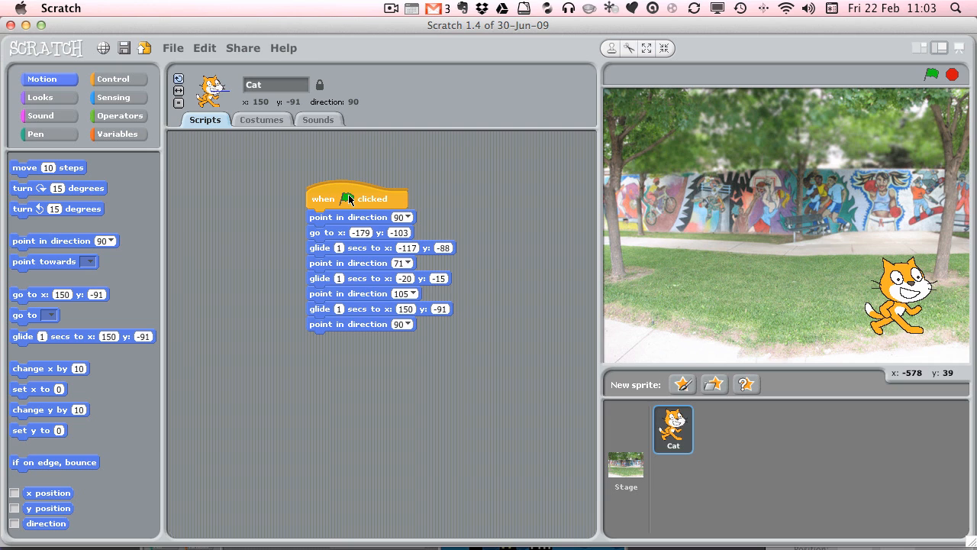
{"action": "mouse_move", "coordinate": [360, 213]}
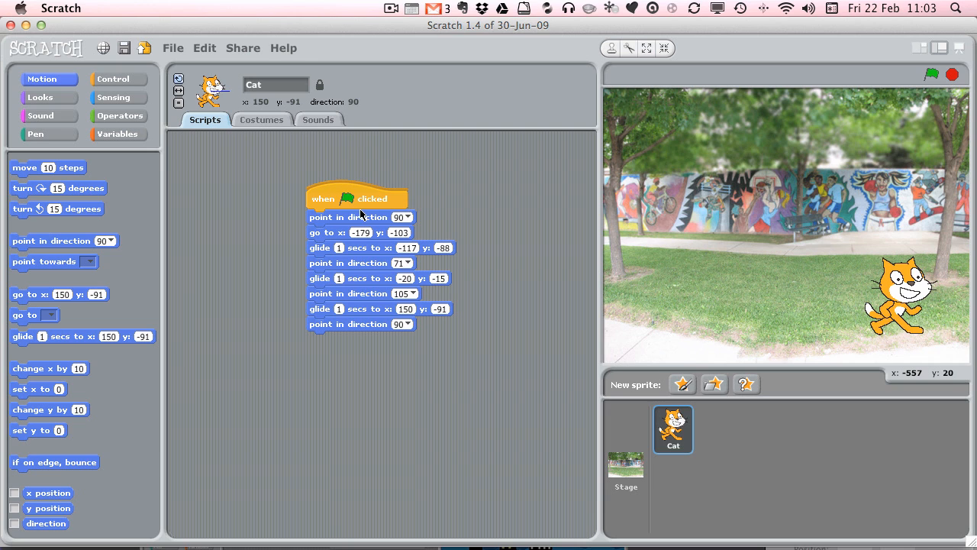
{"action": "mouse_move", "coordinate": [354, 228]}
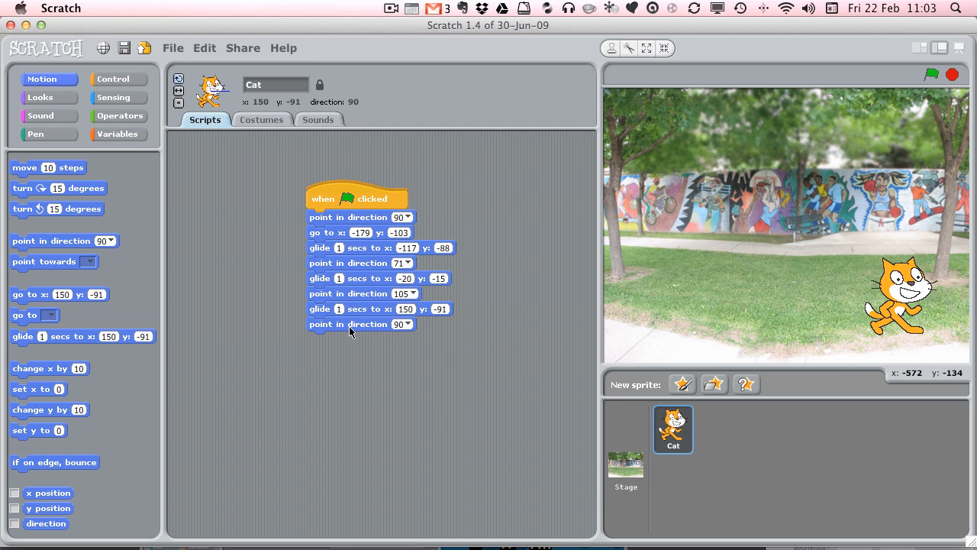
{"action": "mouse_move", "coordinate": [533, 234]}
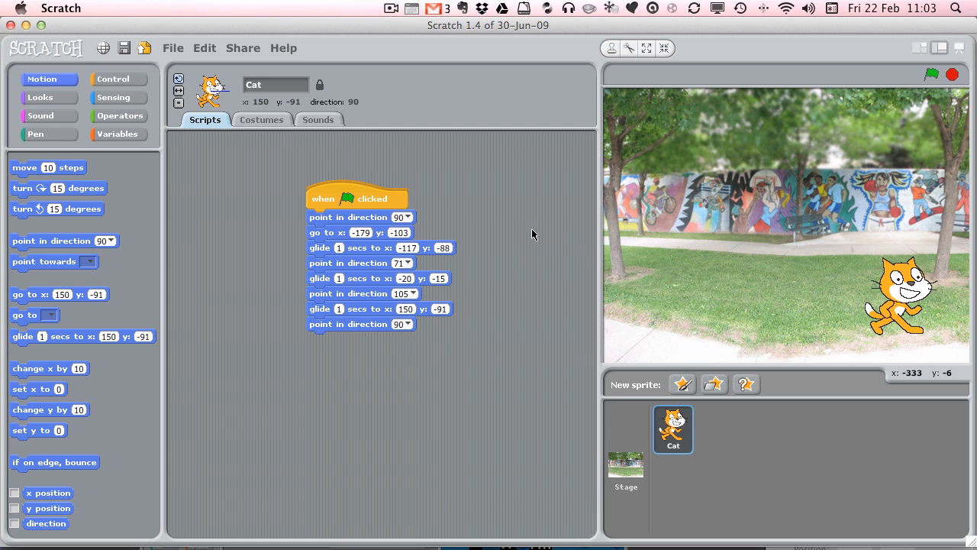
{"action": "mouse_move", "coordinate": [549, 262]}
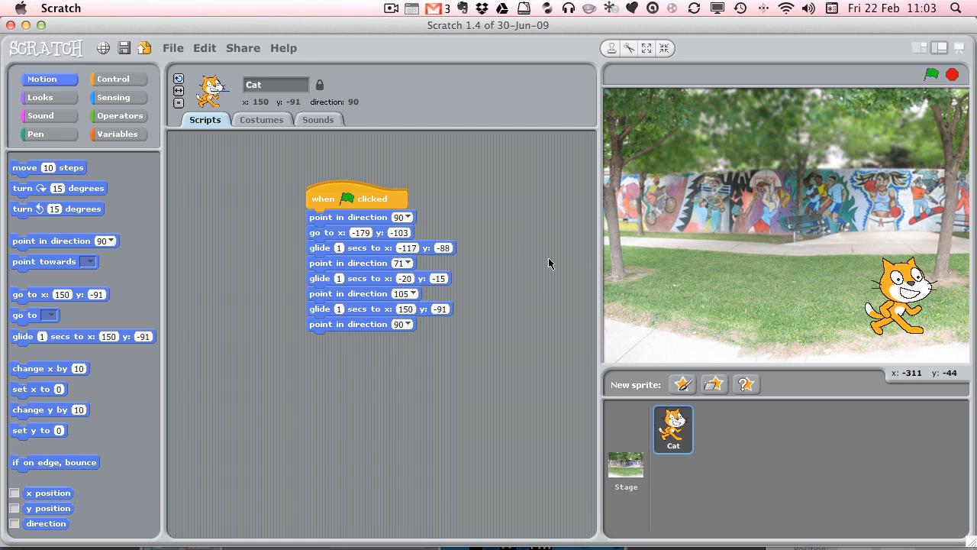
{"action": "mouse_move", "coordinate": [528, 428]}
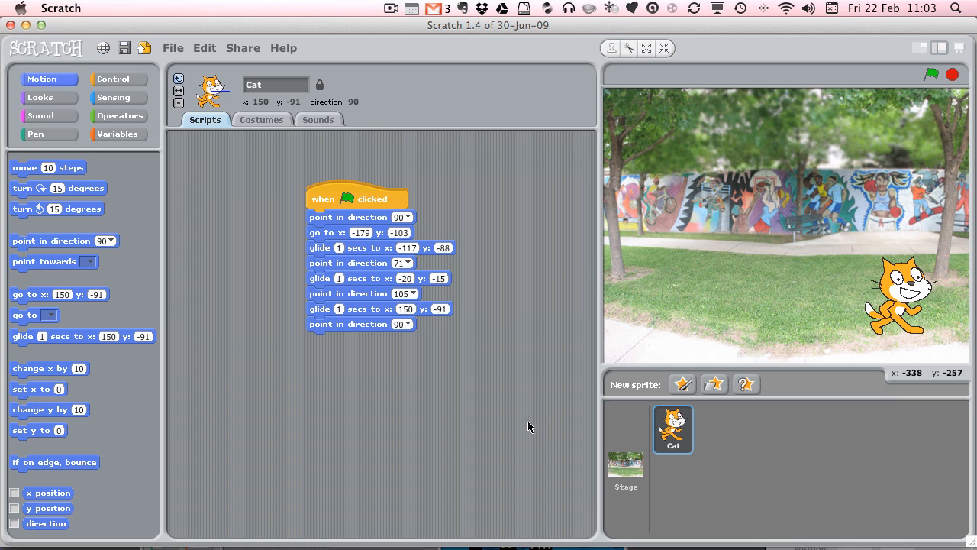
{"action": "mouse_move", "coordinate": [507, 296]}
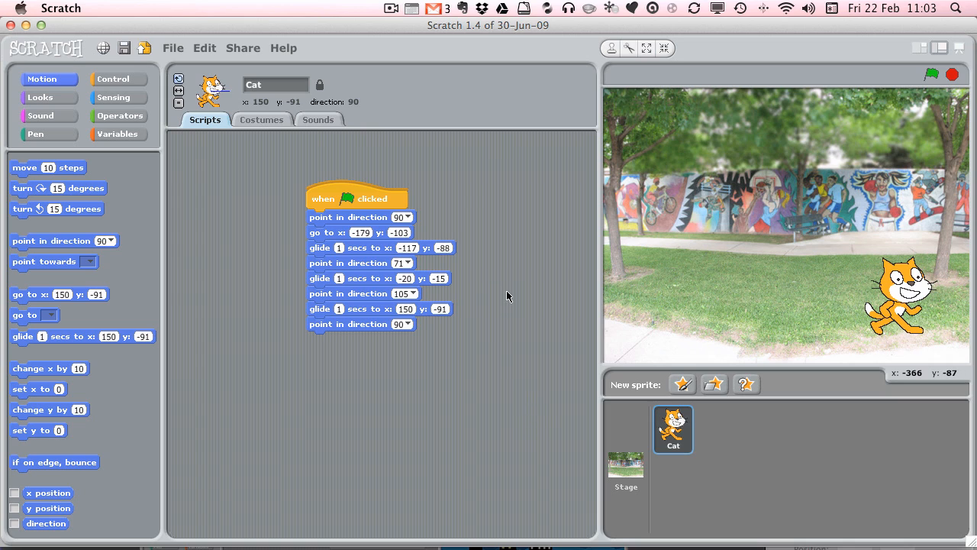